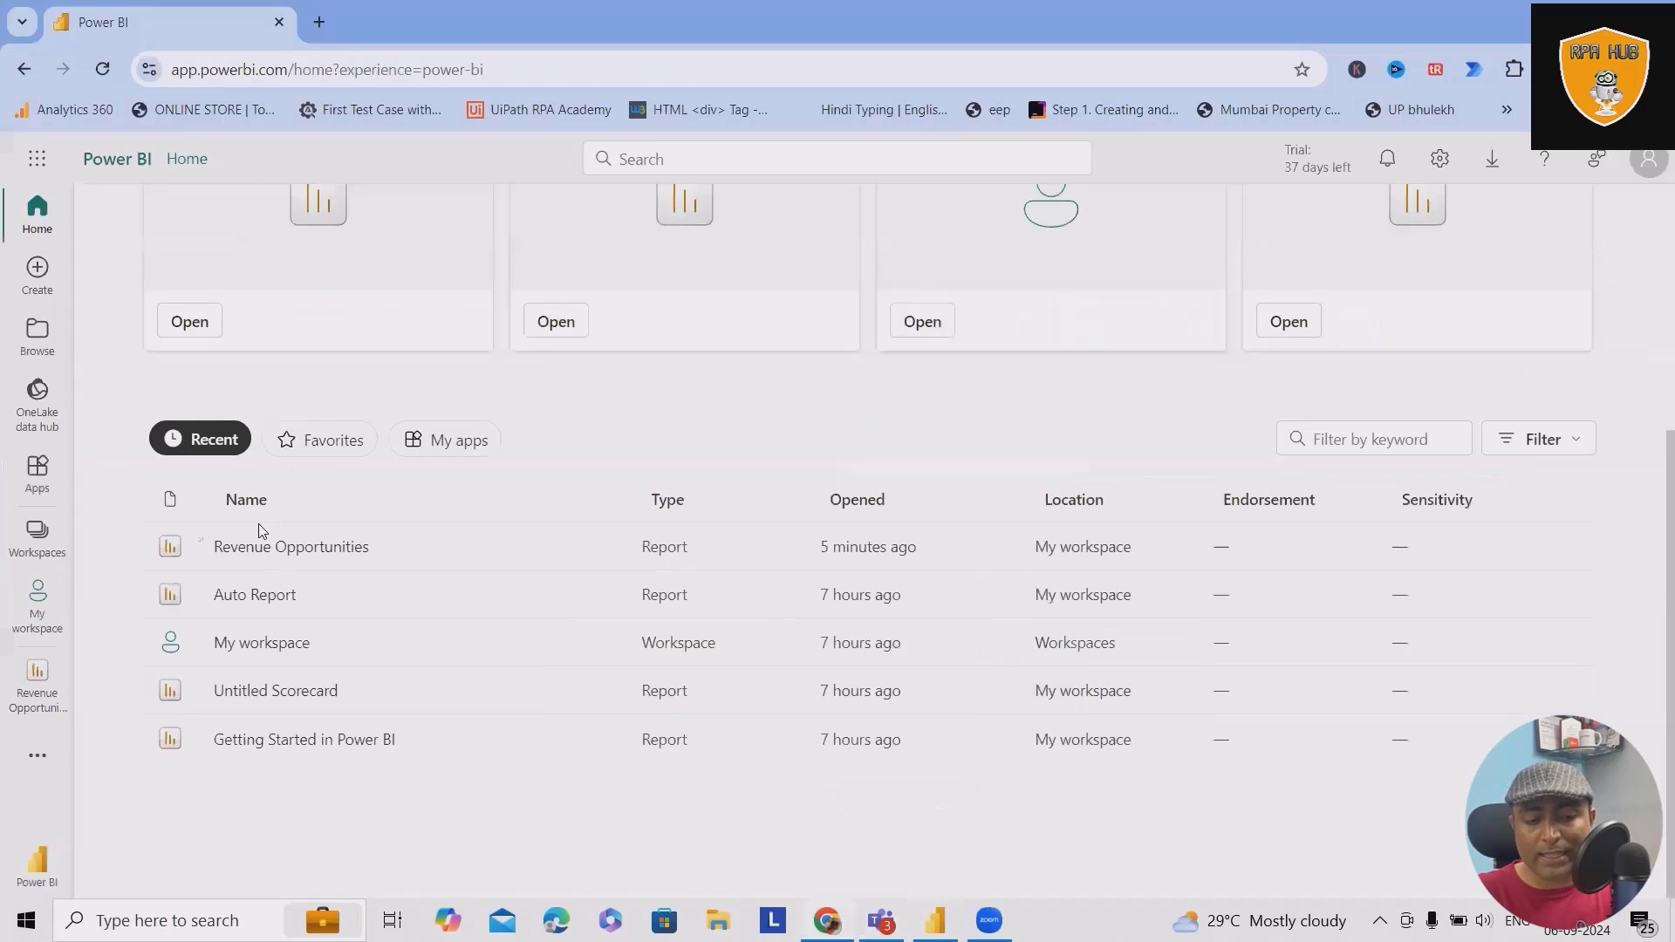
mouse_move(335, 646)
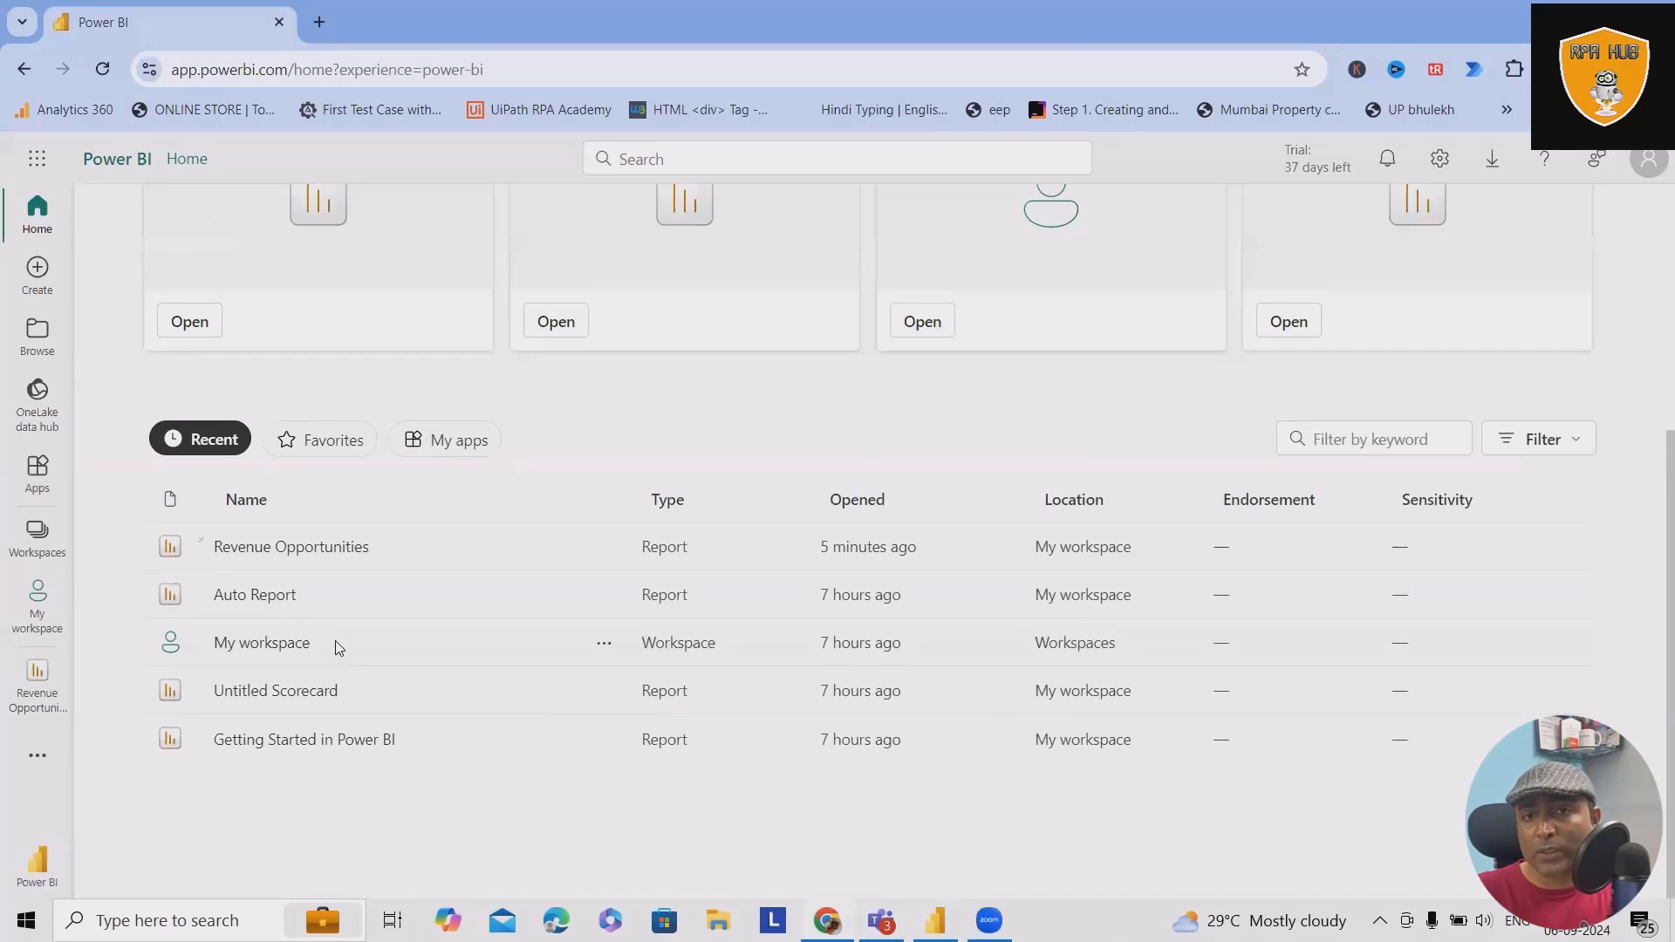
mouse_move(415, 530)
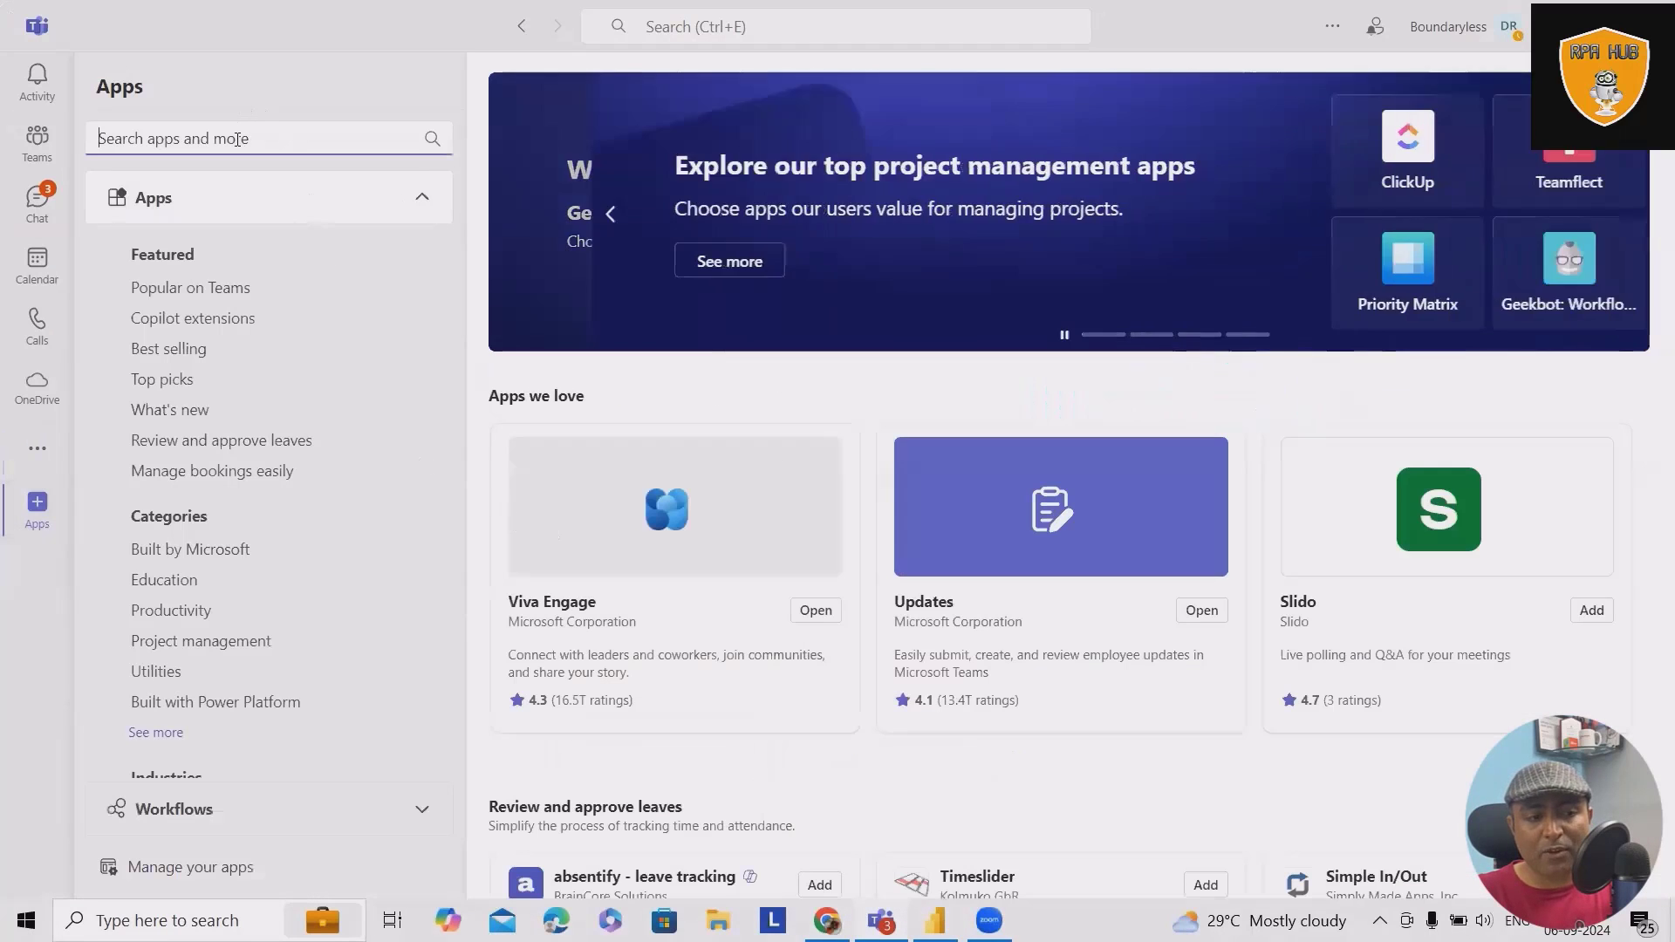
Search the Teams app store for 'power' and launch the Power BI app.
text(power)
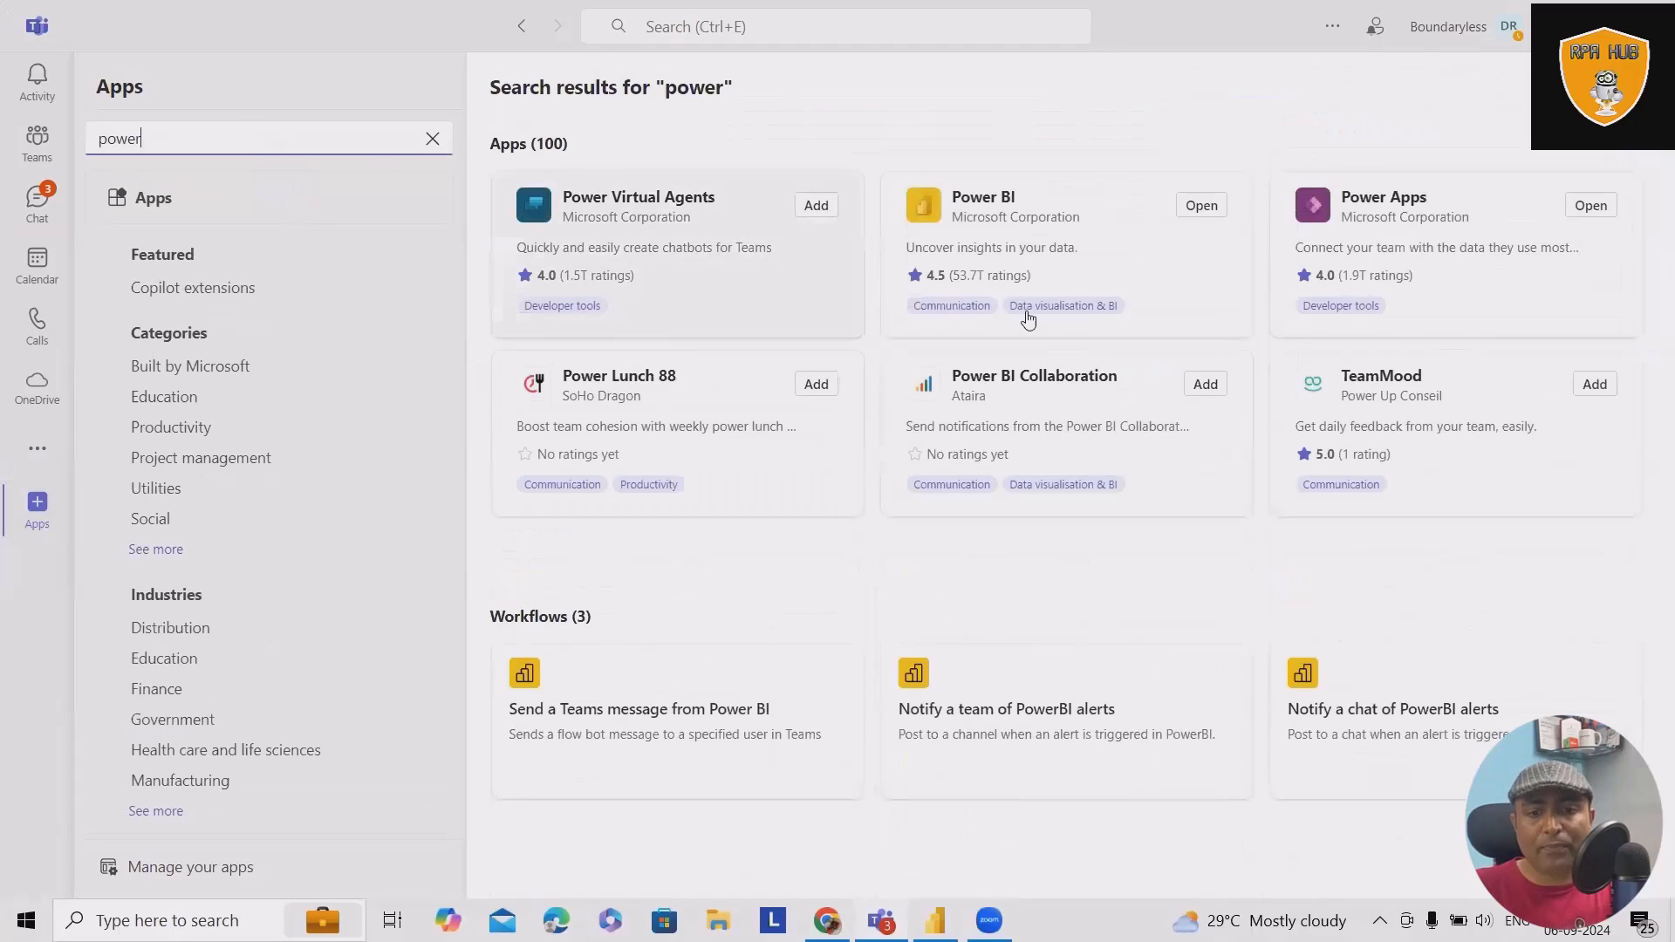
click(1201, 206)
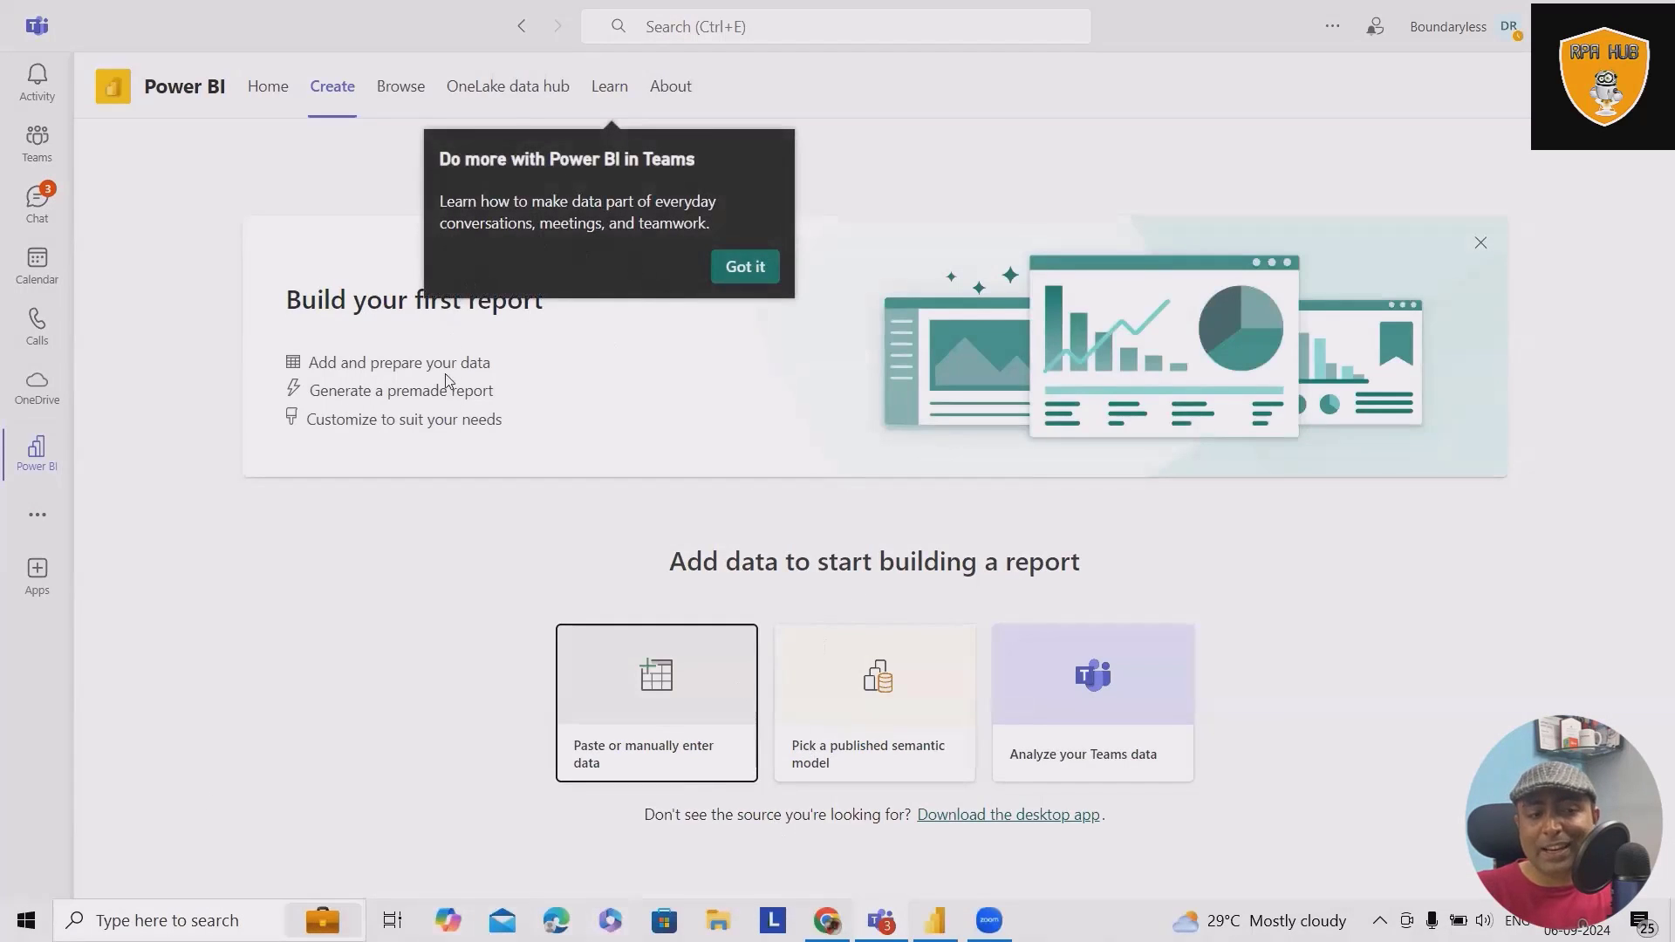
Dismiss the tip and reach the Recent list on the Power BI home page.
click(743, 265)
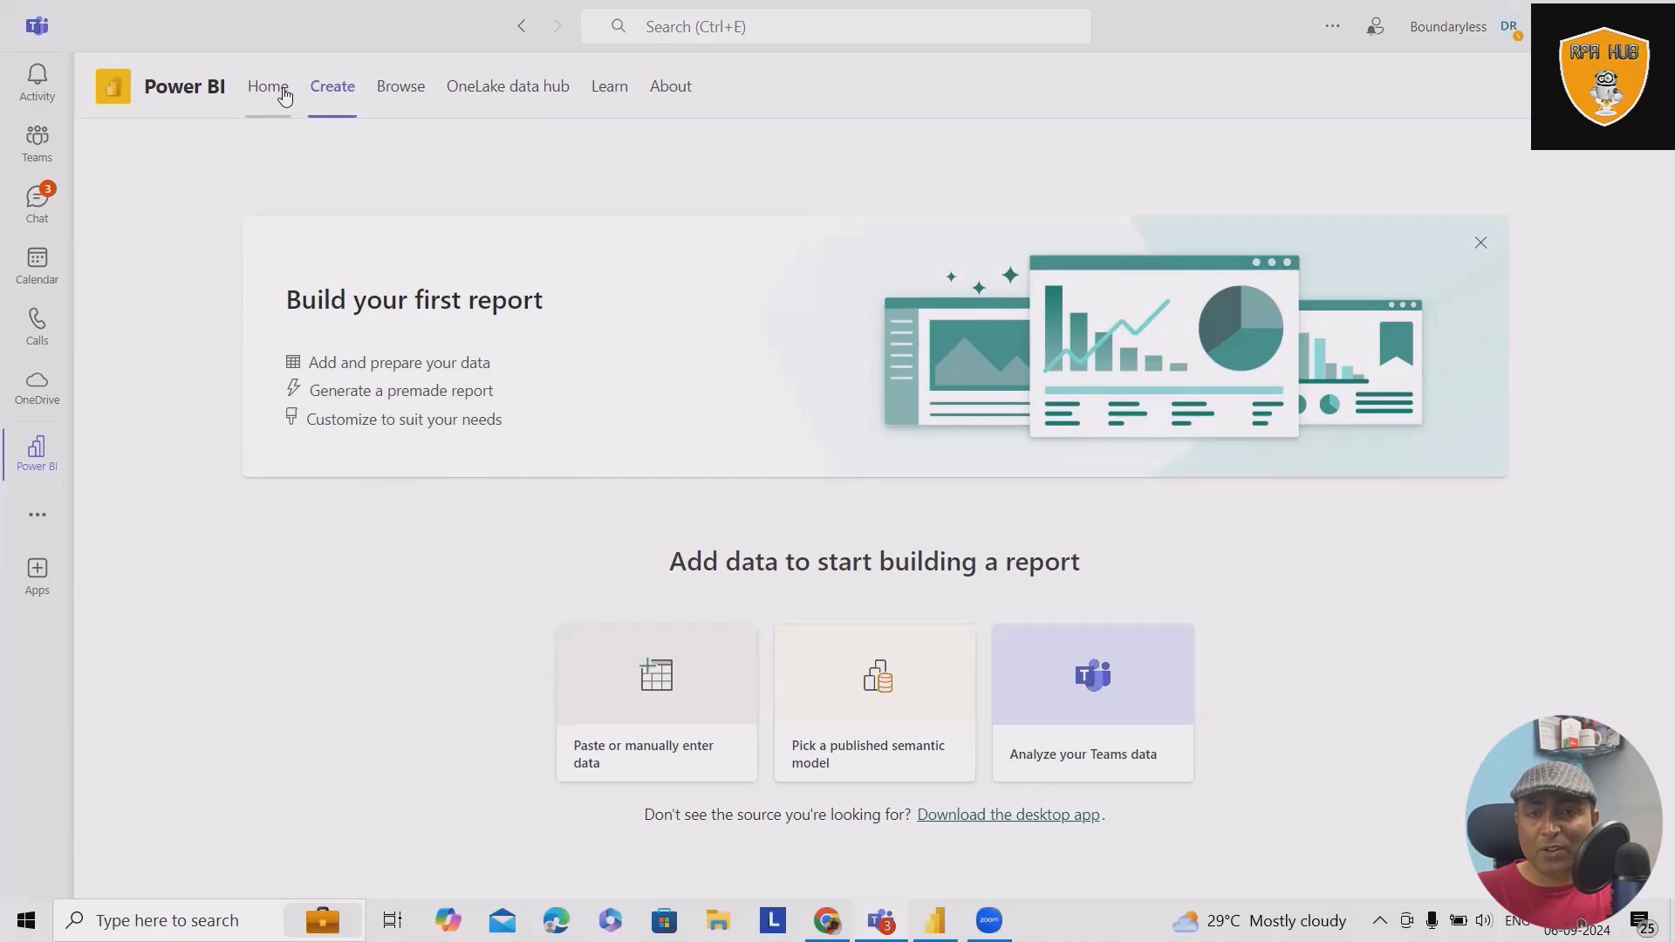
click(267, 87)
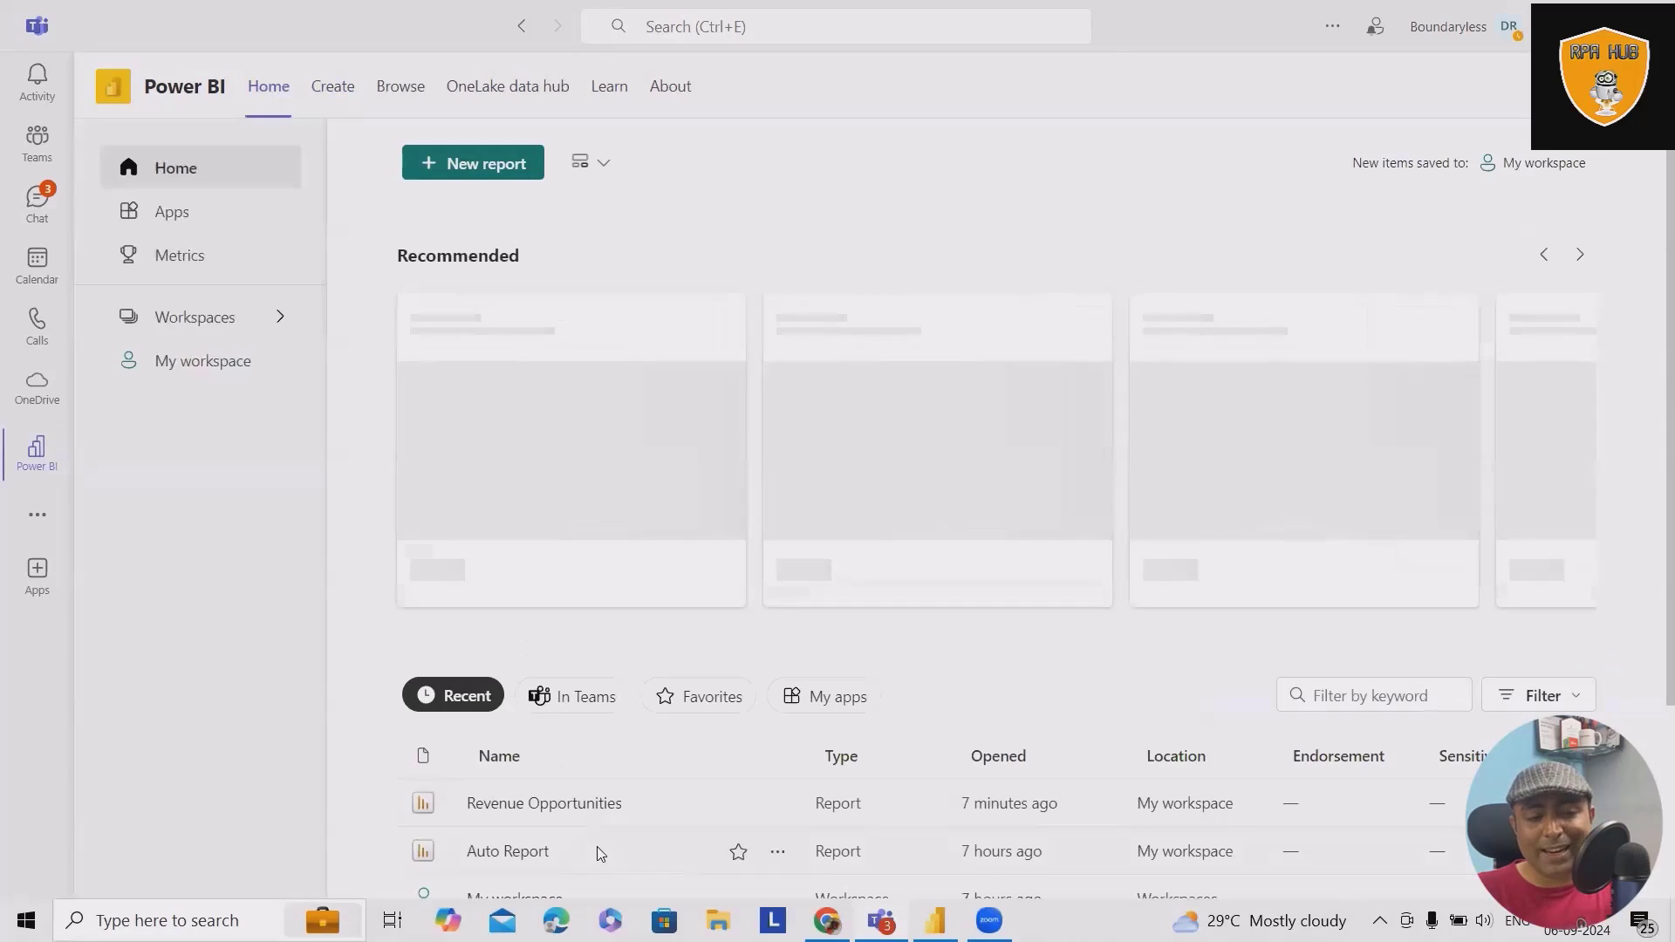
scroll(down, 3)
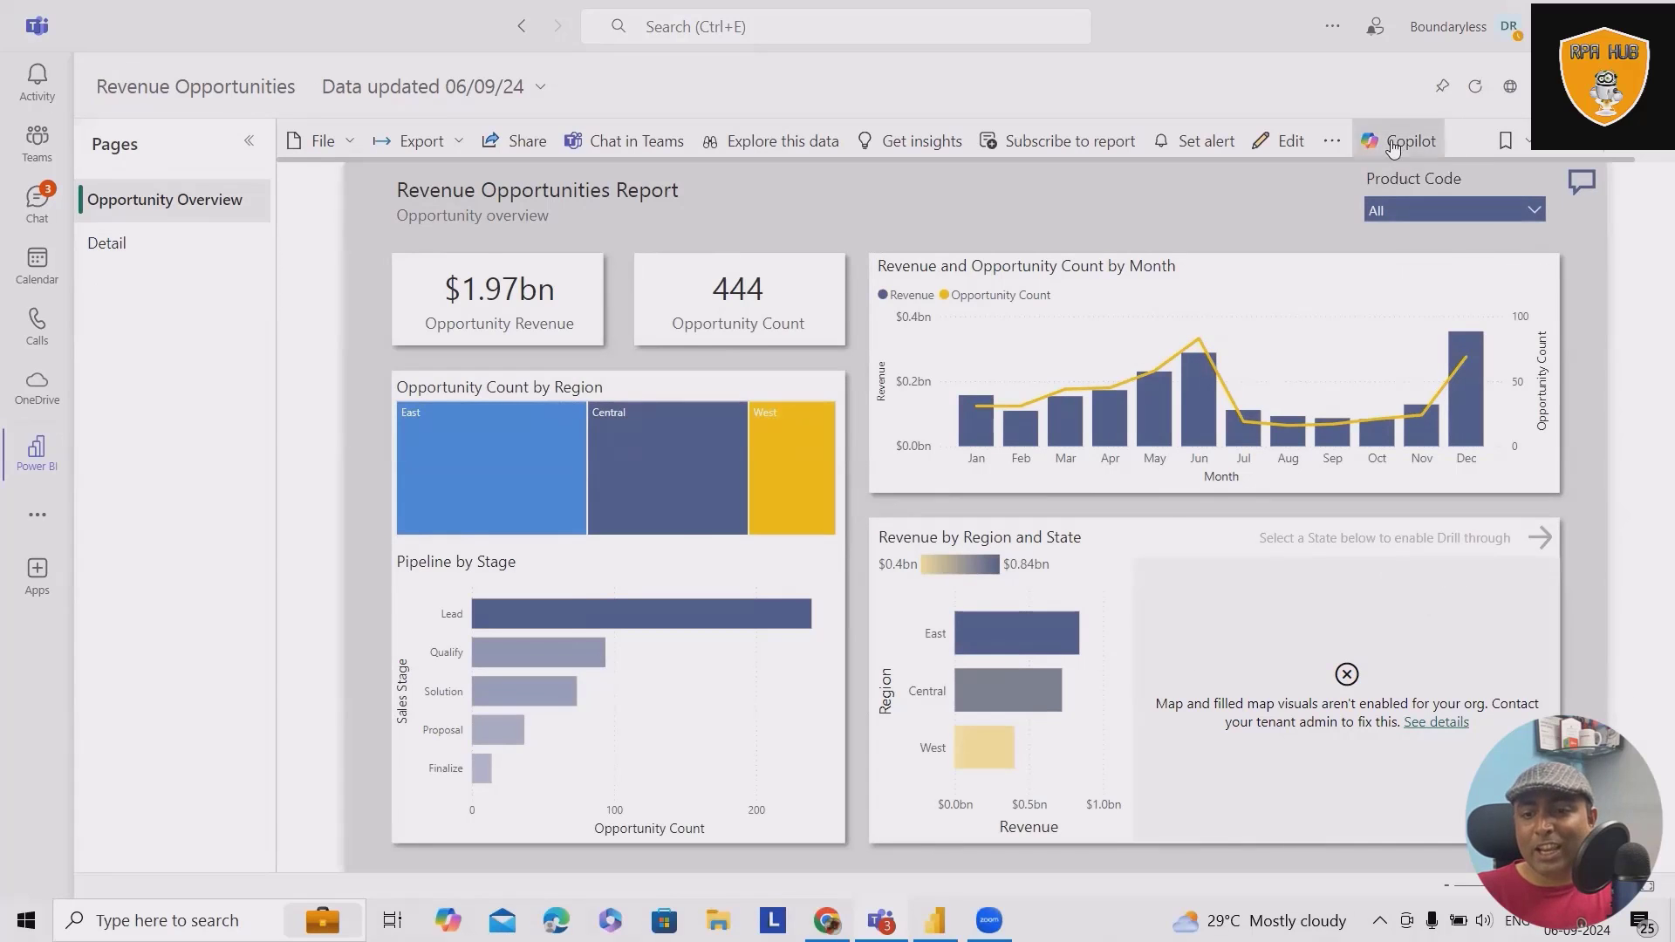
Try Copilot on the Revenue Opportunities report, dismiss it, and return to Power BI Home.
click(1410, 139)
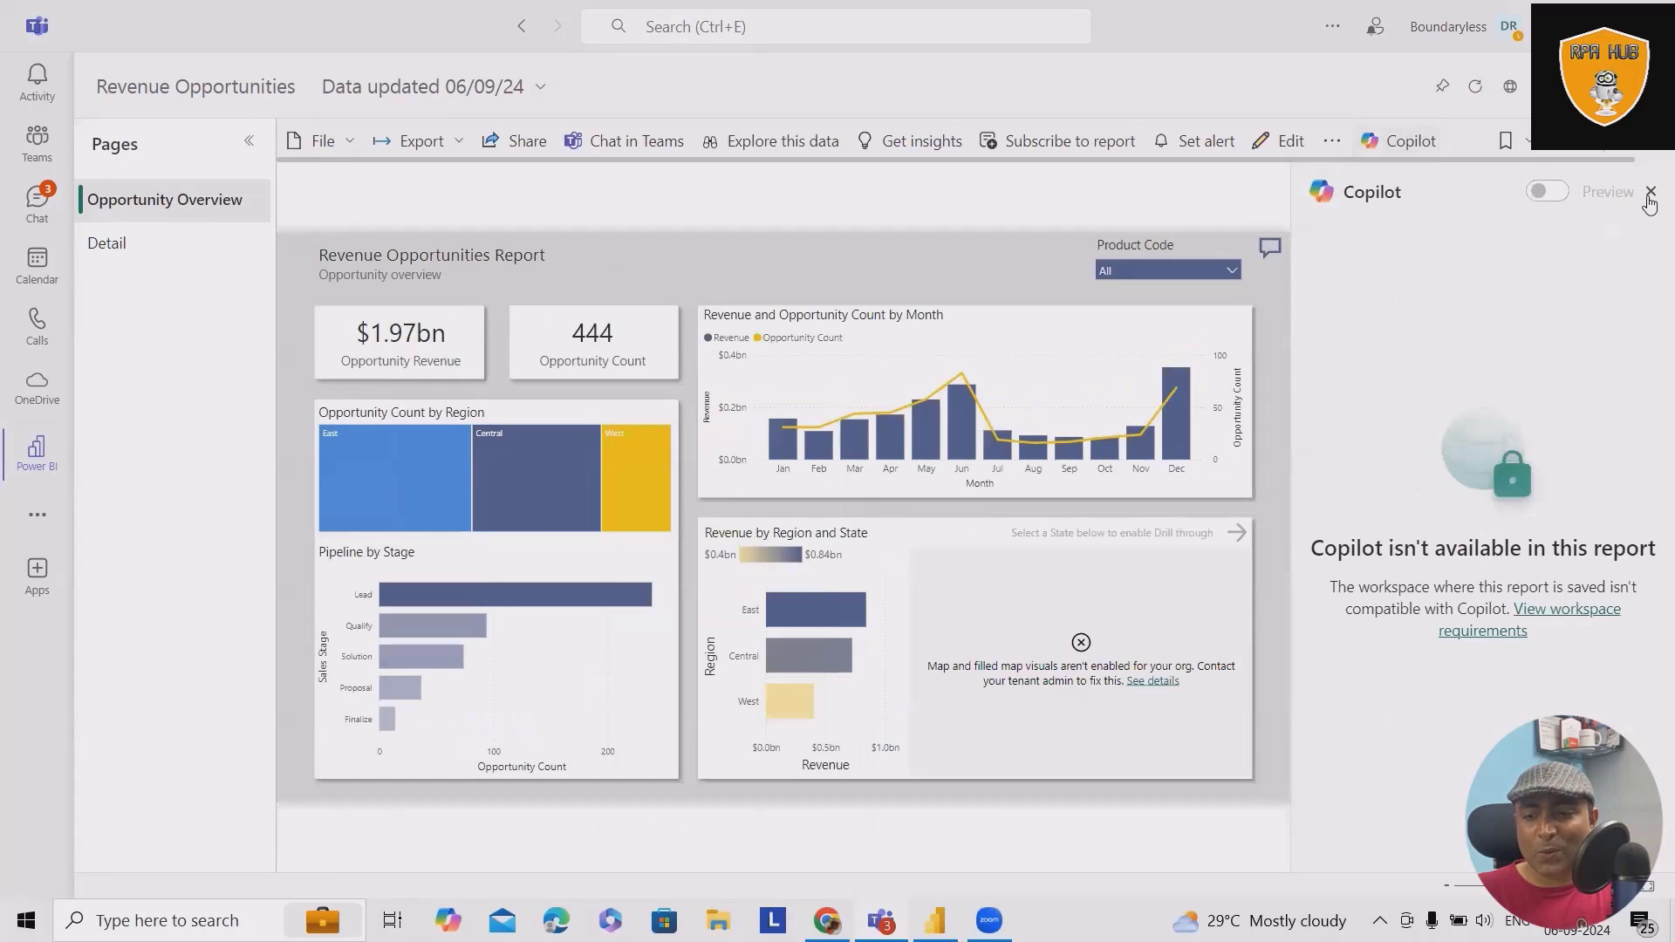
click(1649, 202)
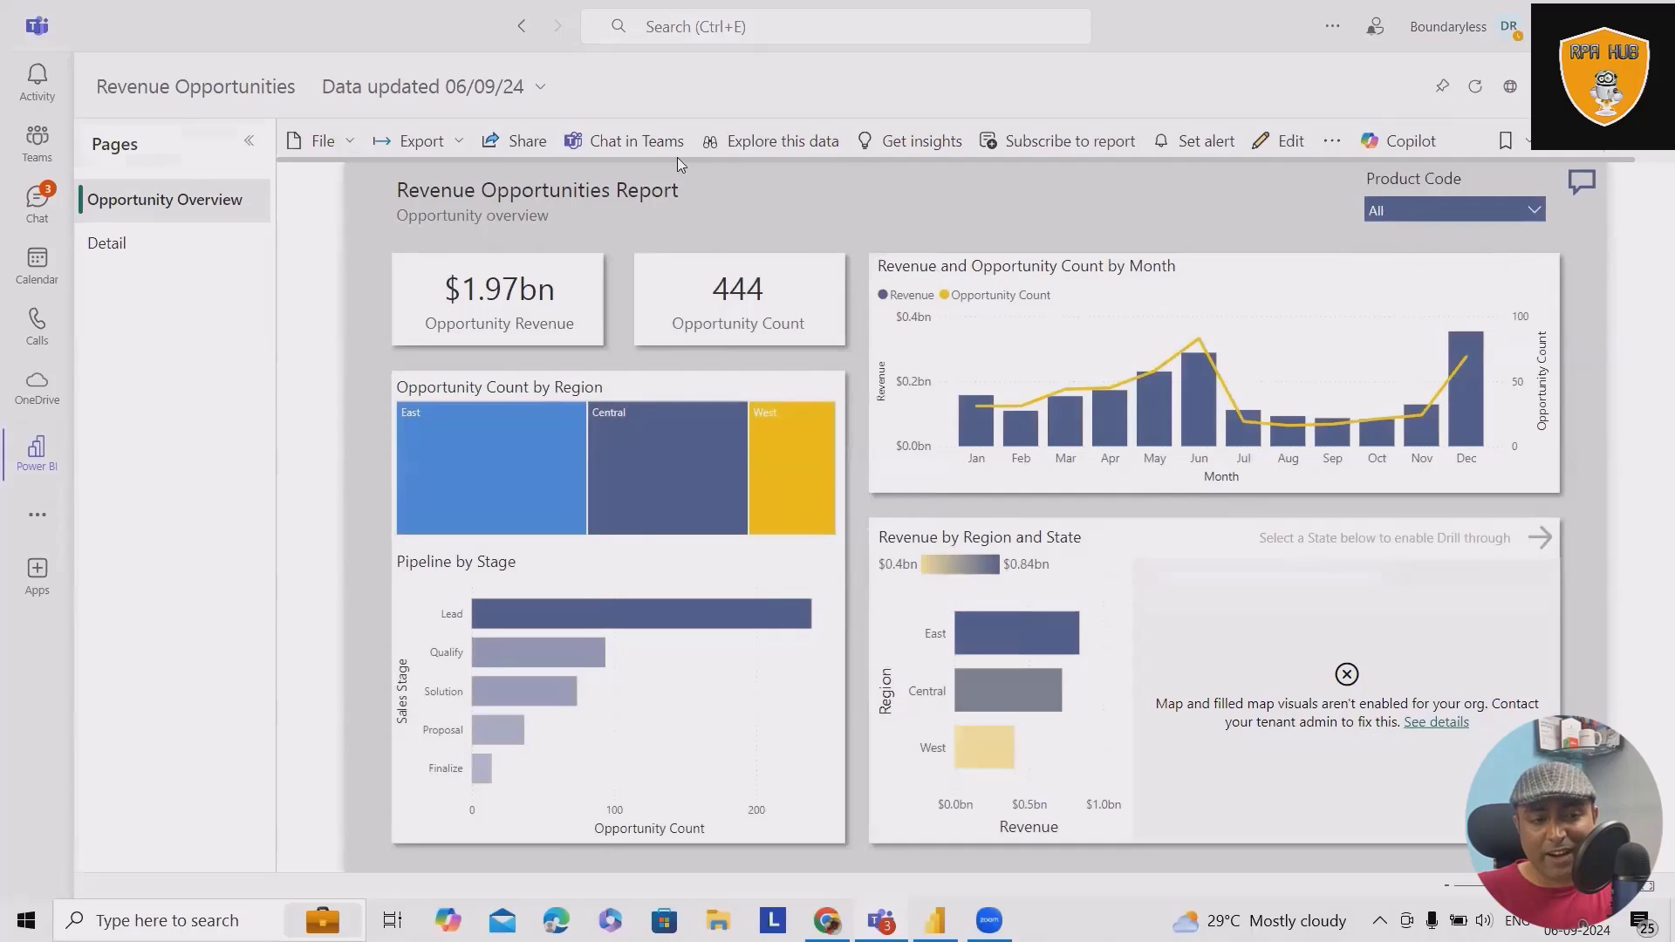
mouse_move(635, 140)
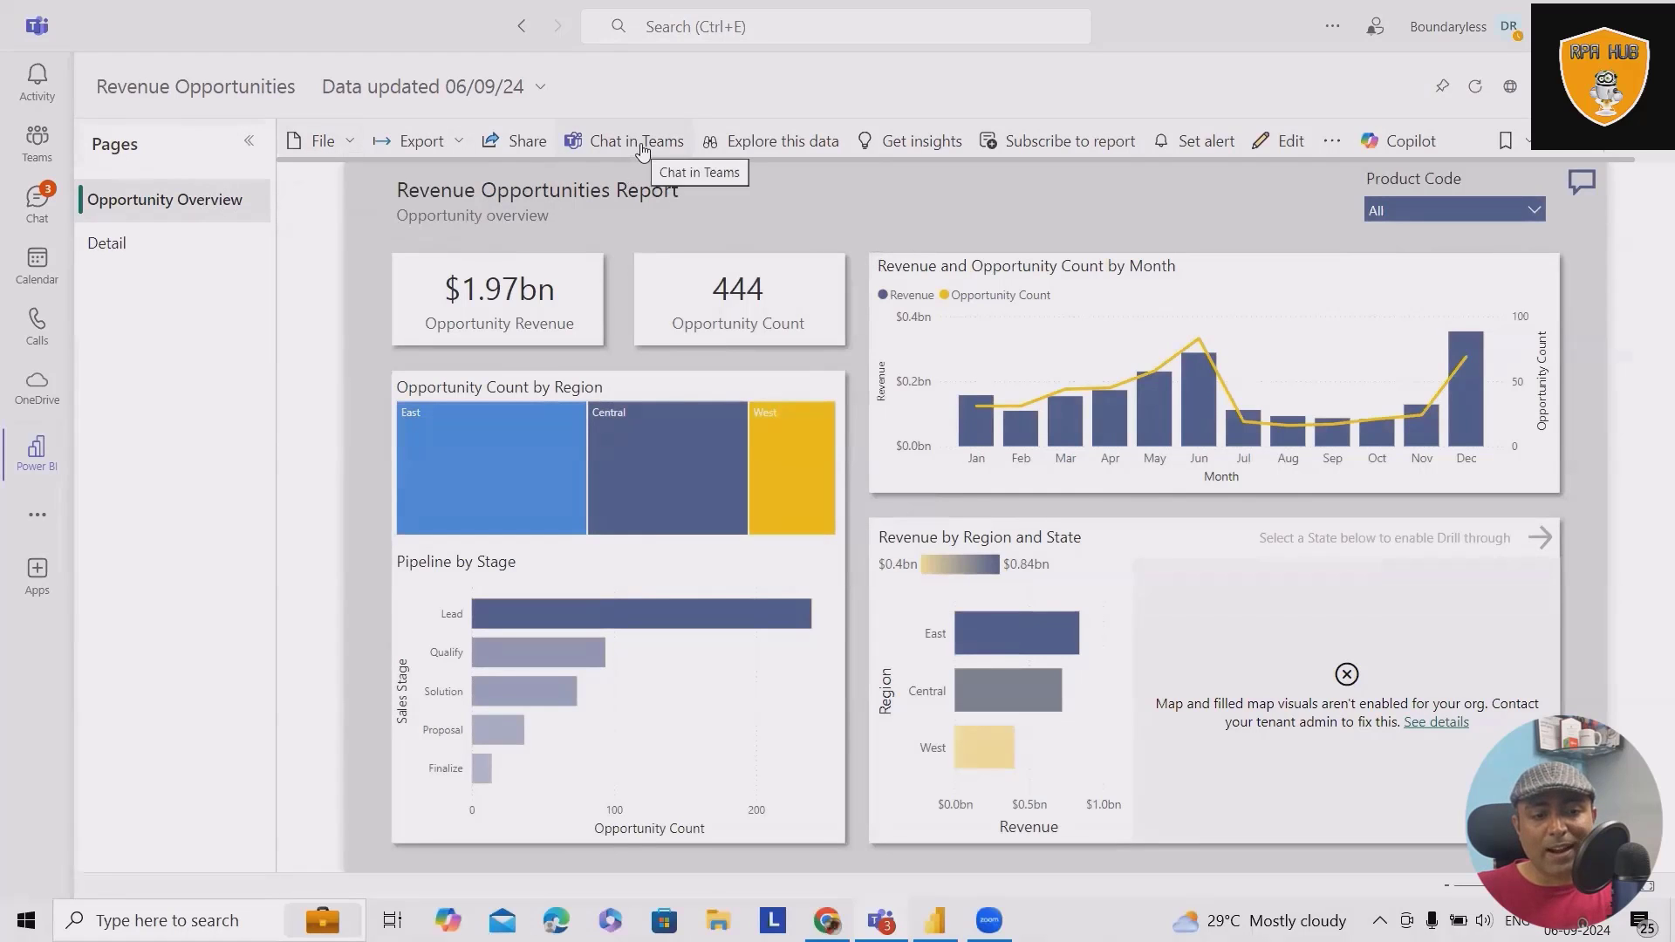
click(250, 140)
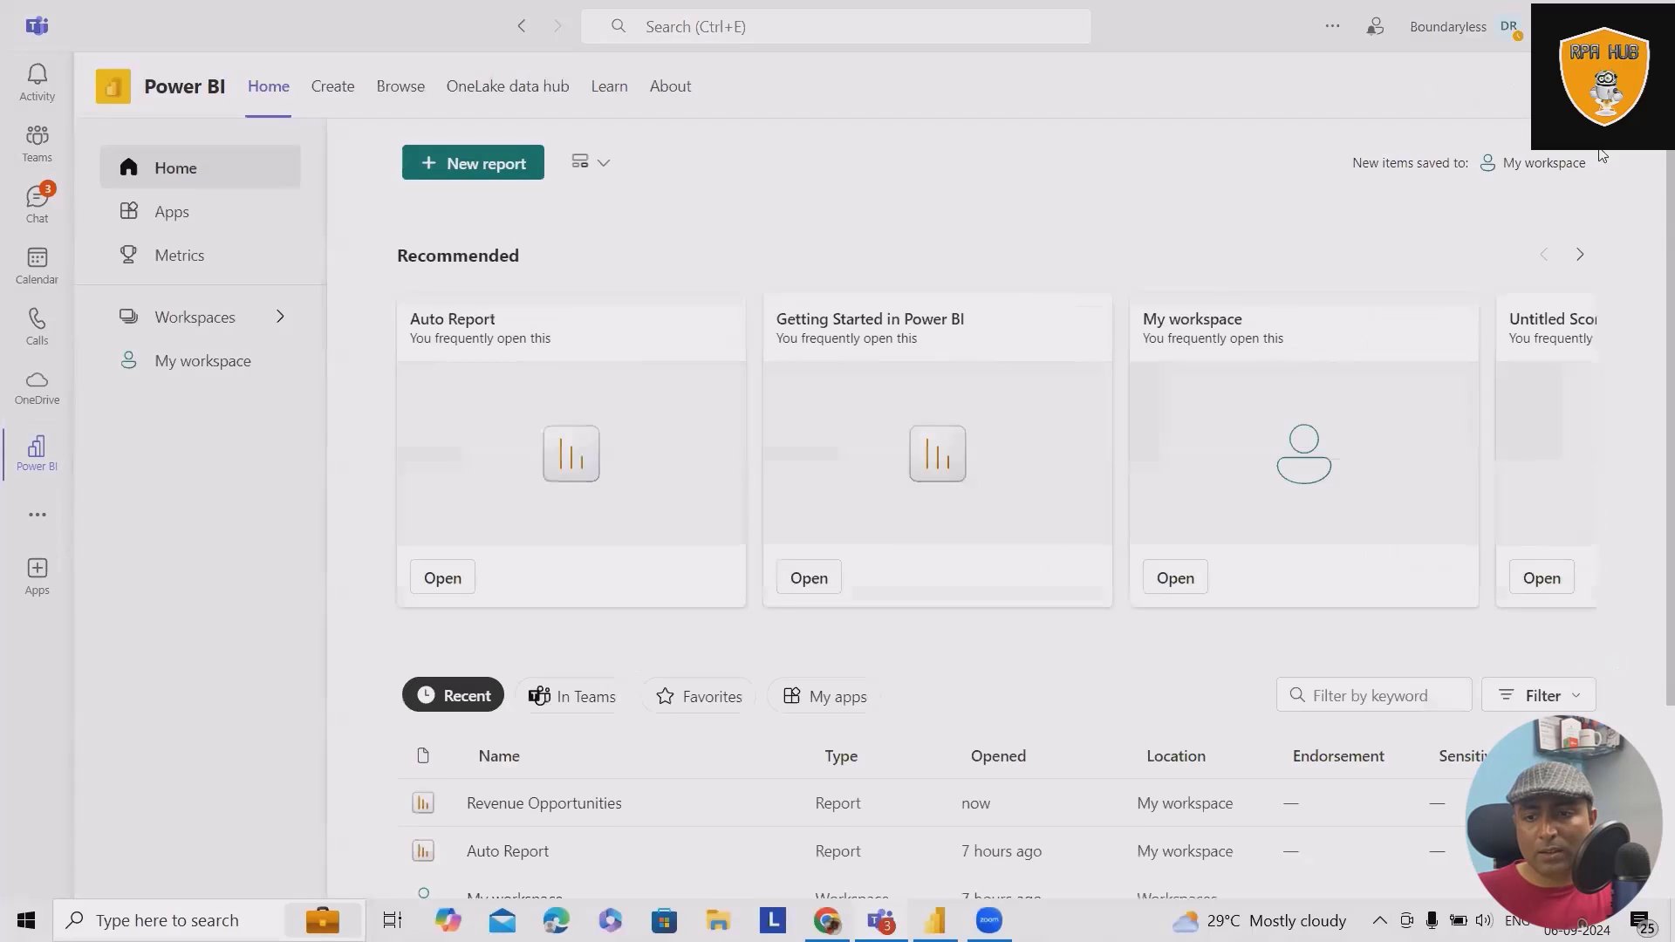
Select My workspace from the Workspaces list so its items are shown.
scroll(down, 3)
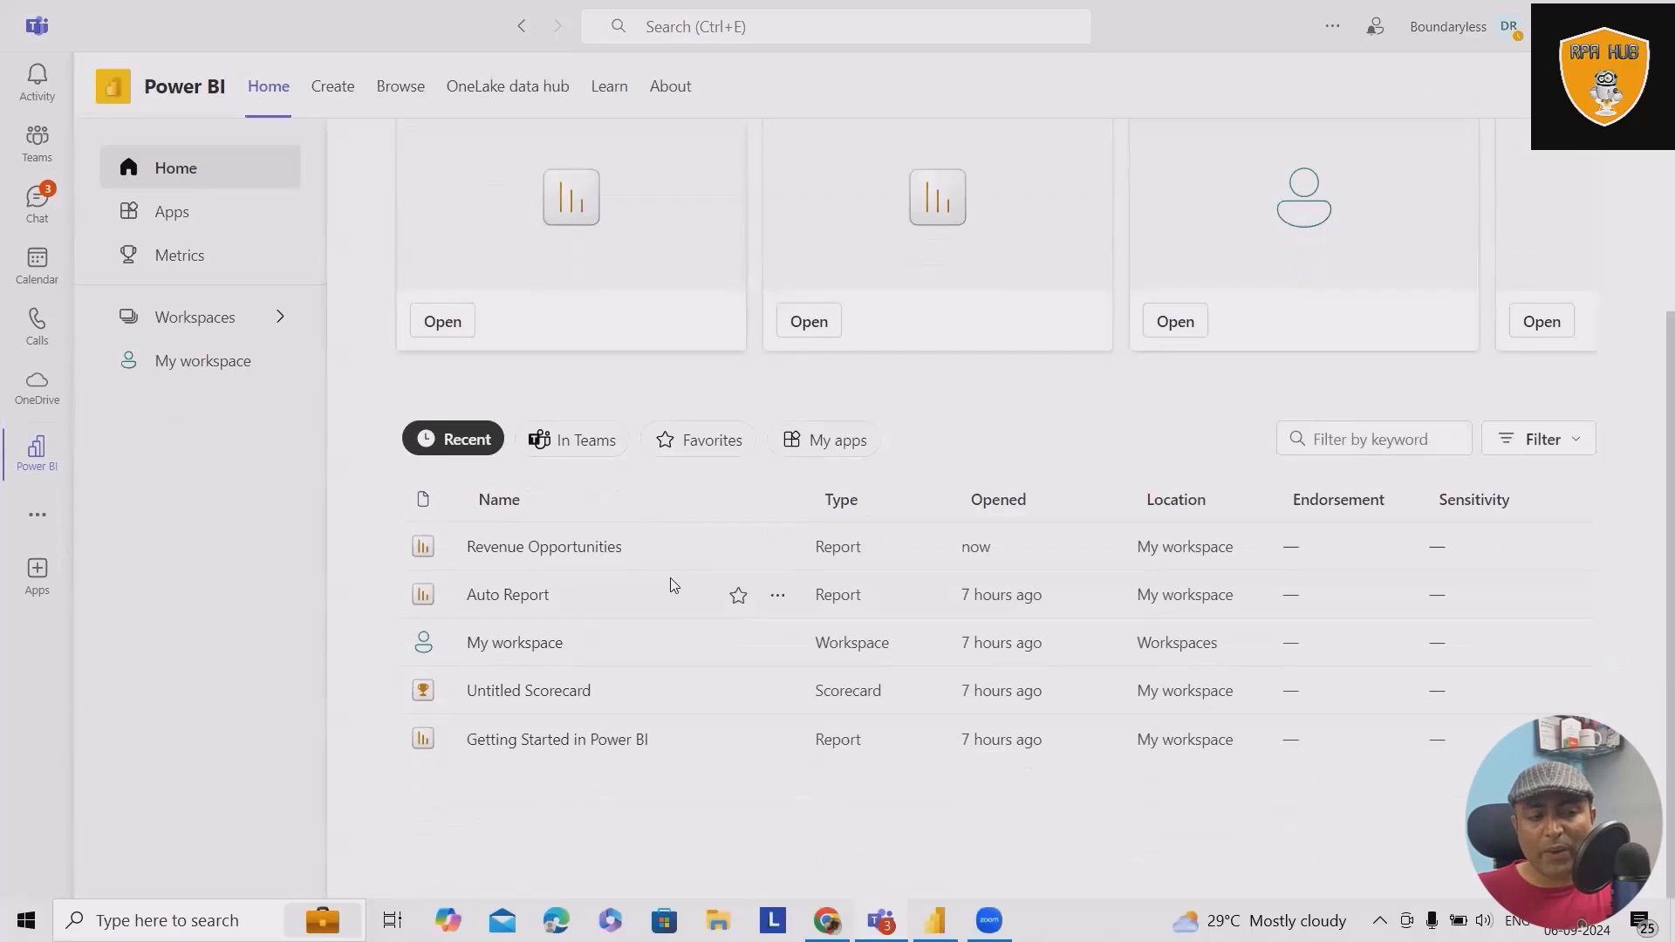
click(194, 316)
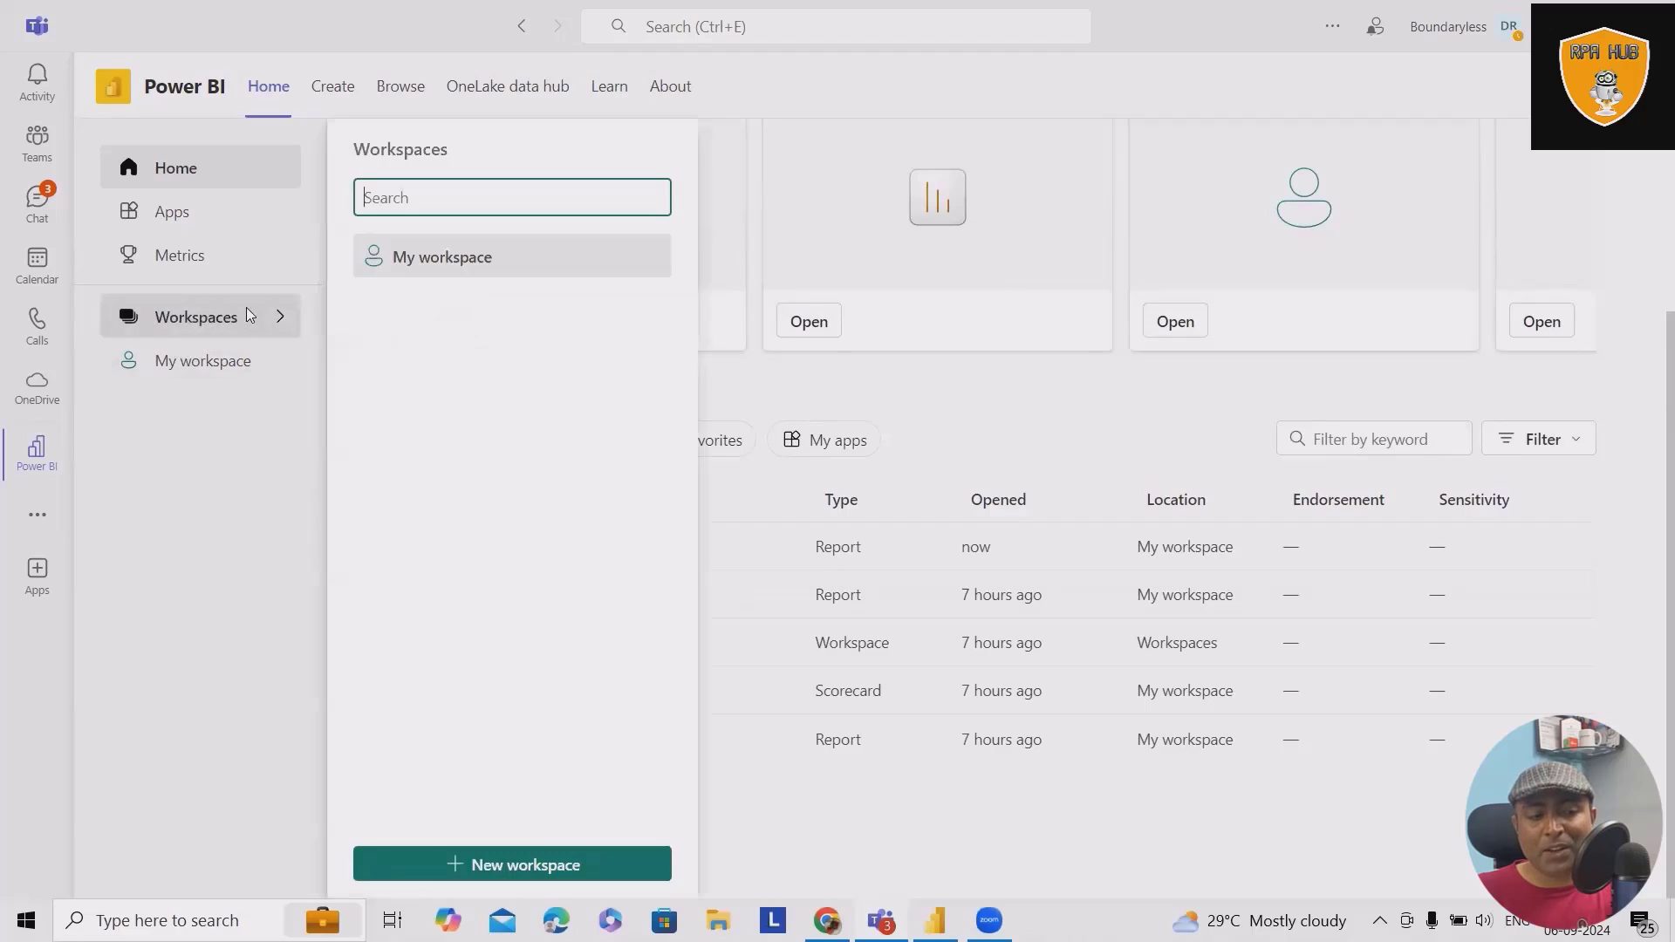
mouse_move(539, 822)
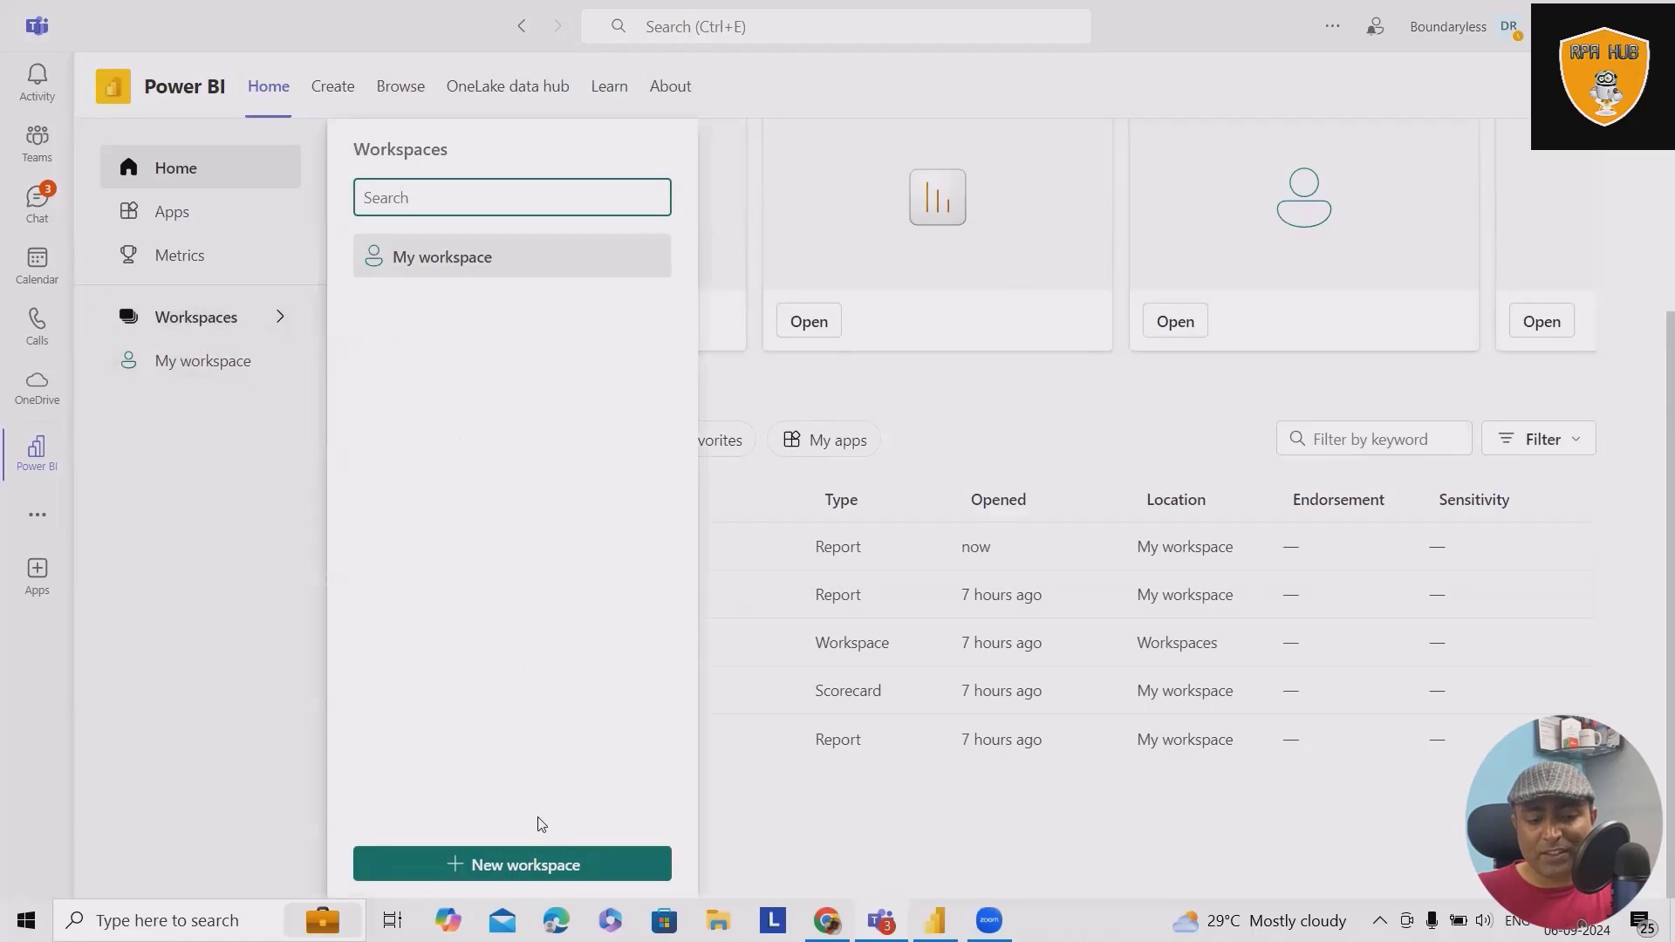
mouse_move(404, 450)
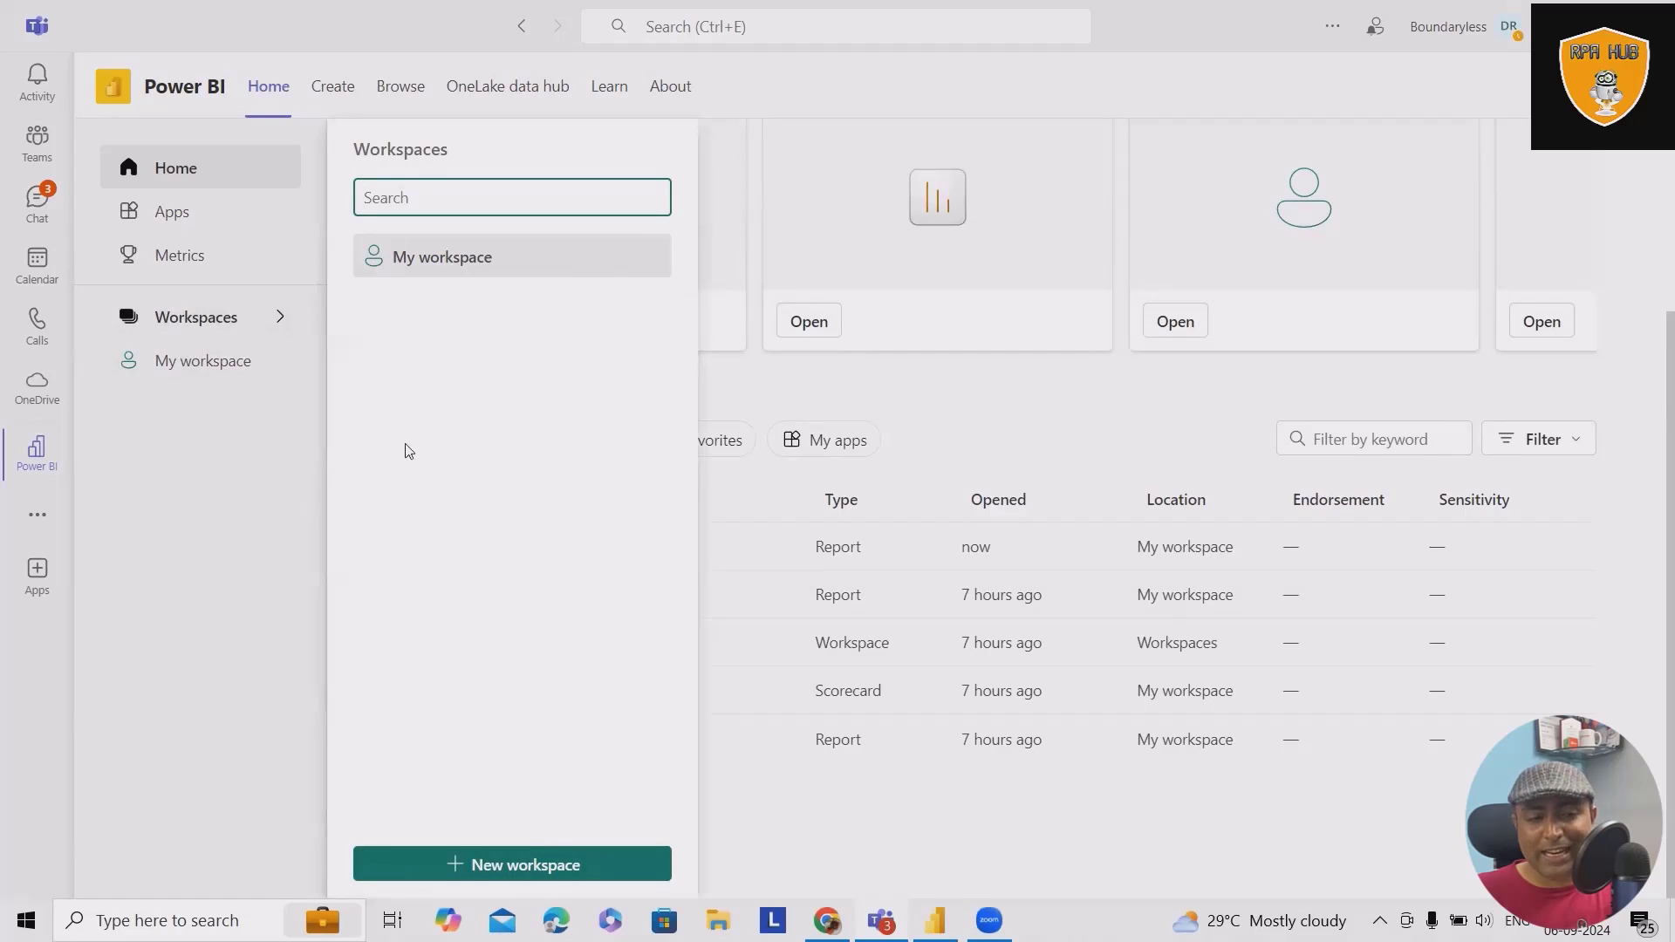
click(202, 360)
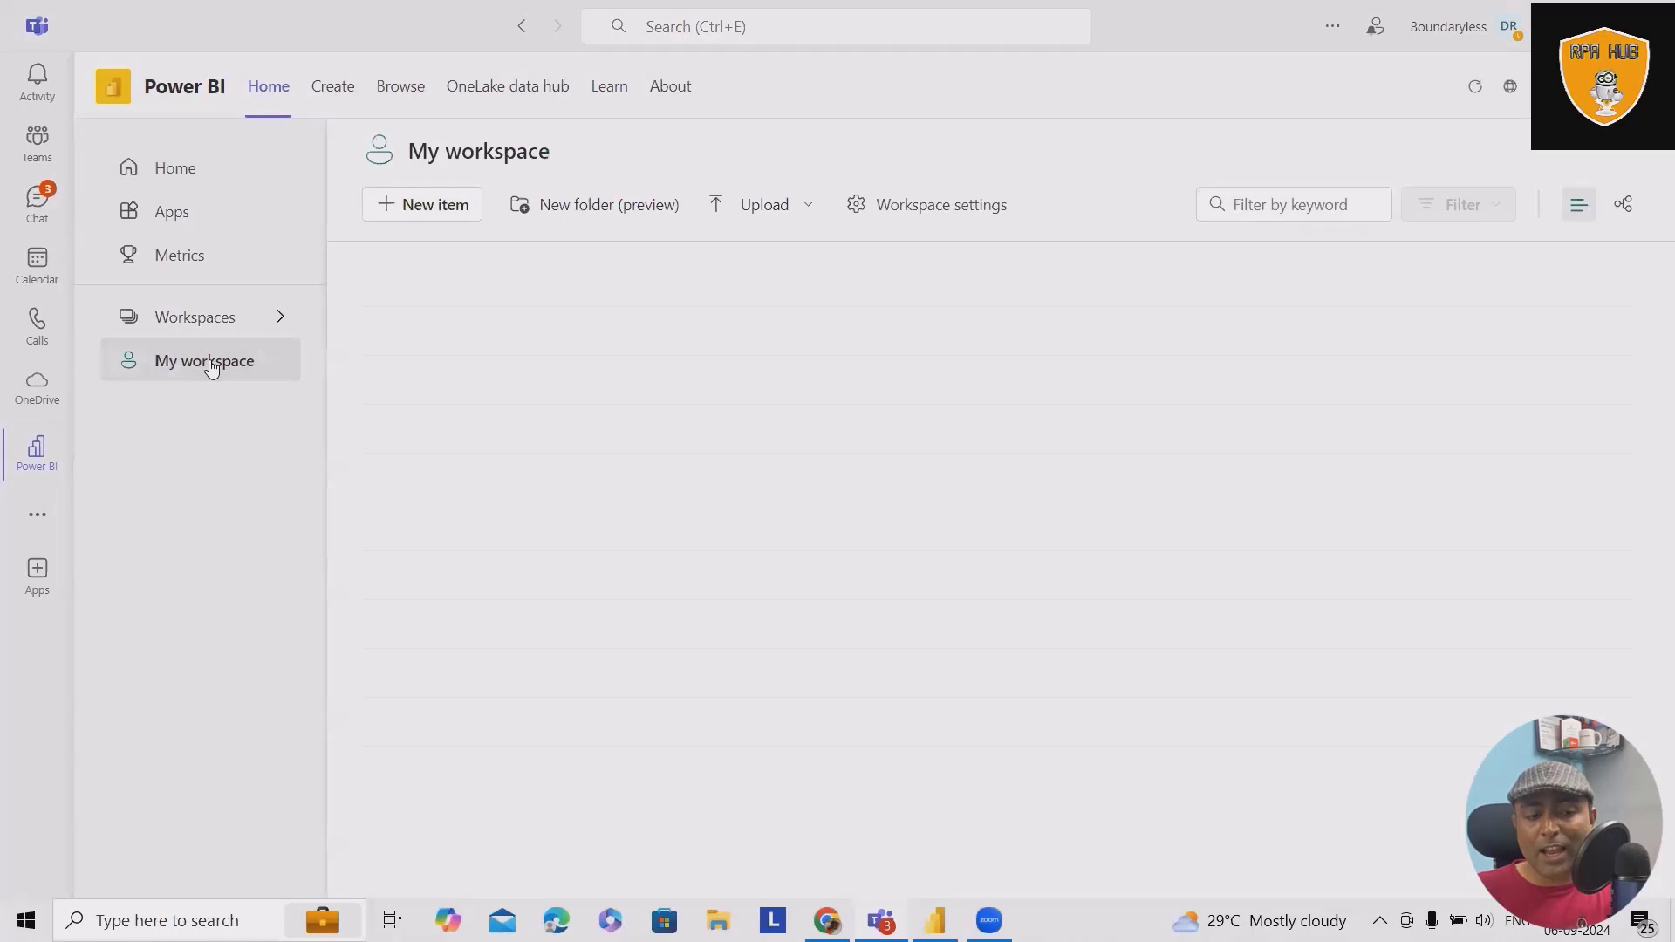
click(204, 360)
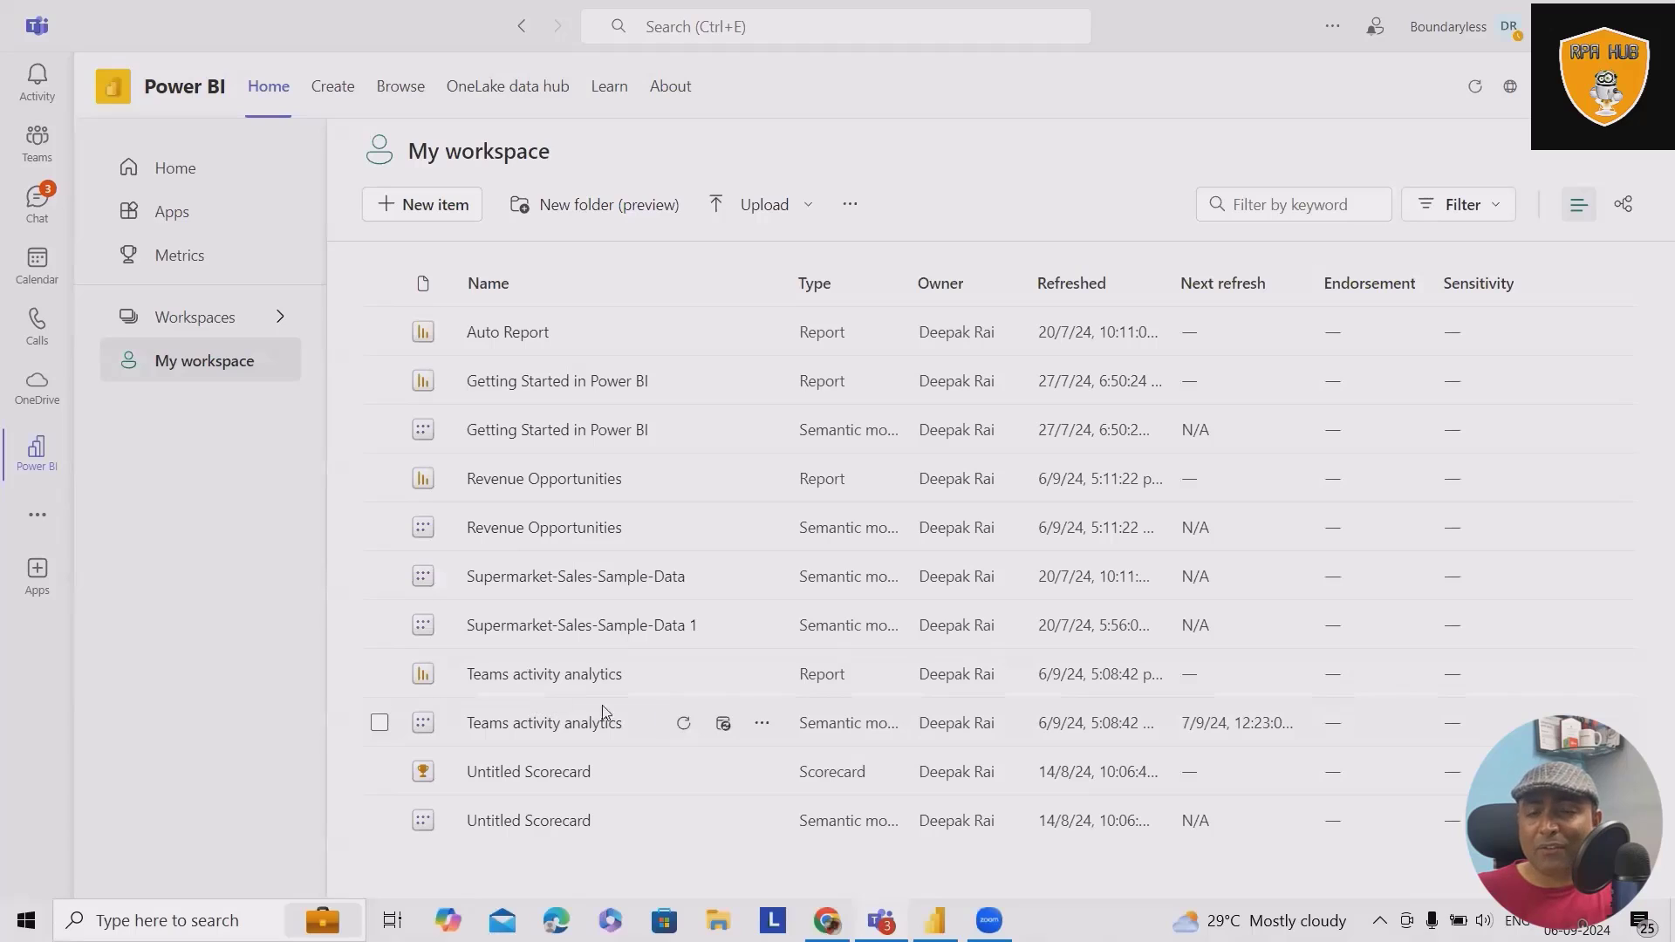
mouse_move(907, 749)
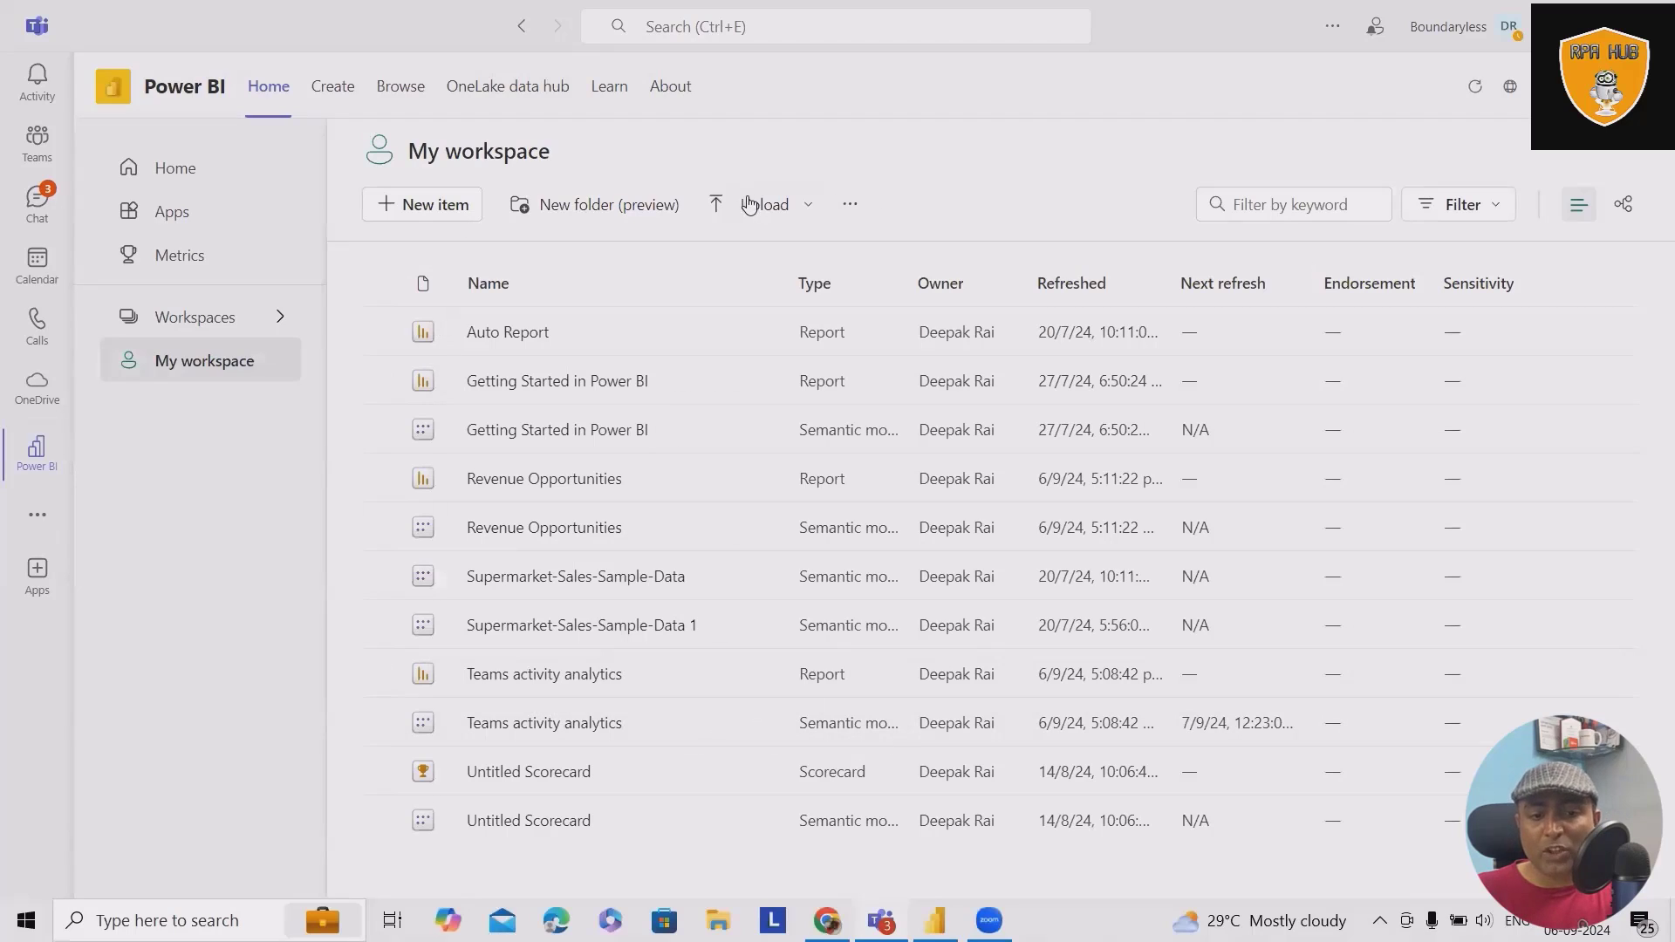
Inspect the Upload and Filter dropdowns, view the workspace as a lineage map, then back to list.
click(763, 204)
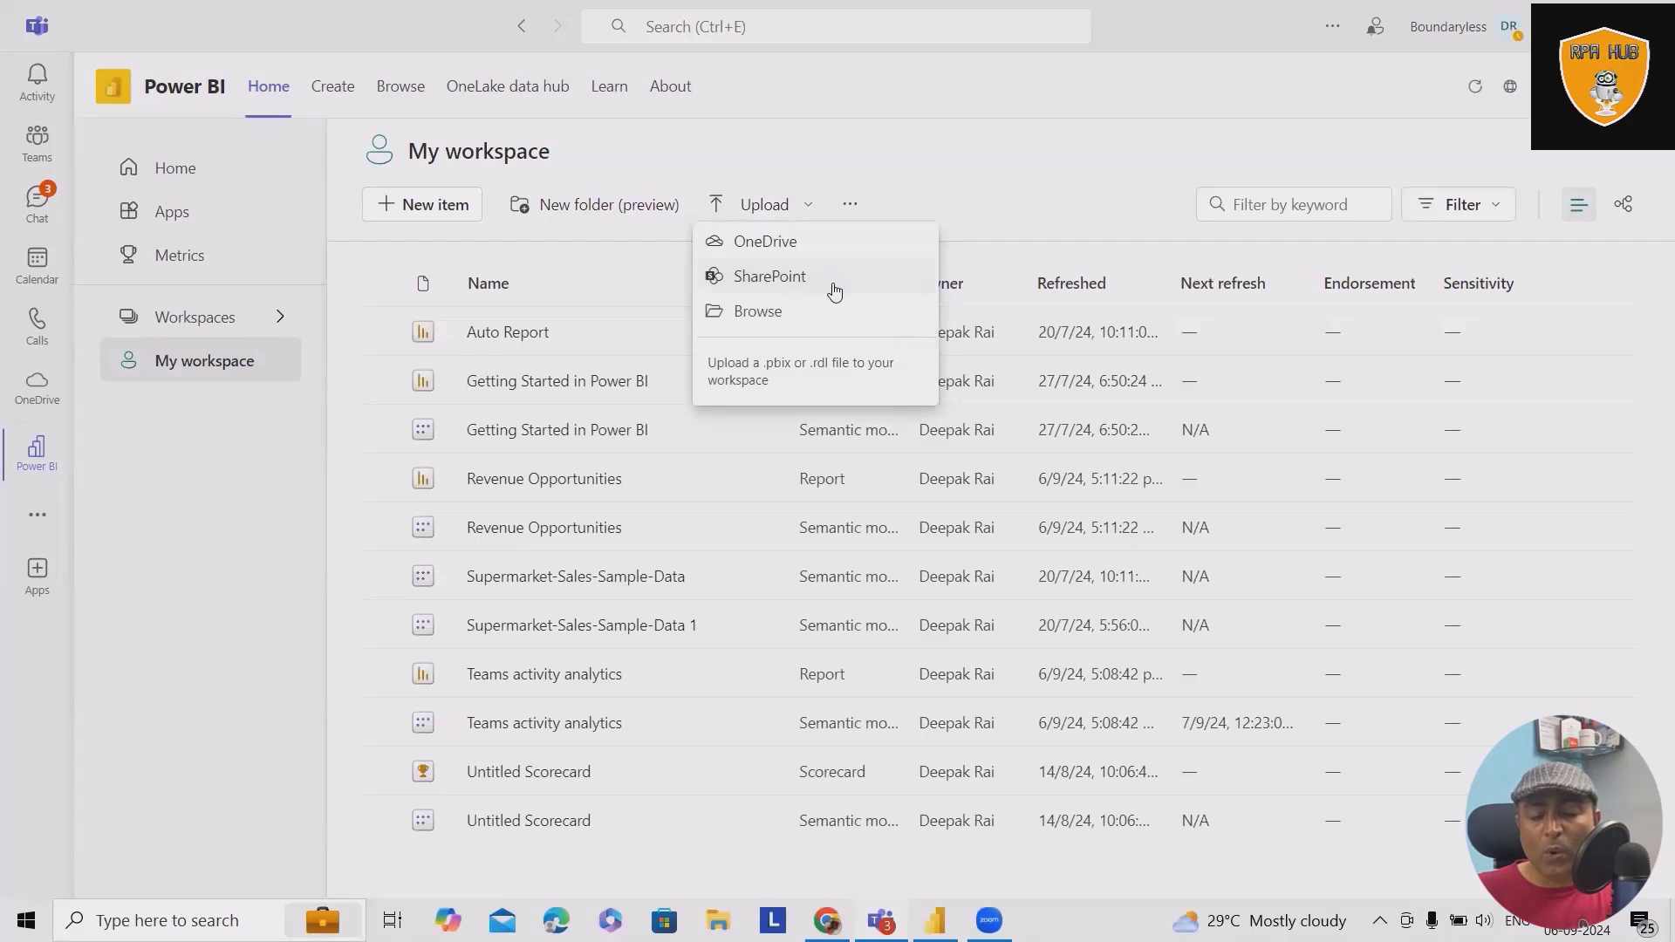
mouse_move(619, 210)
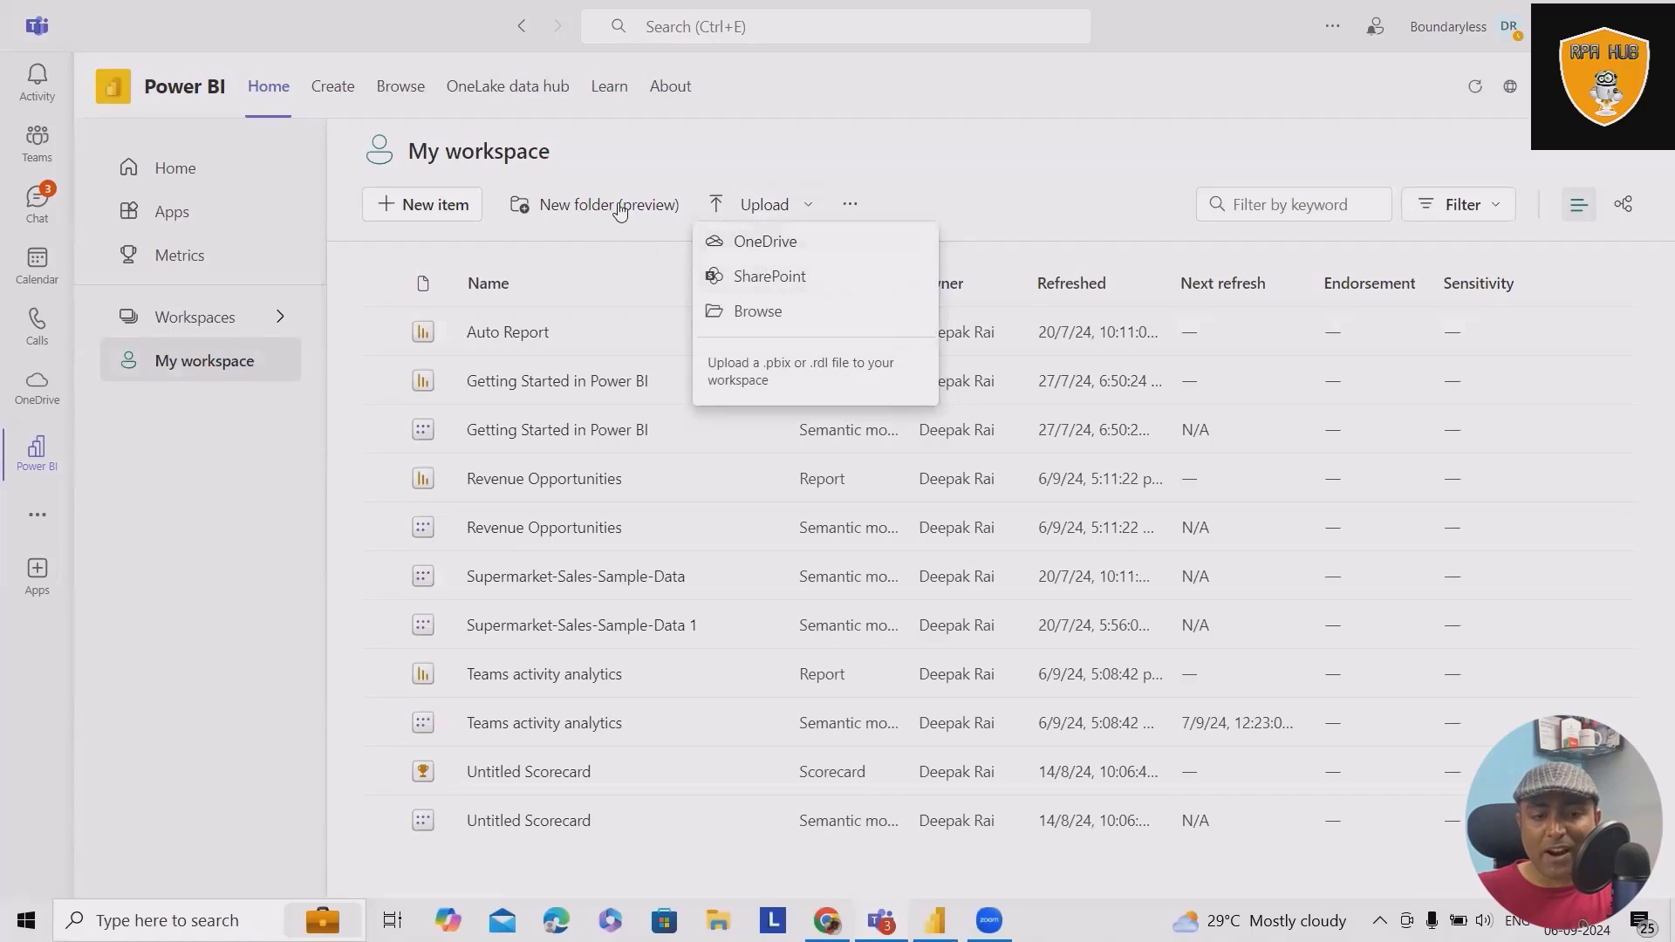
mouse_move(988, 284)
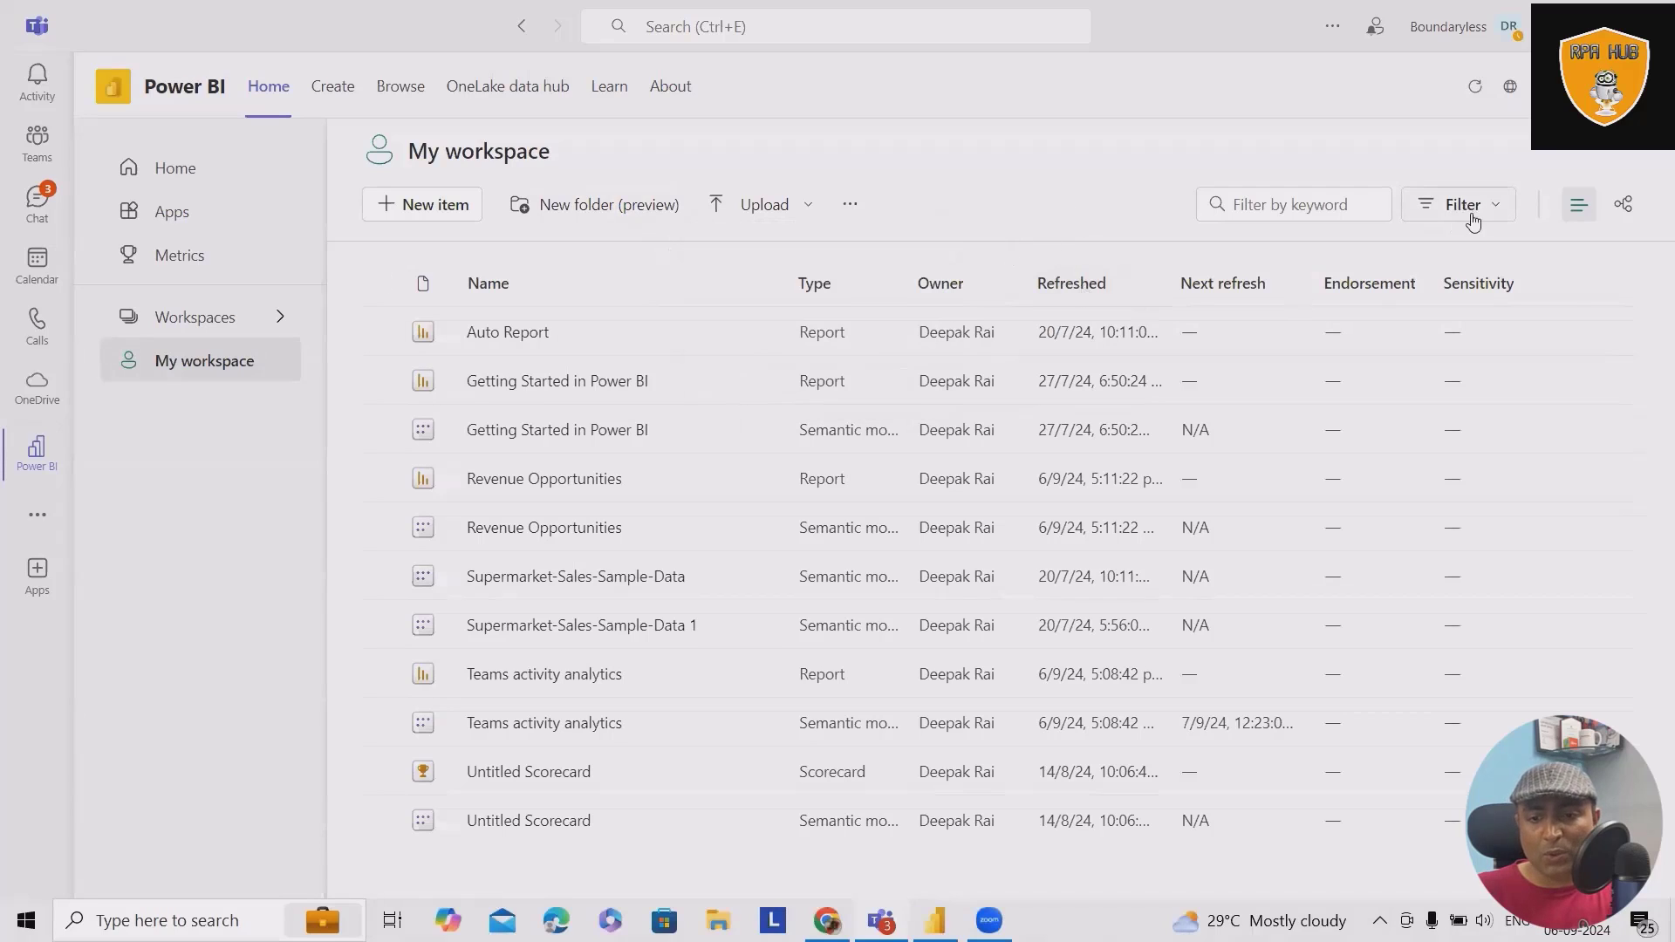
click(1459, 204)
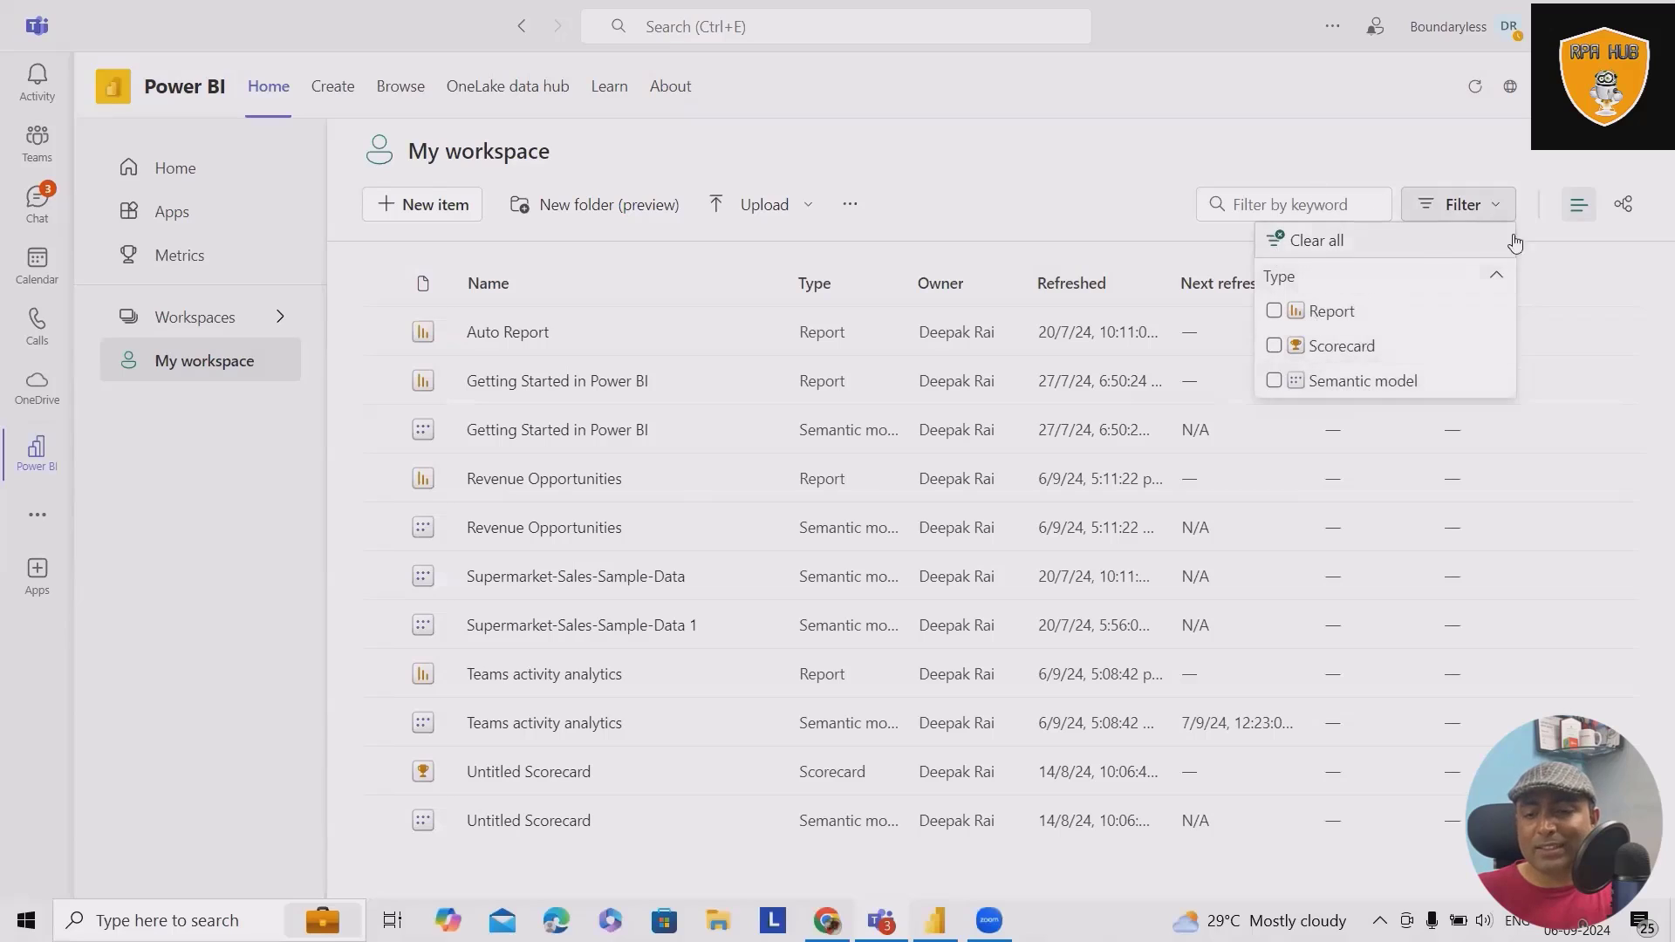
mouse_move(1623, 204)
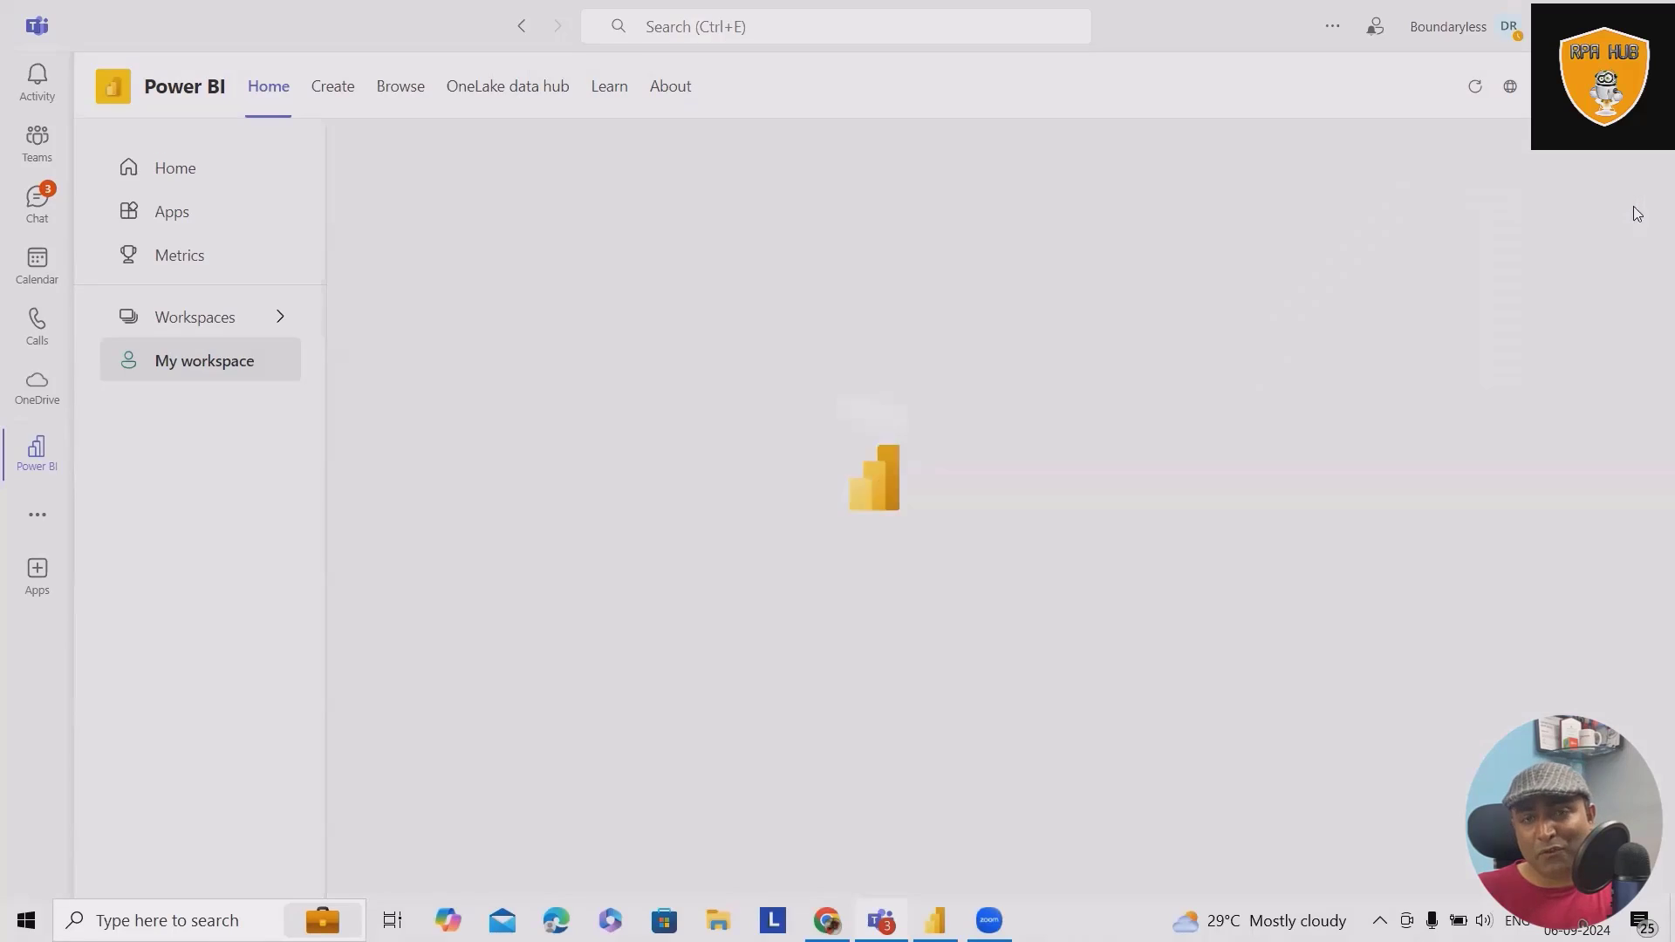
click(204, 359)
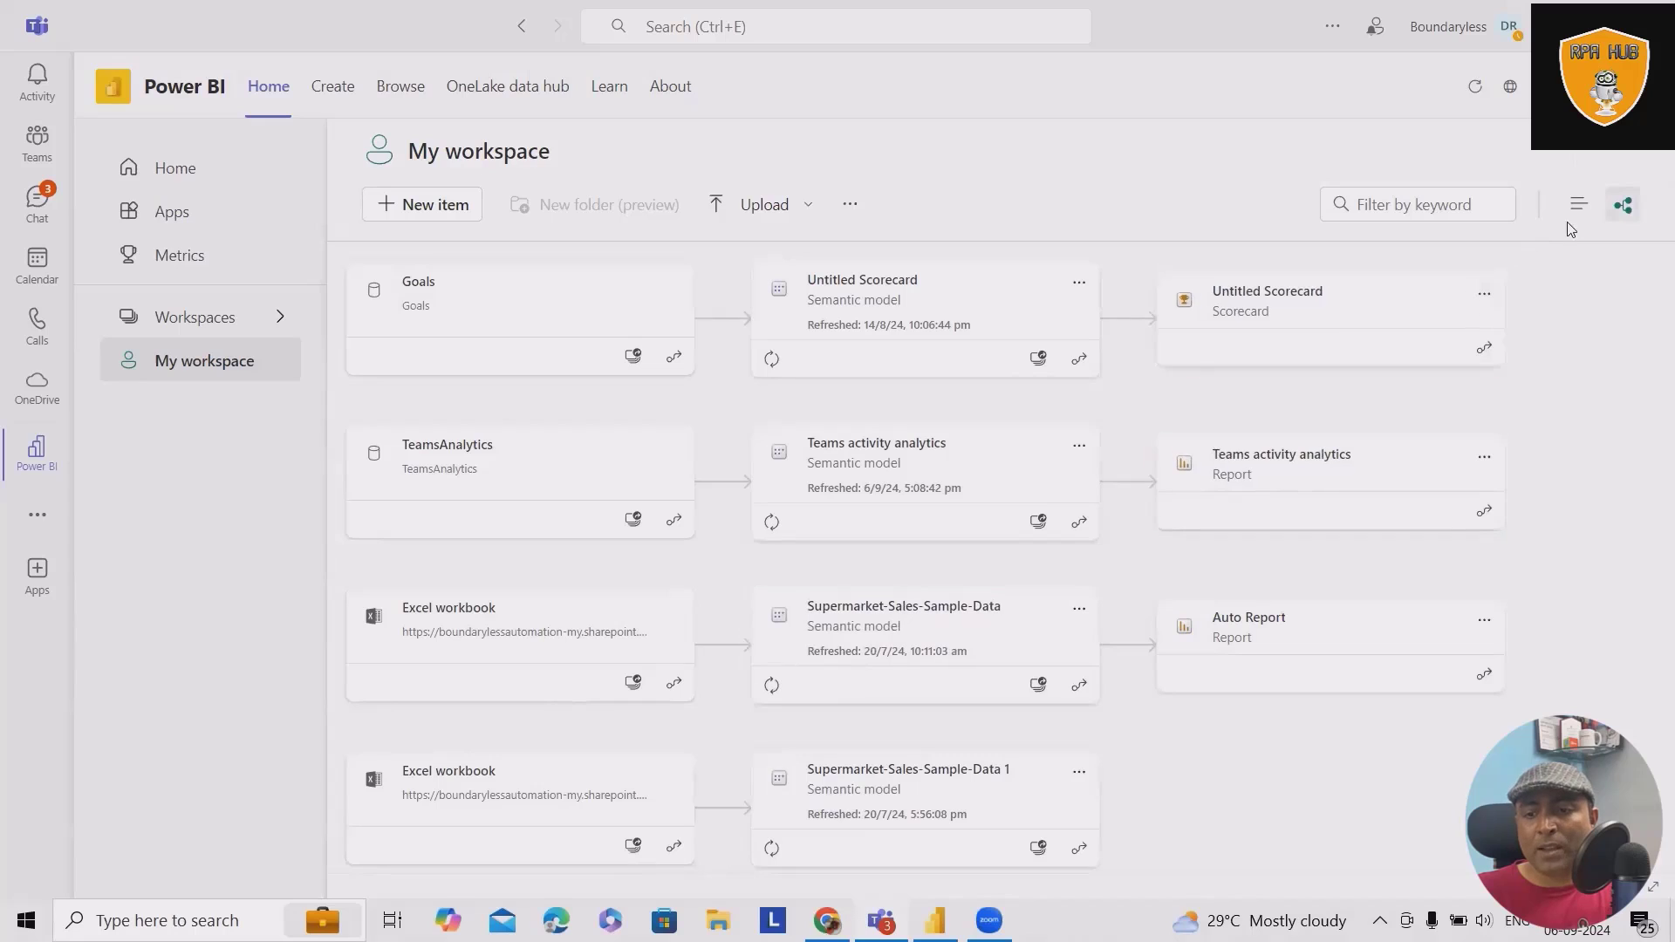
click(1579, 204)
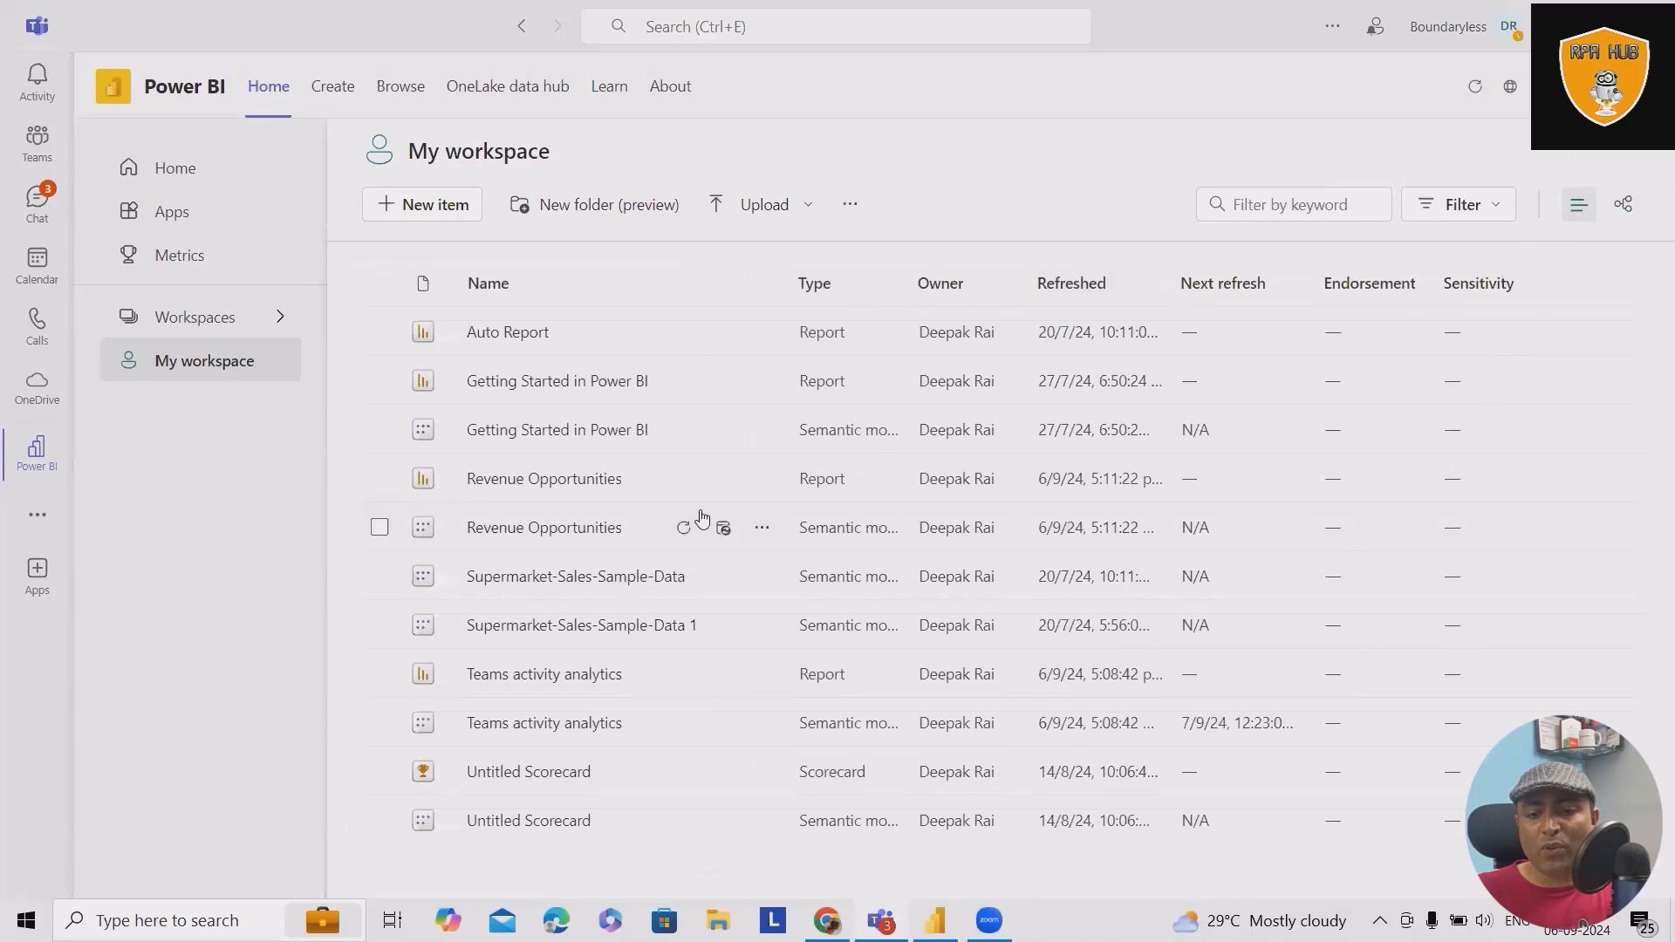
mouse_move(557, 430)
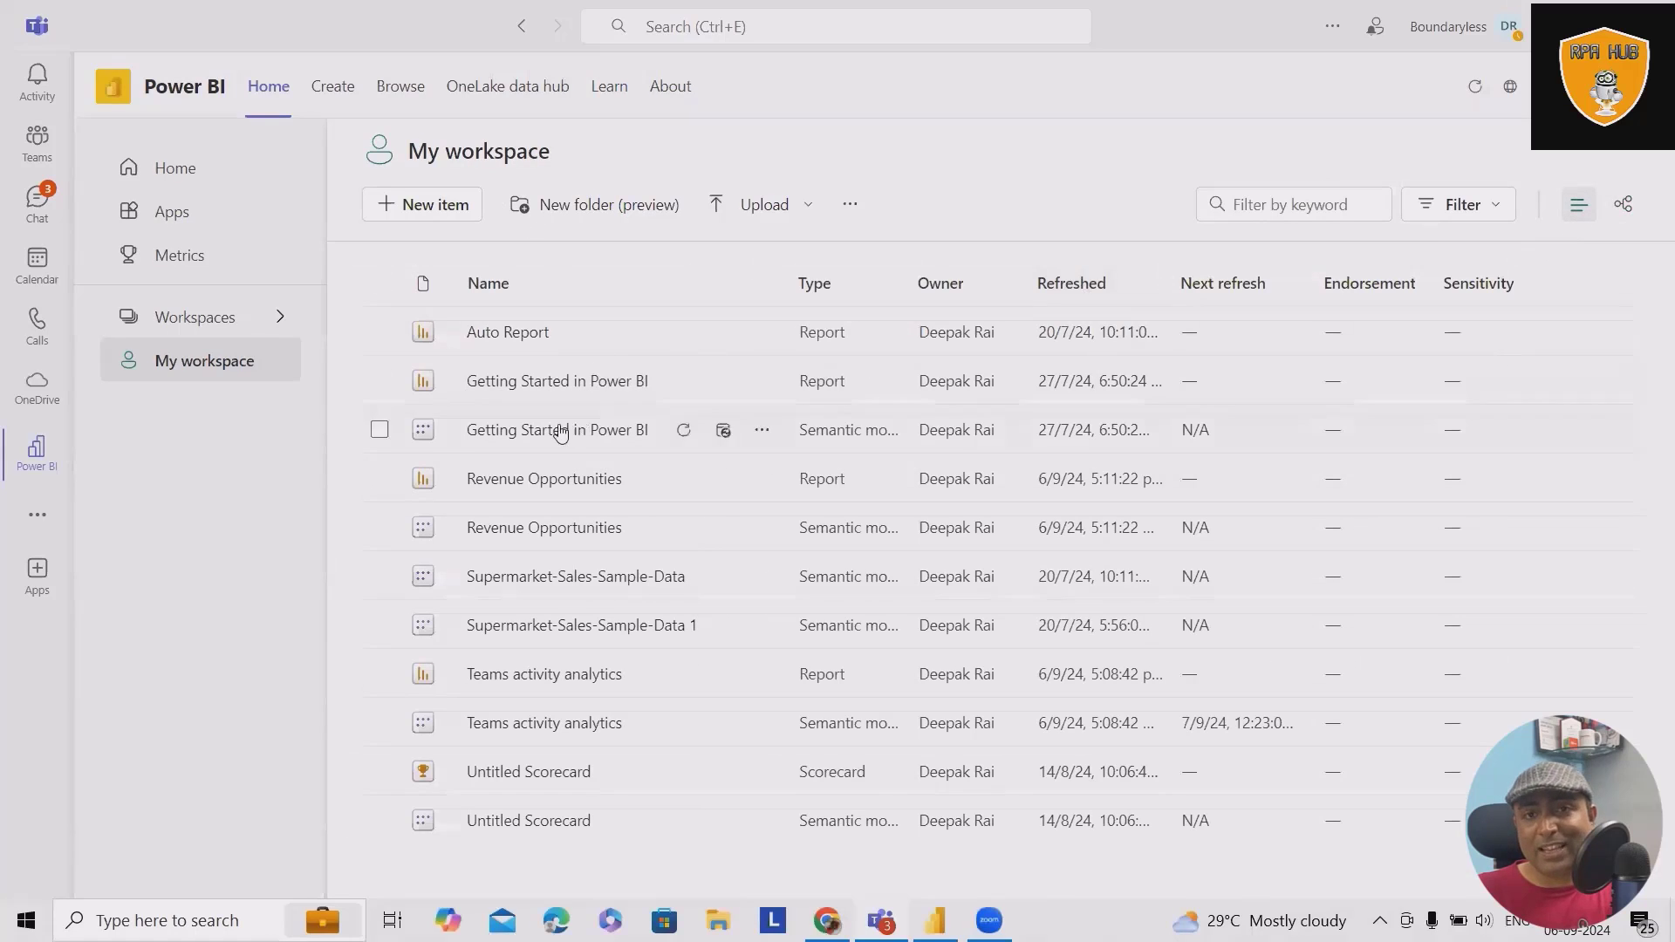
Browse the New item catalogue in My workspace and dismiss it.
click(422, 204)
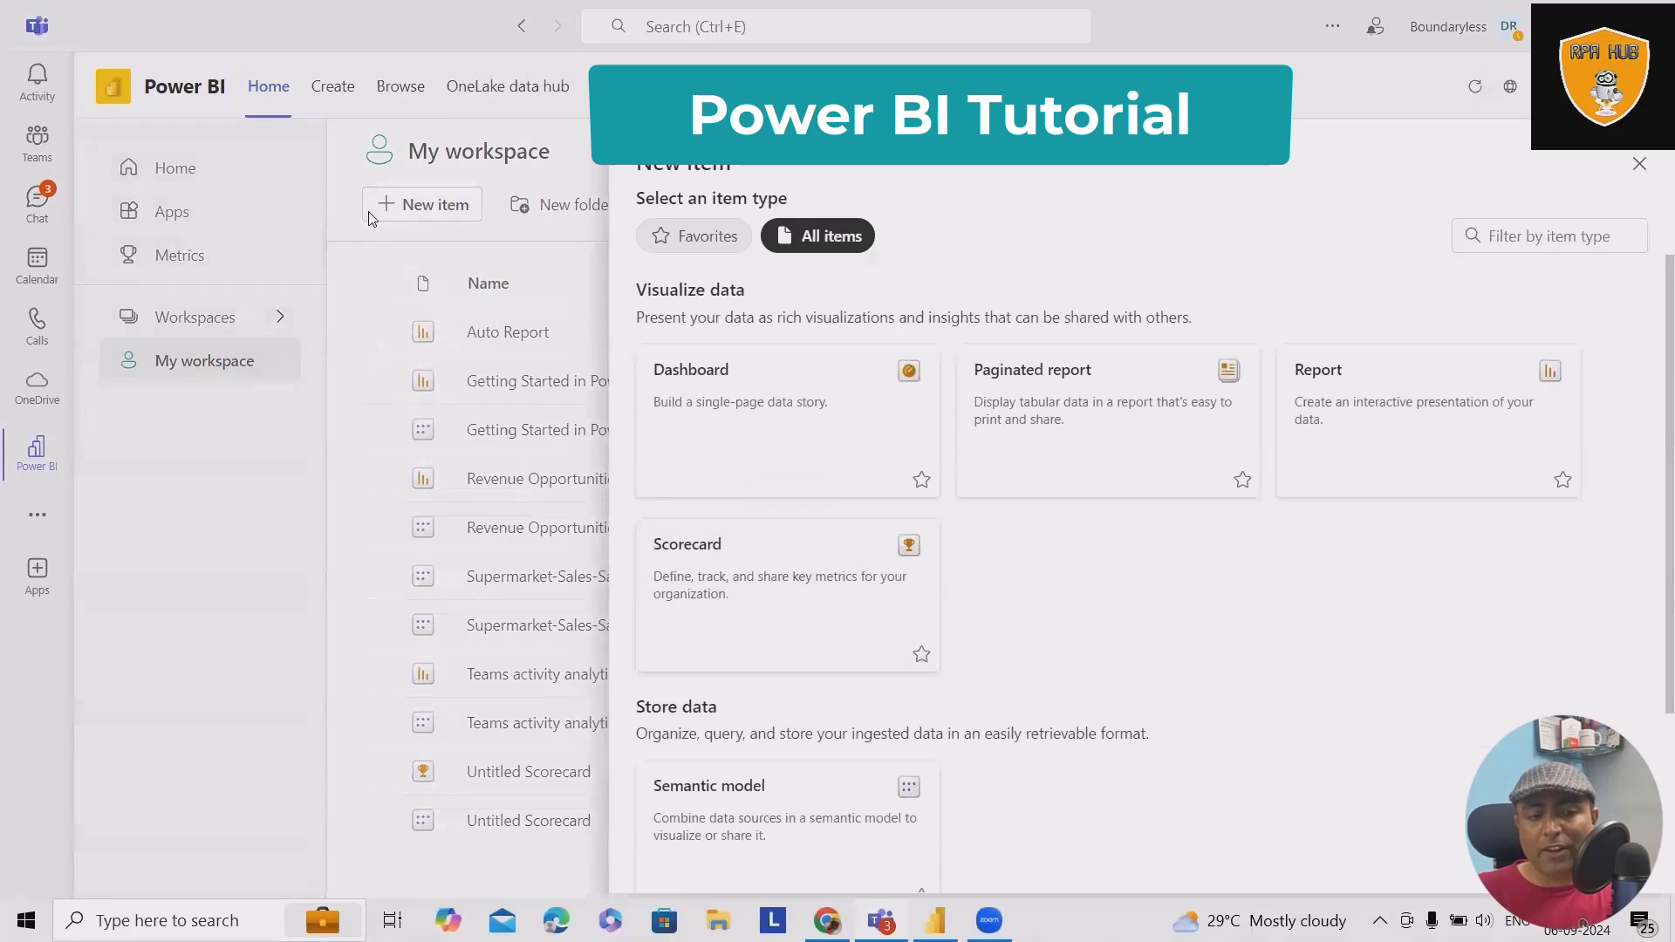
mouse_move(852, 415)
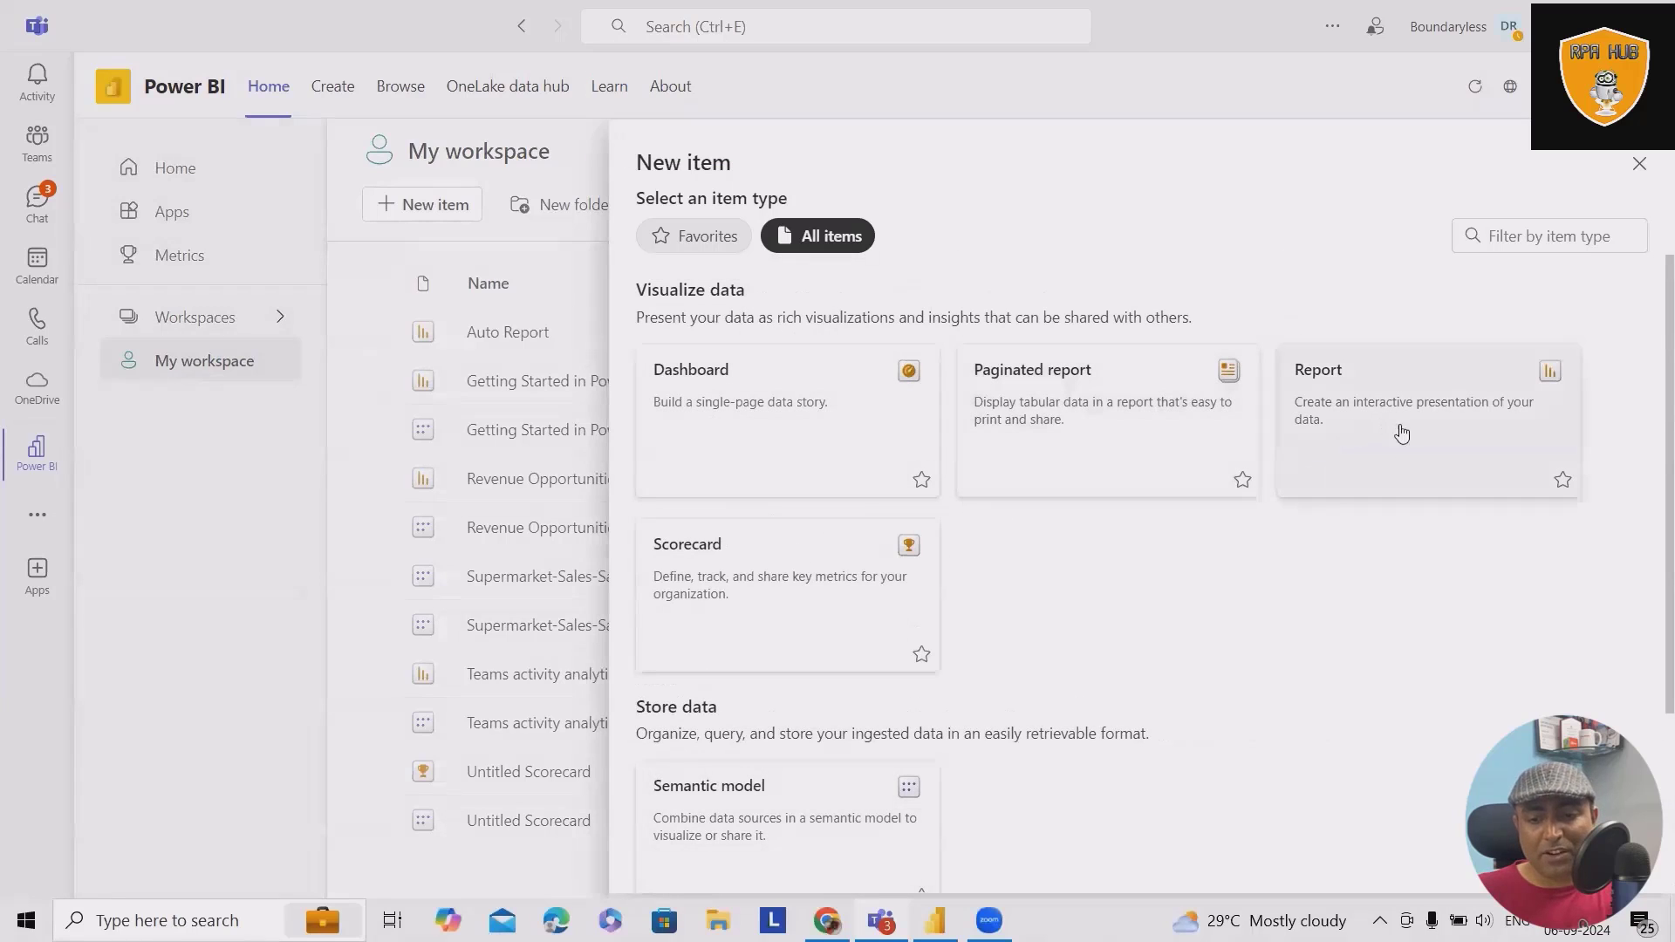
mouse_move(1633, 169)
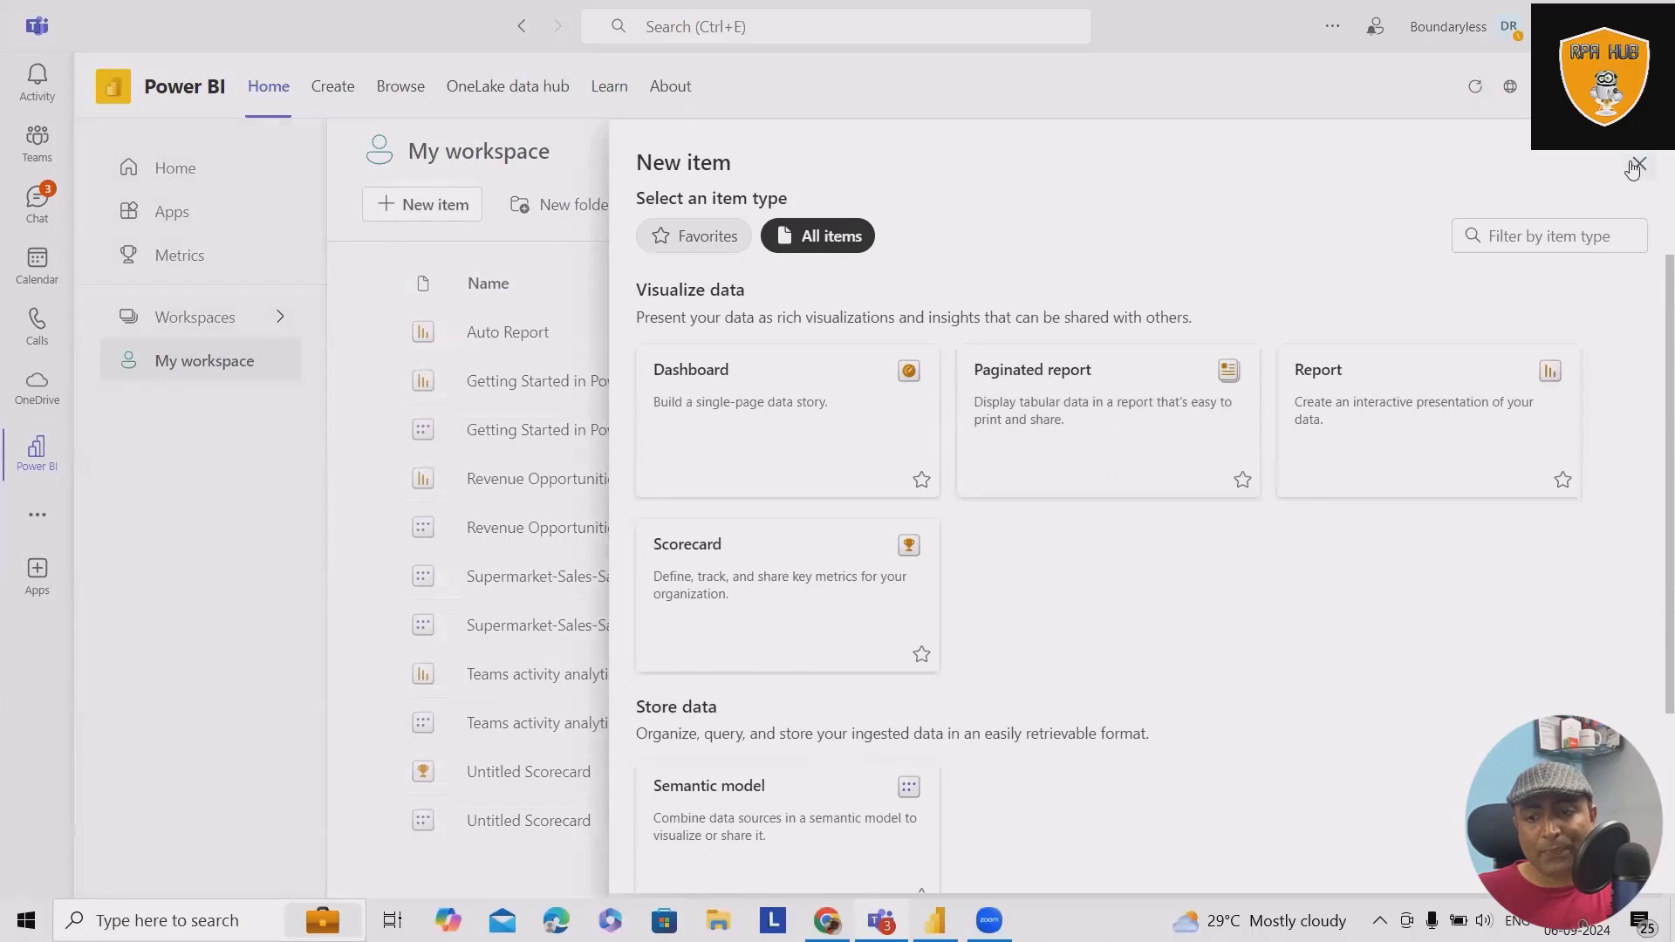
click(1642, 165)
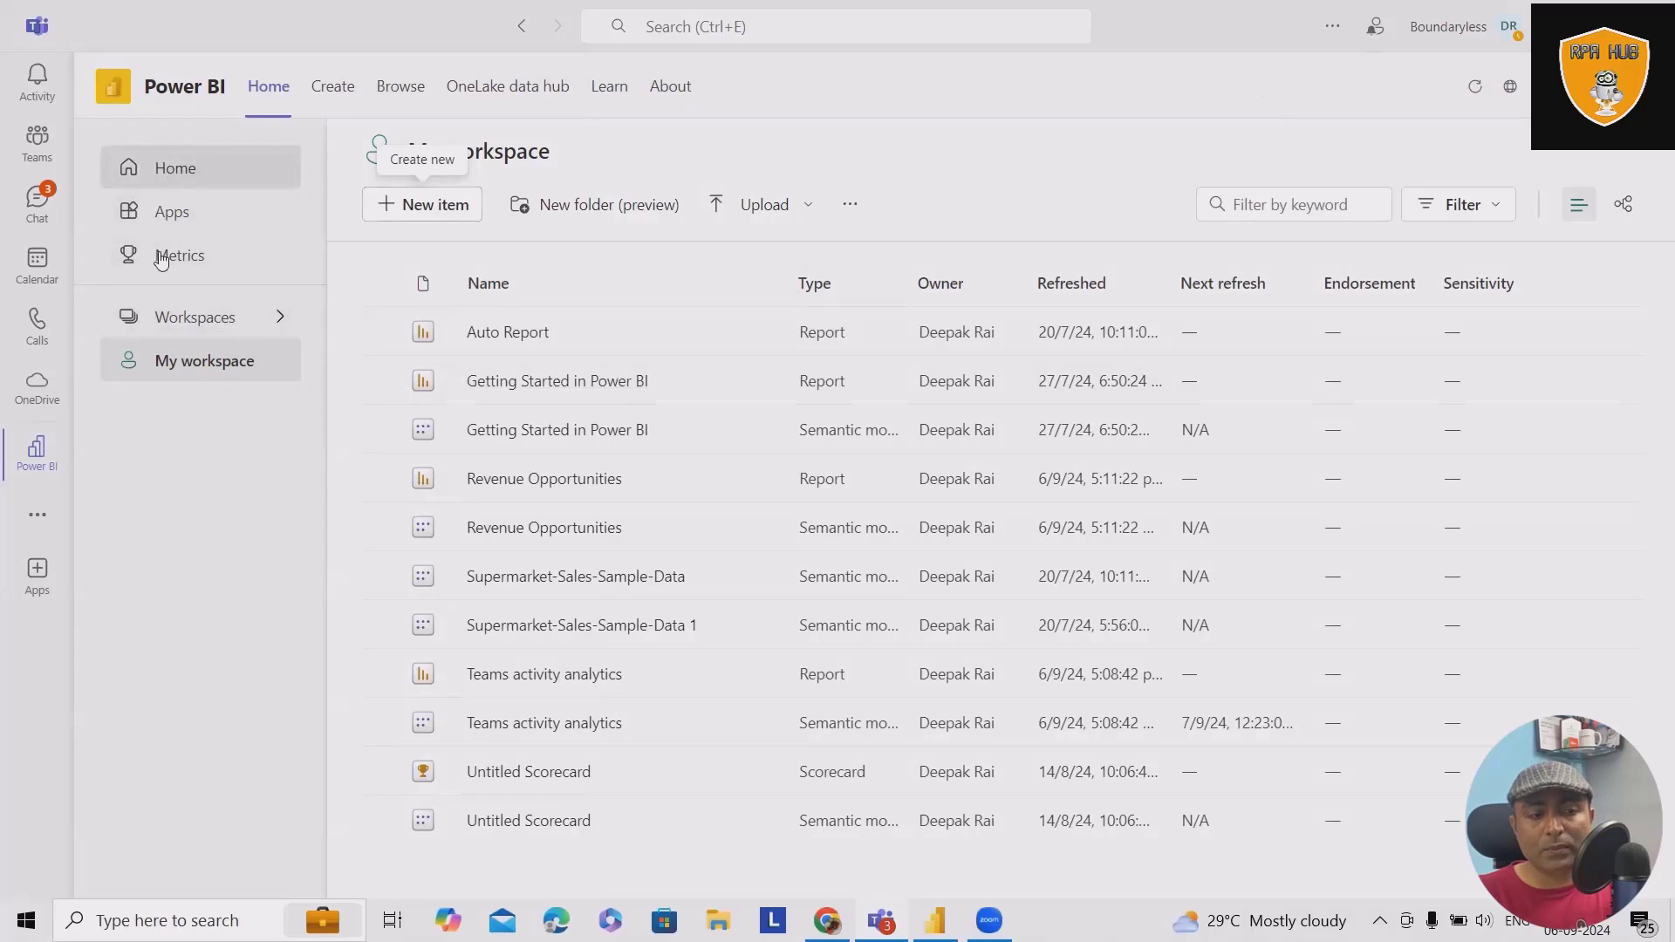
Start a new report from manually entered data, redirecting to Power BI on the web.
click(174, 167)
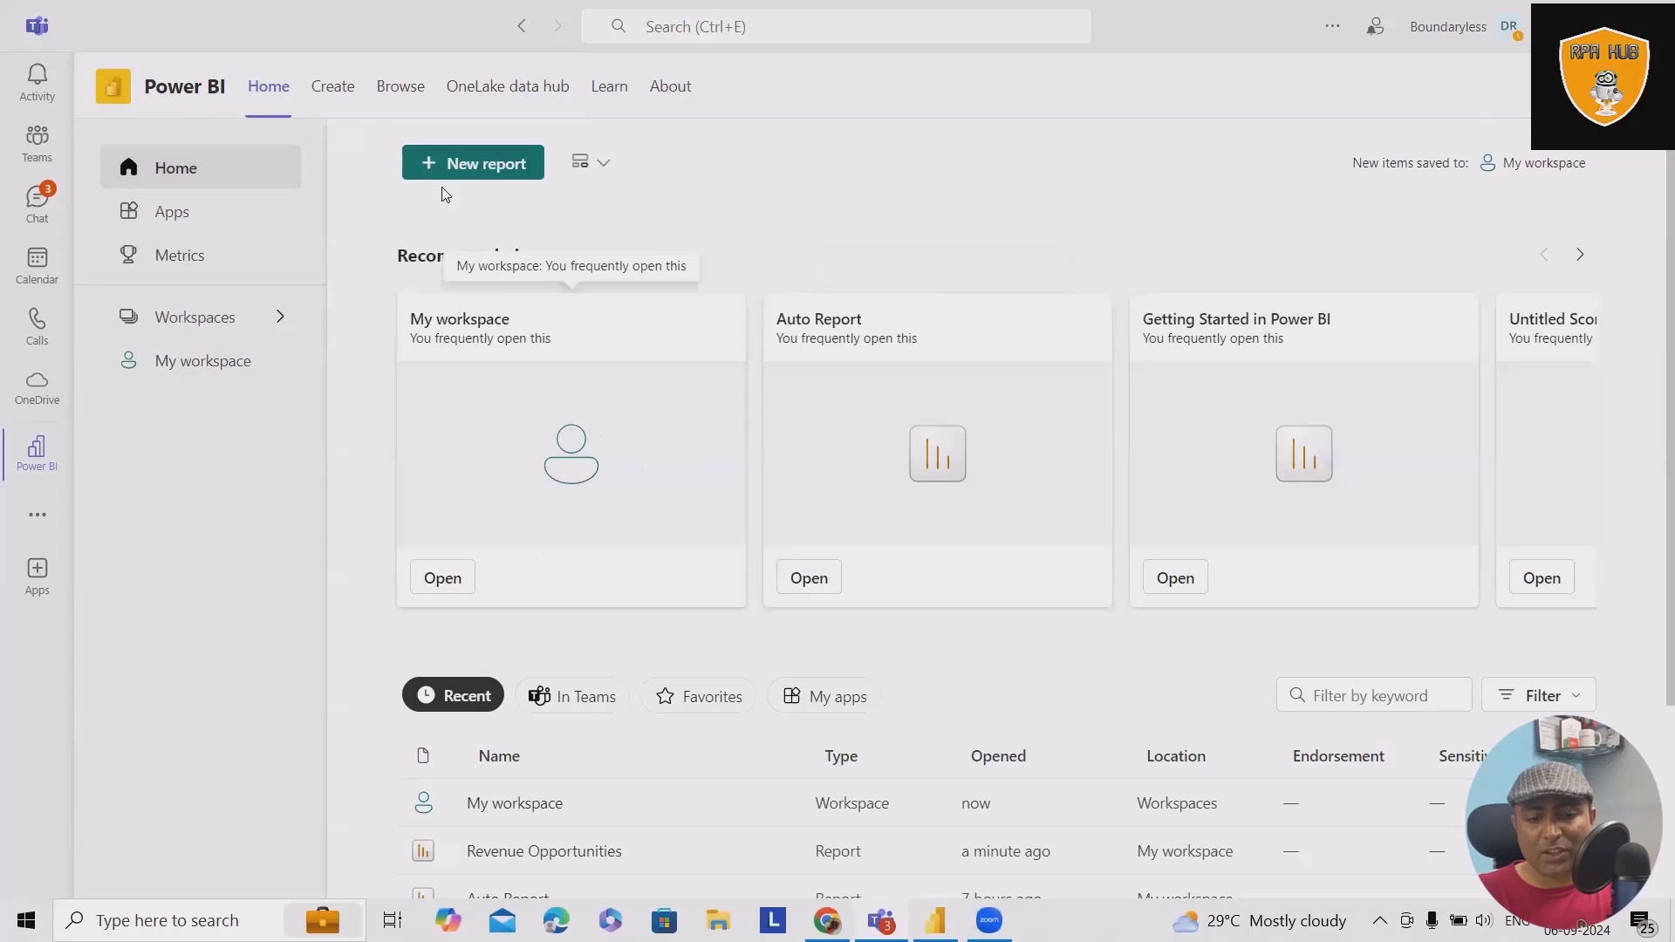
click(332, 85)
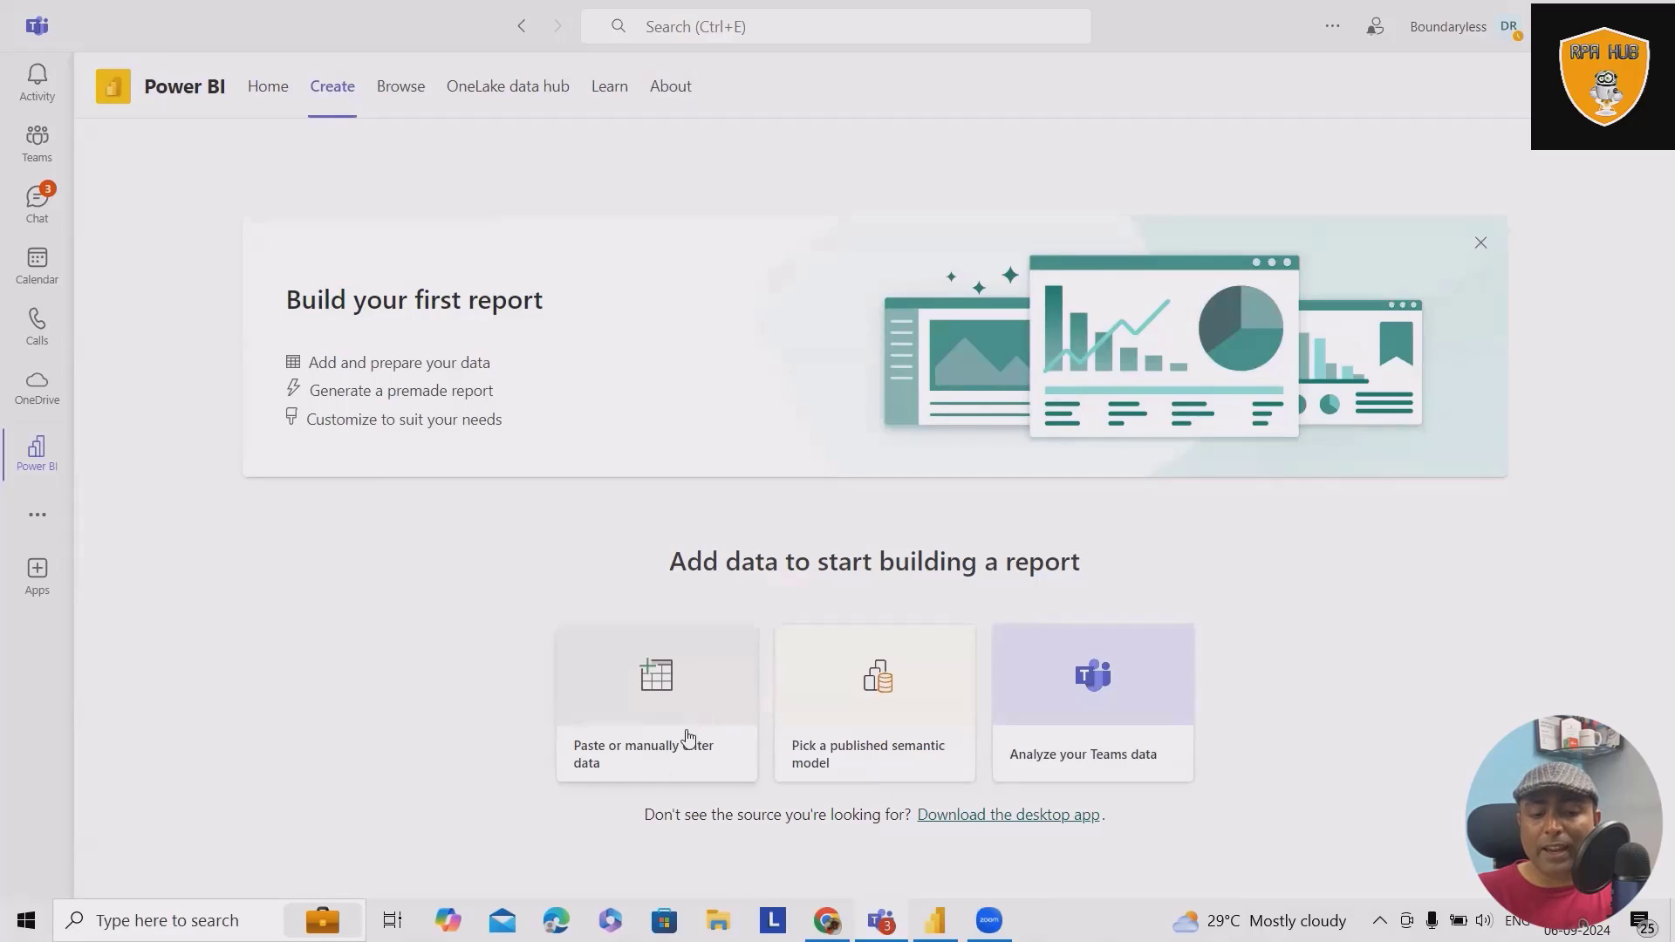
mouse_move(1073, 731)
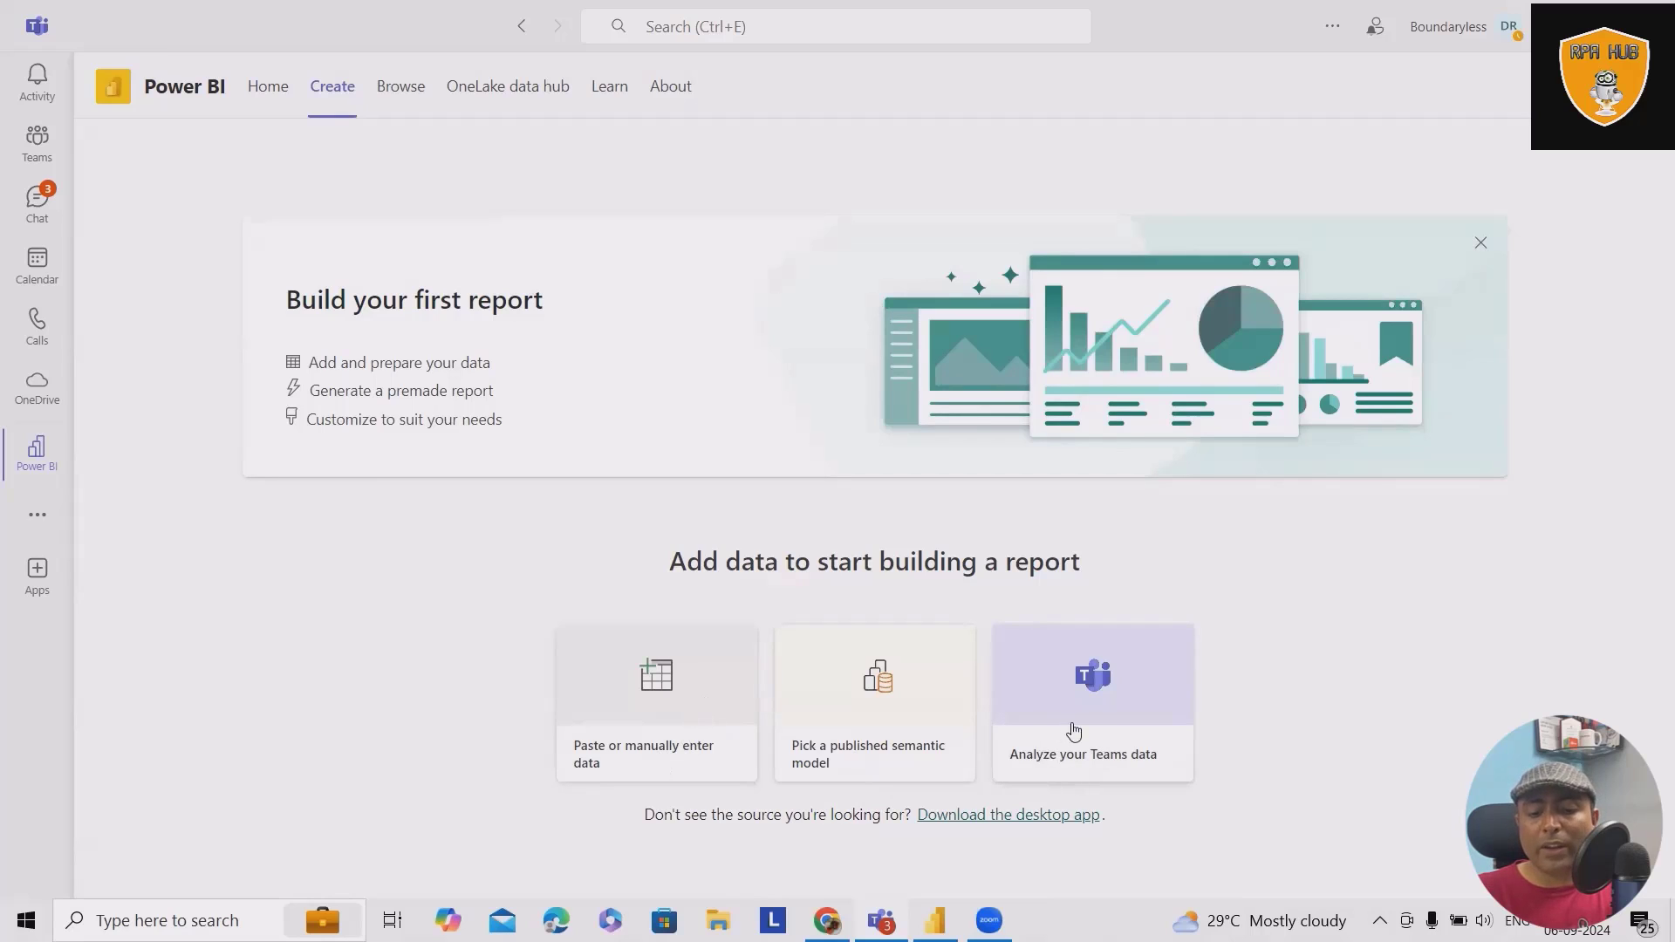
mouse_move(684, 717)
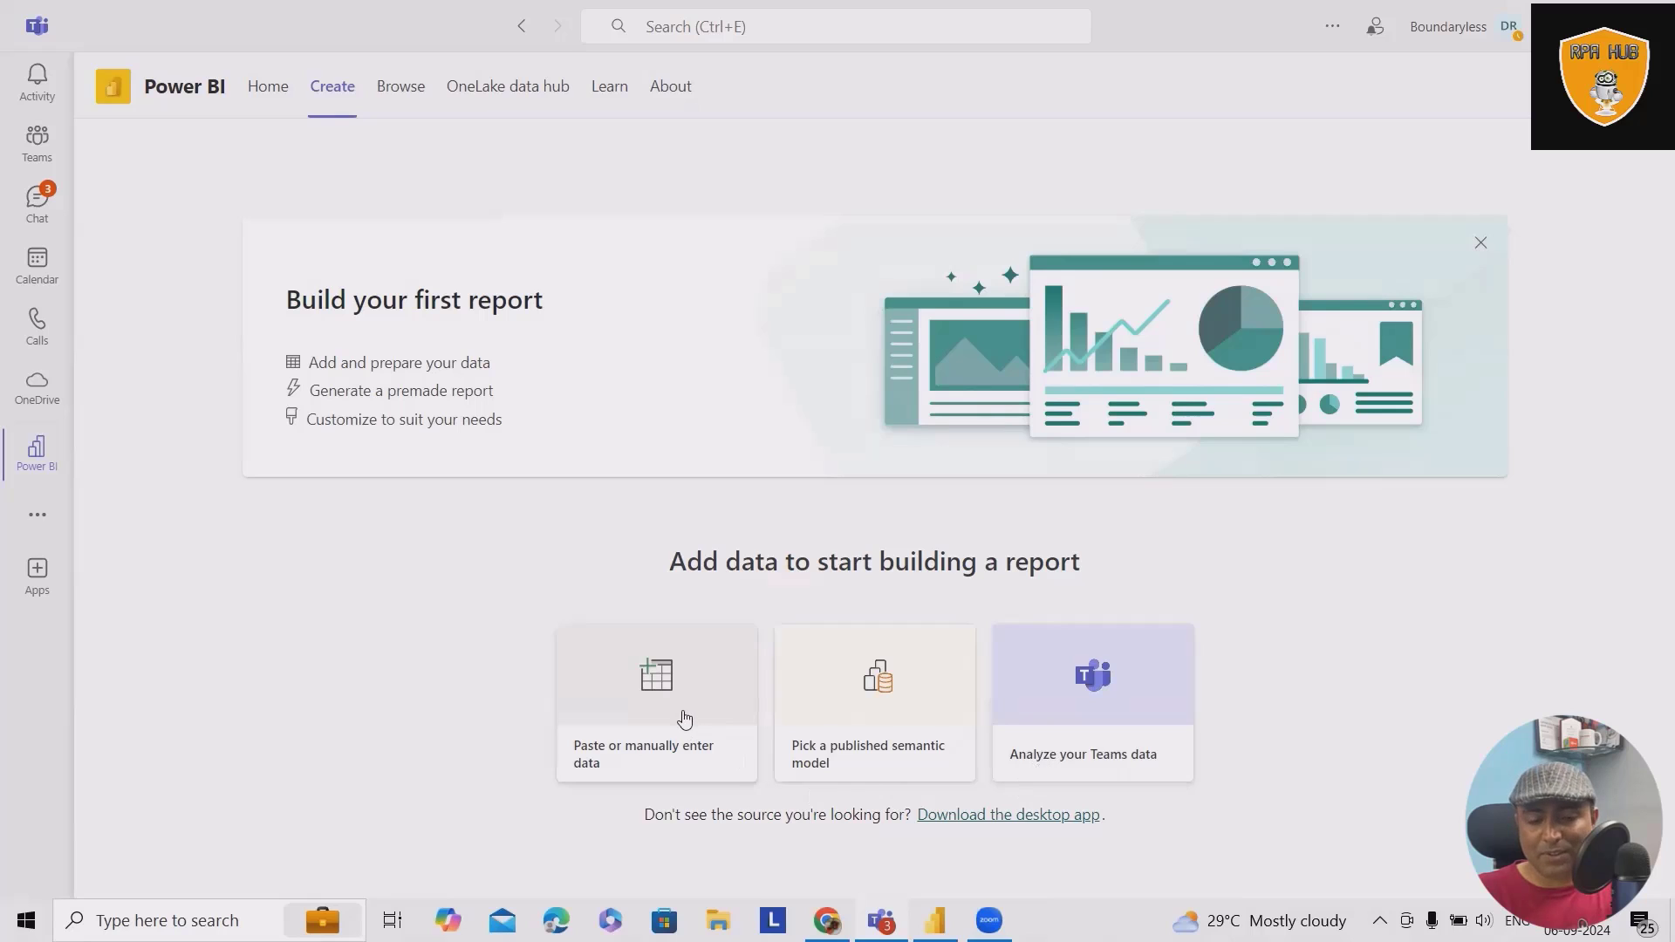
click(656, 702)
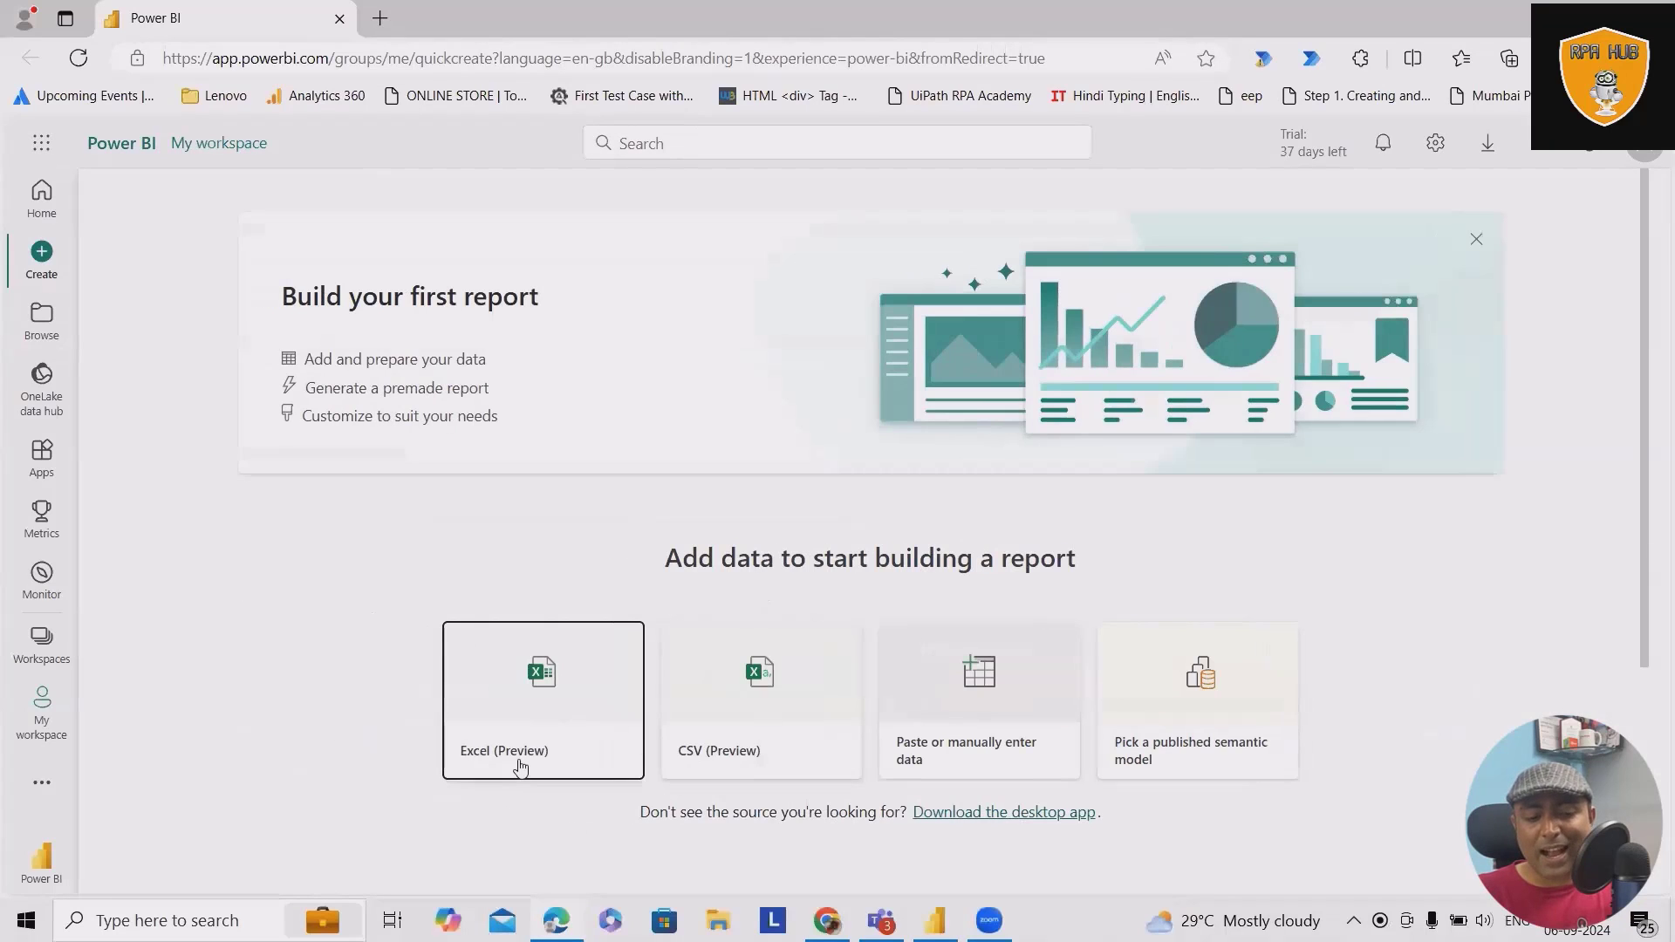
Upload the Project-Management-Sample-Data Excel workbook, sign in, and choose the Project Management Data table.
click(543, 700)
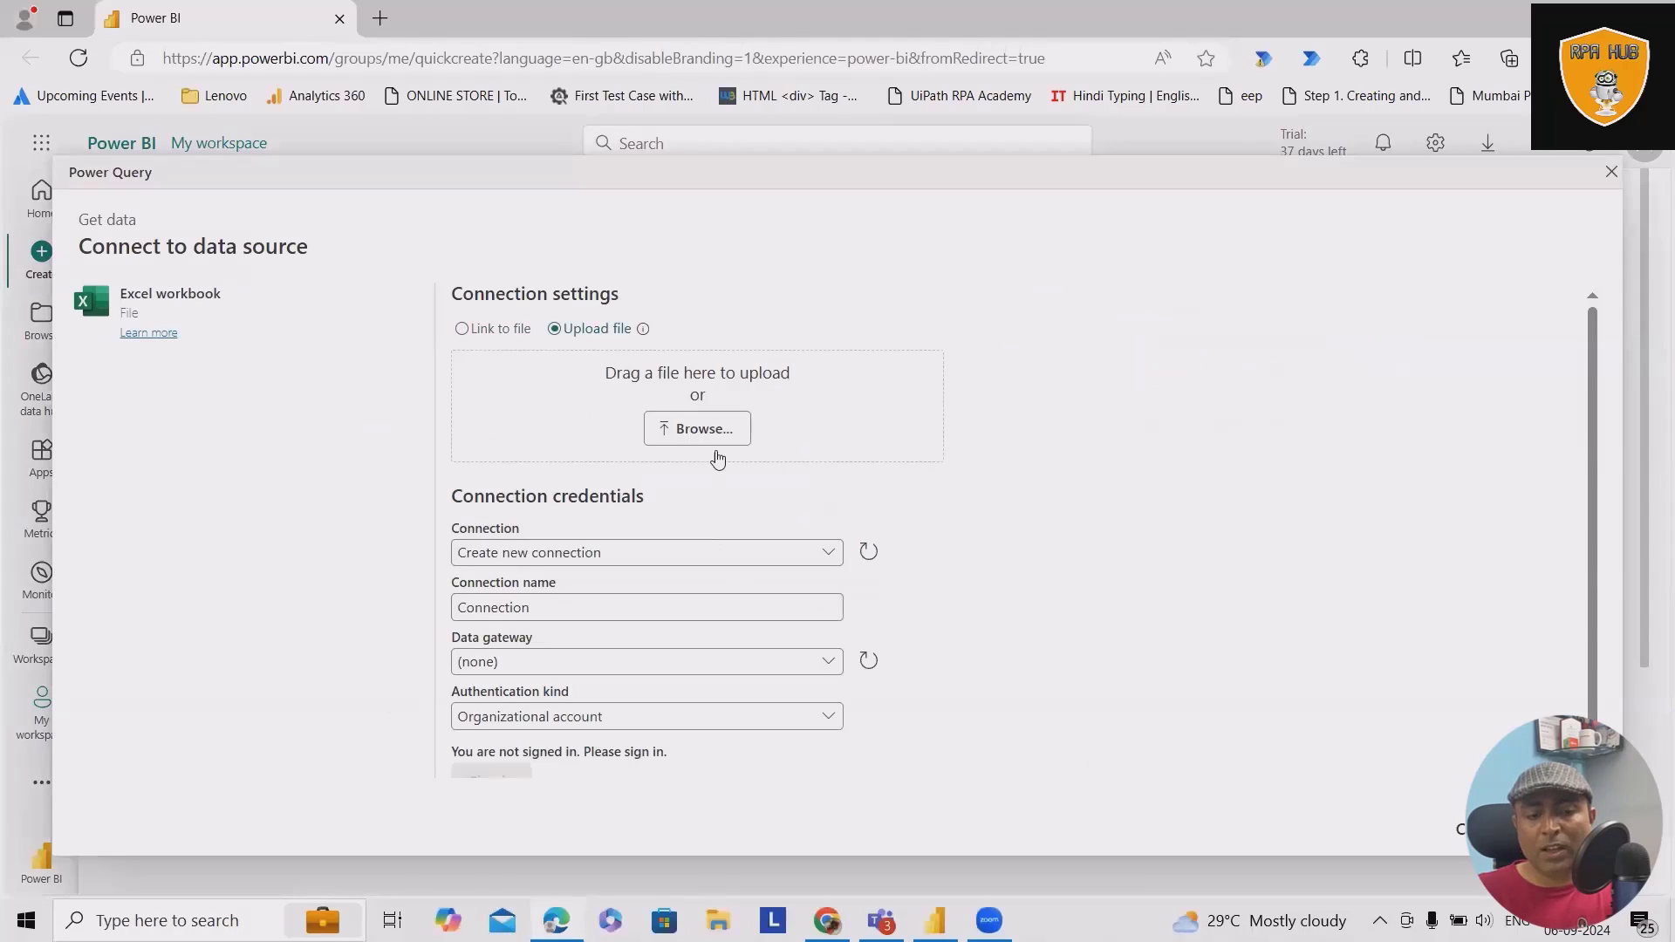
click(696, 430)
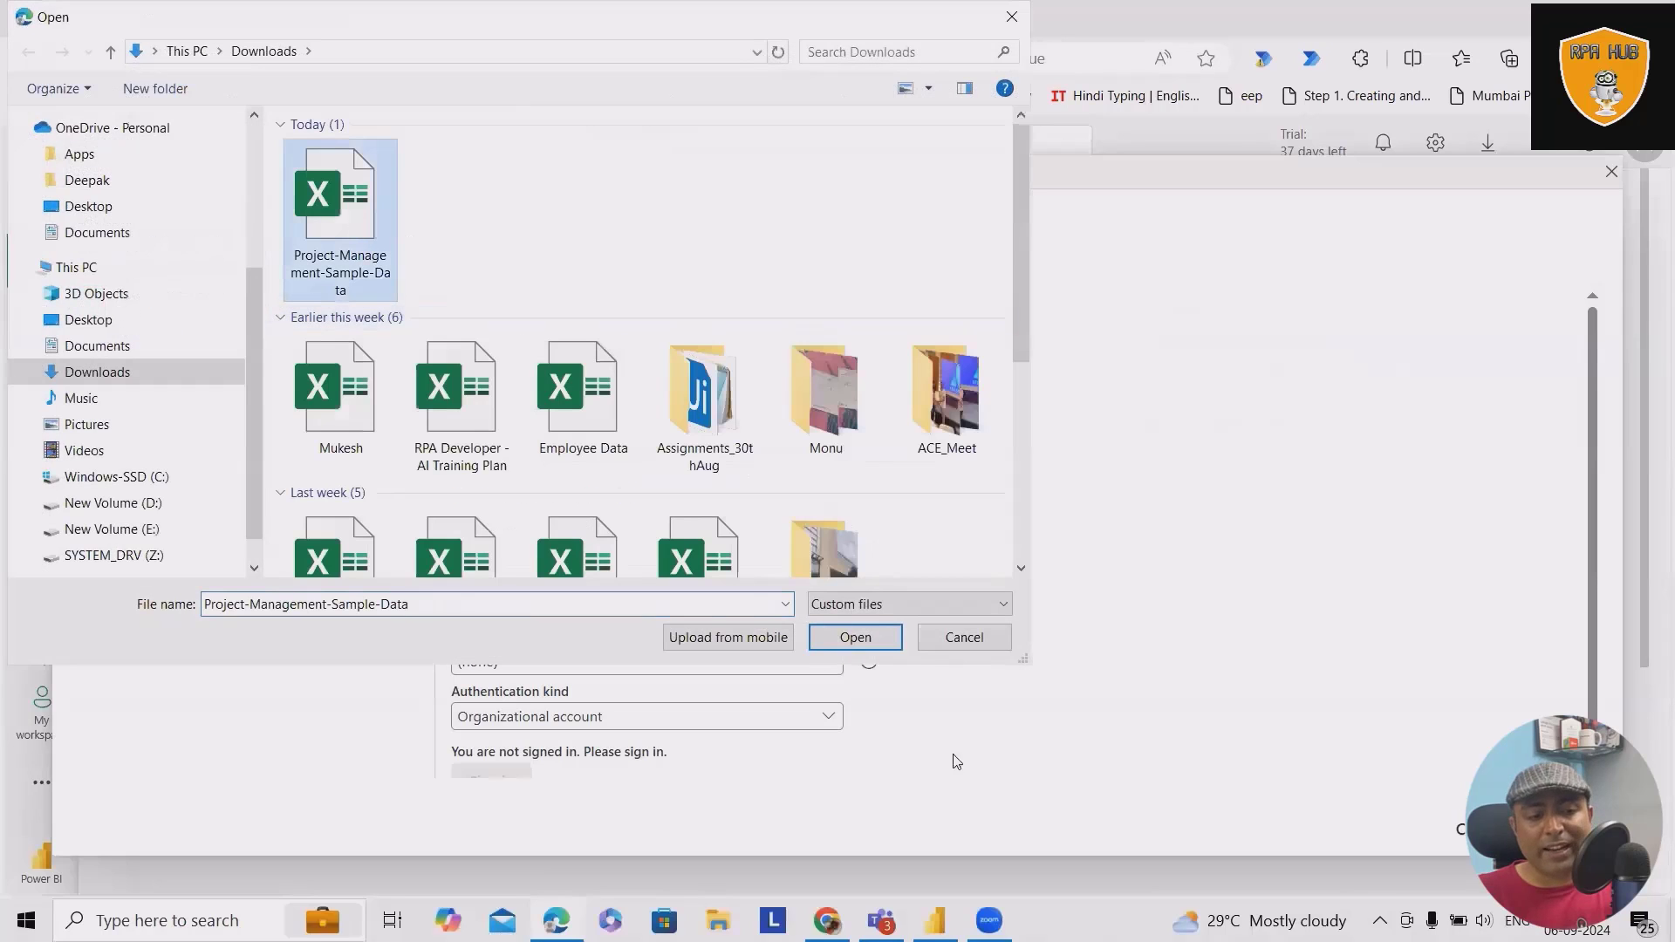
click(854, 637)
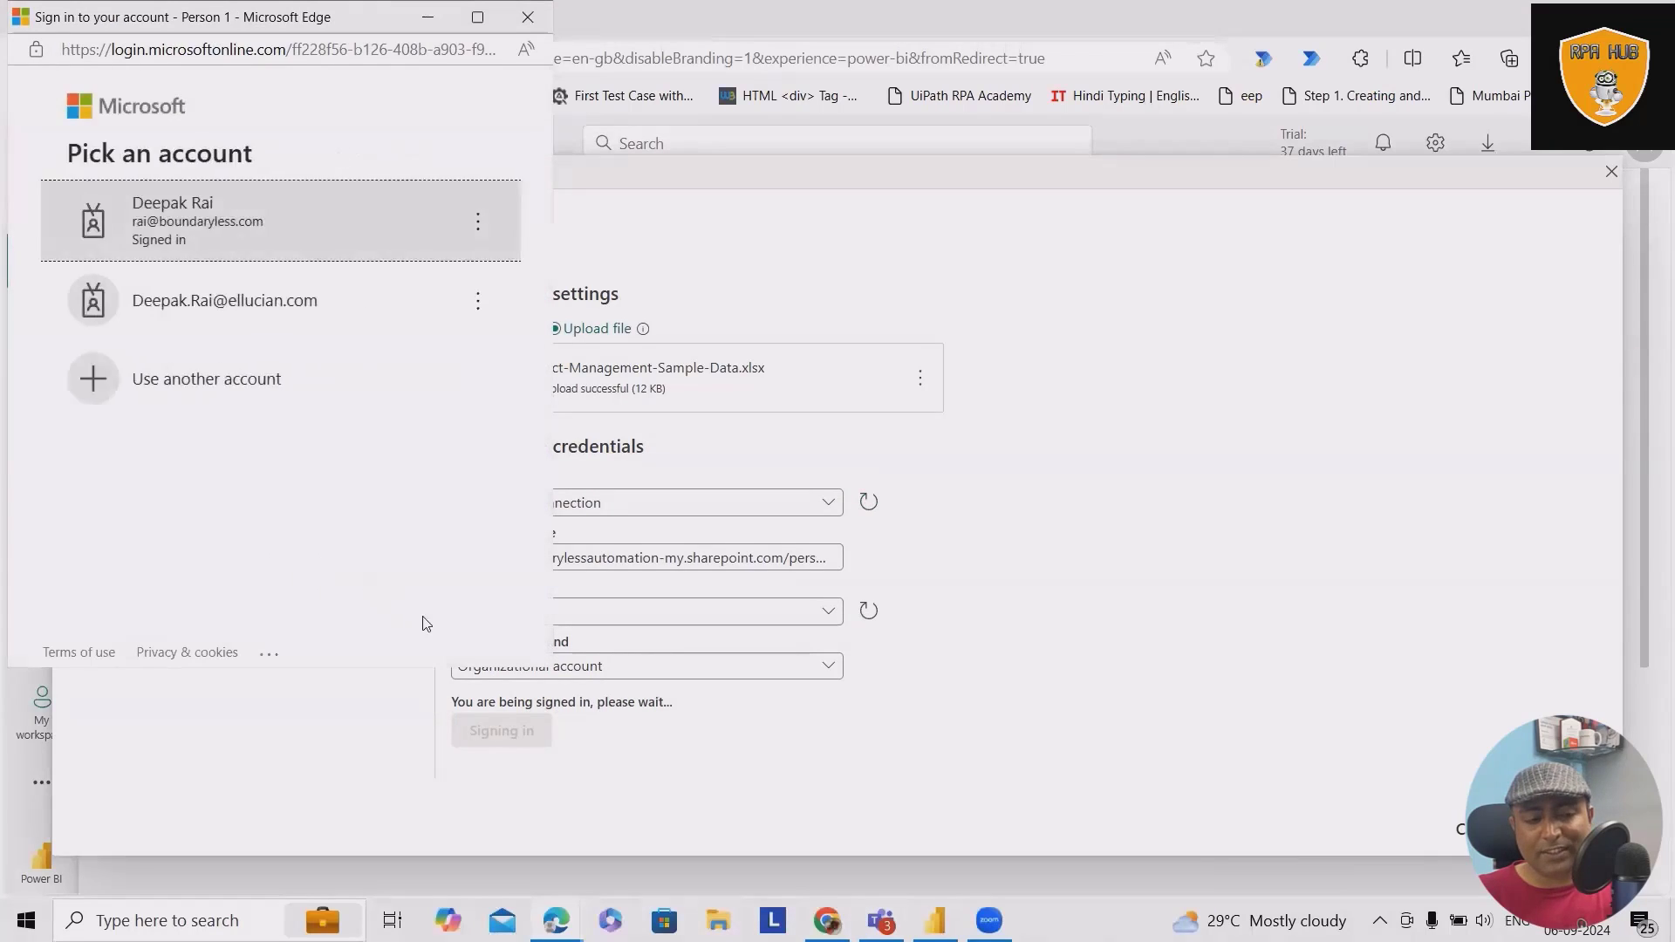
click(197, 222)
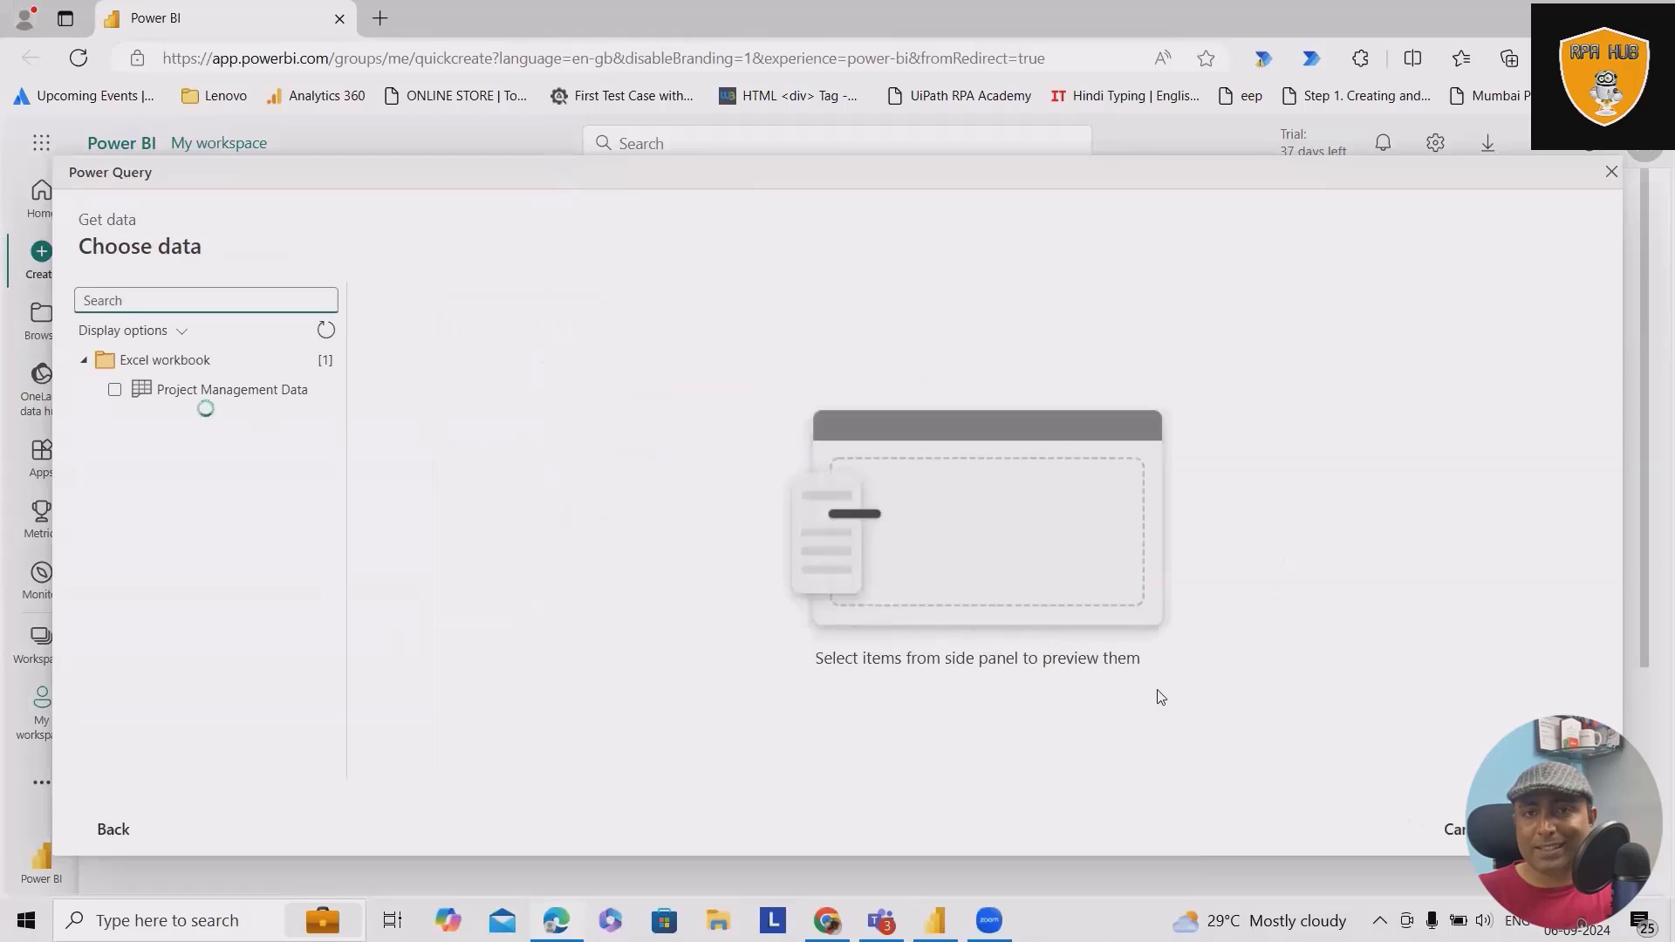
click(115, 390)
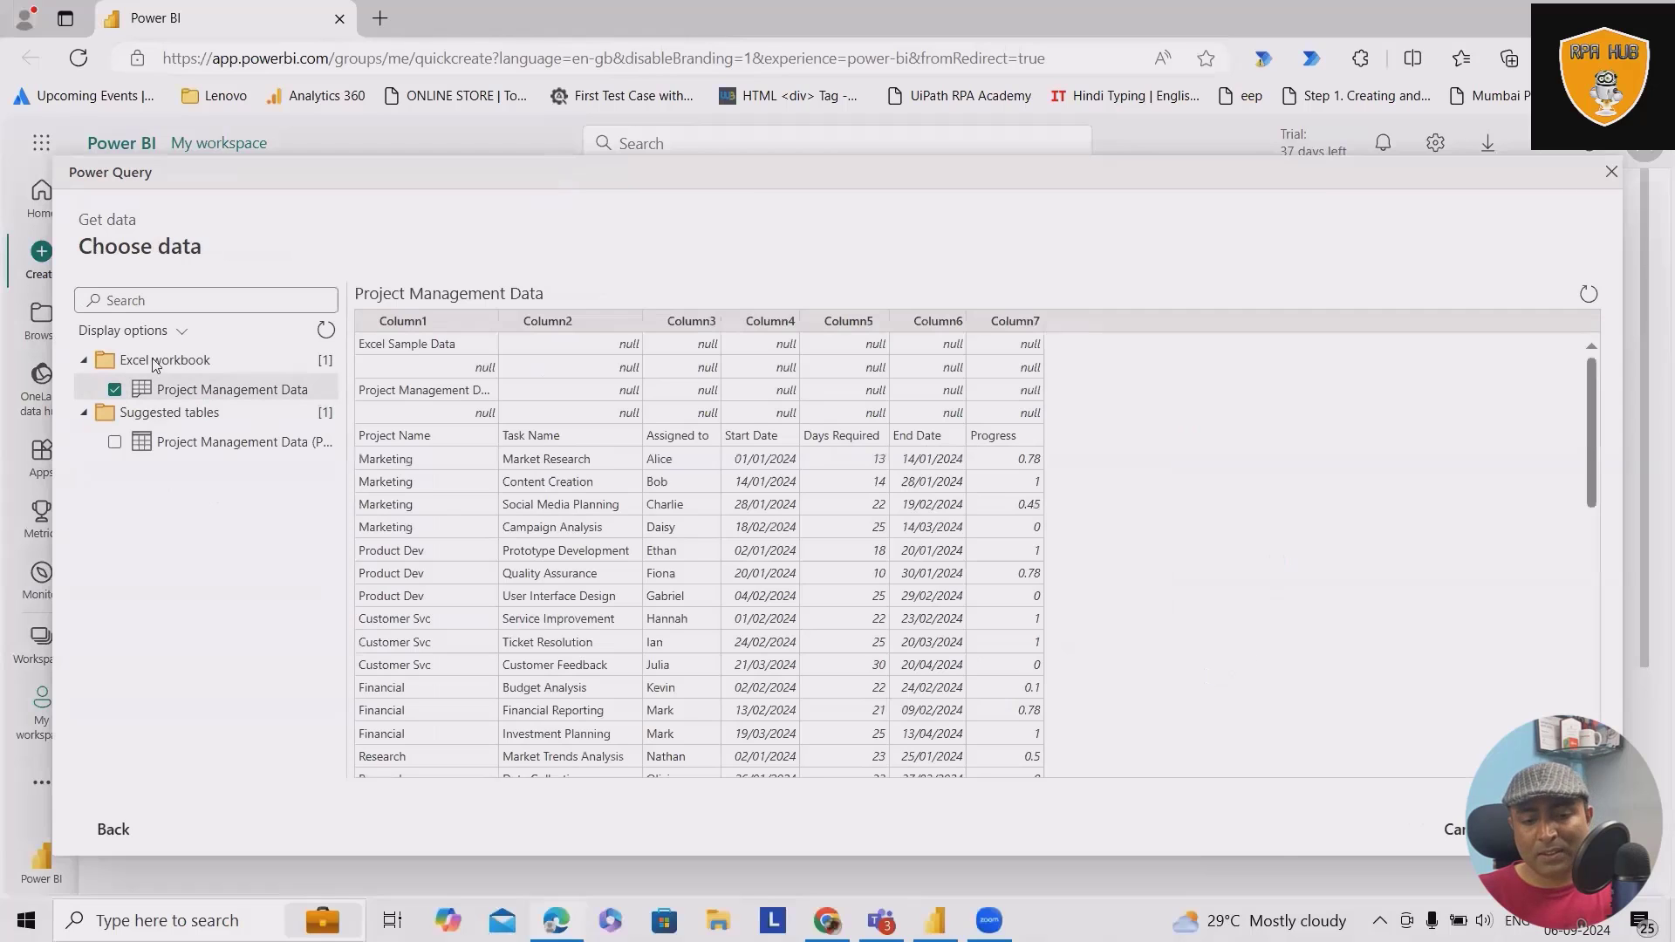
Review the data preview before creating the blank report.
scroll(down, 3)
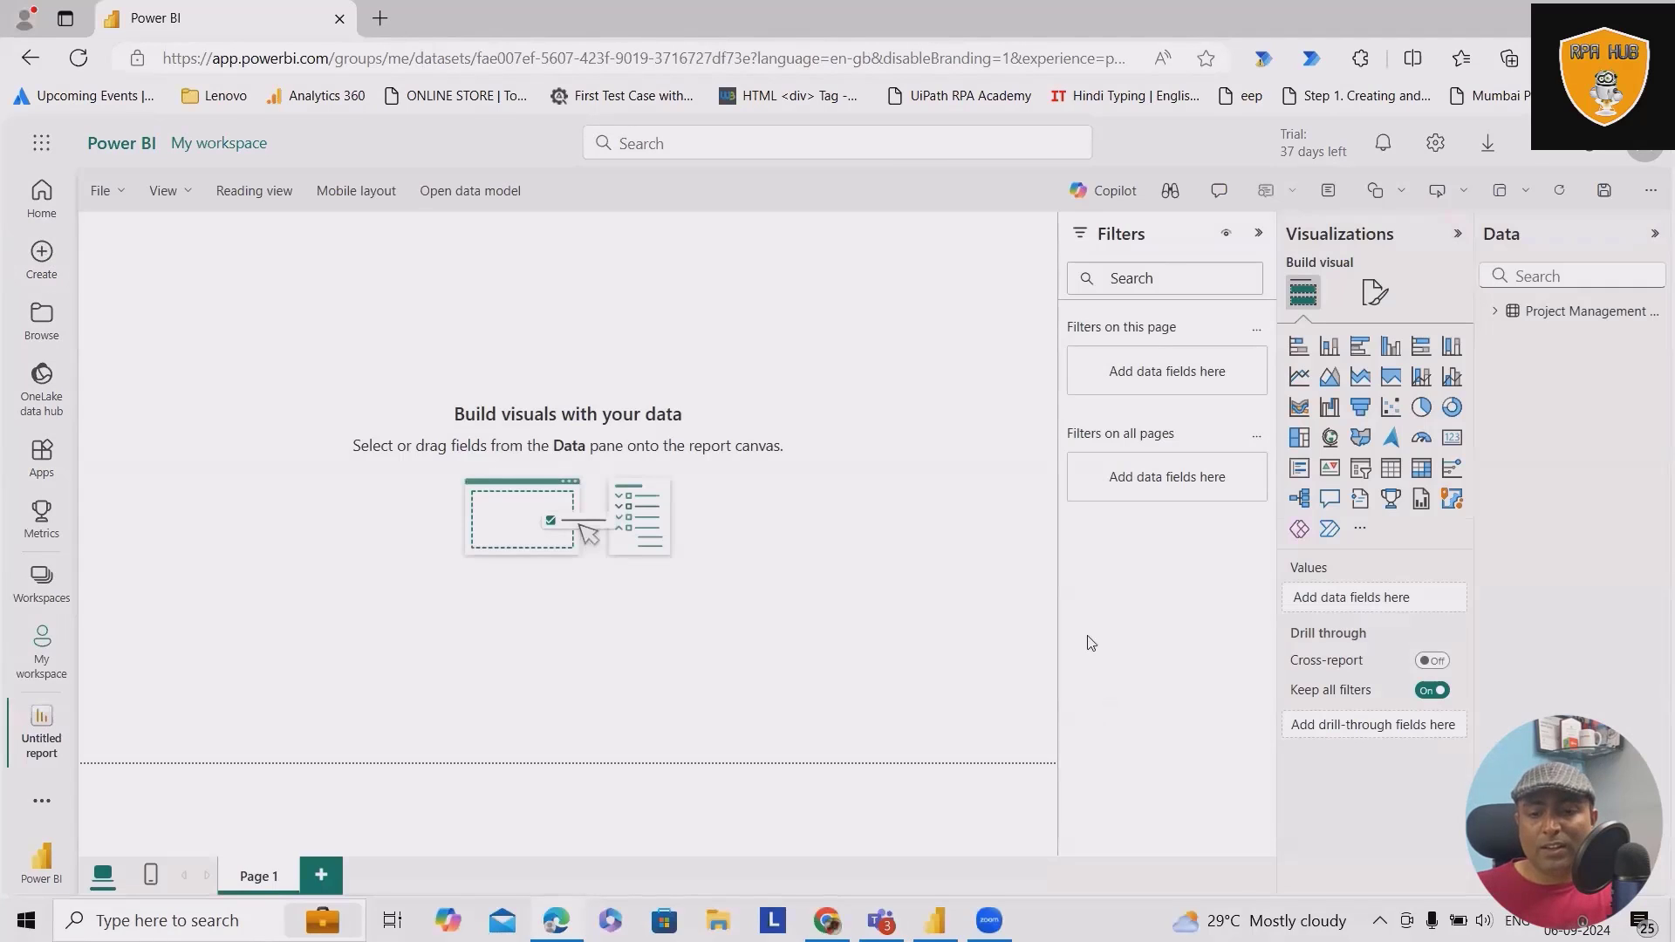
Add a stacked bar chart and feed it Column1, Column2 and further columns from the project table.
click(1502, 311)
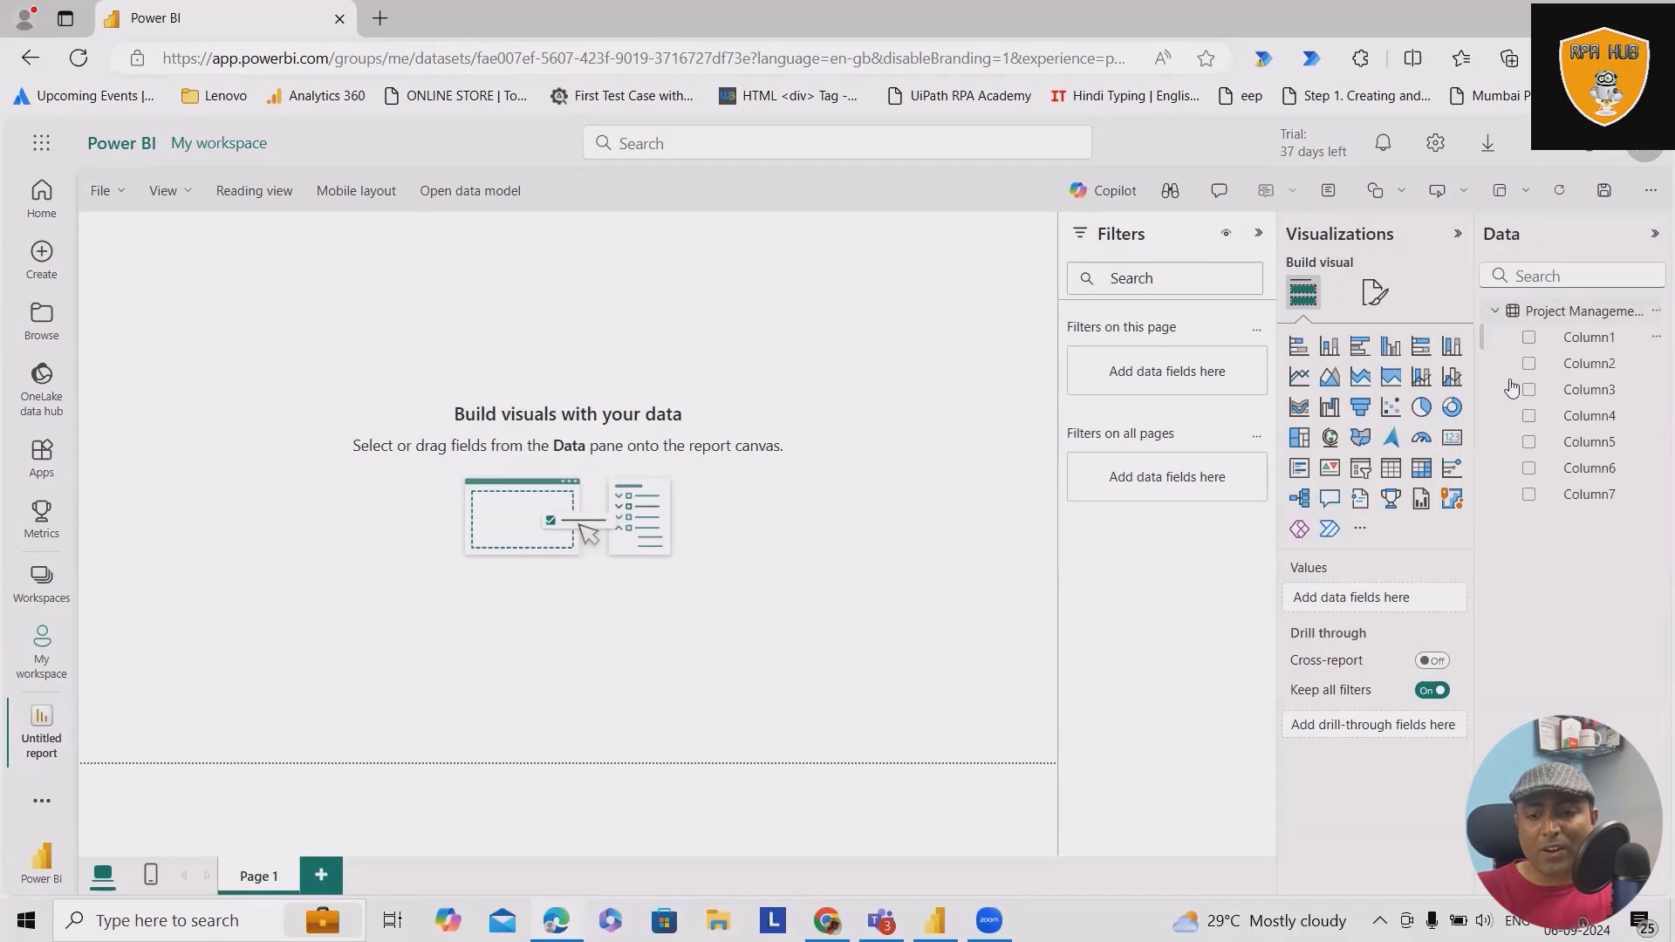
click(1359, 346)
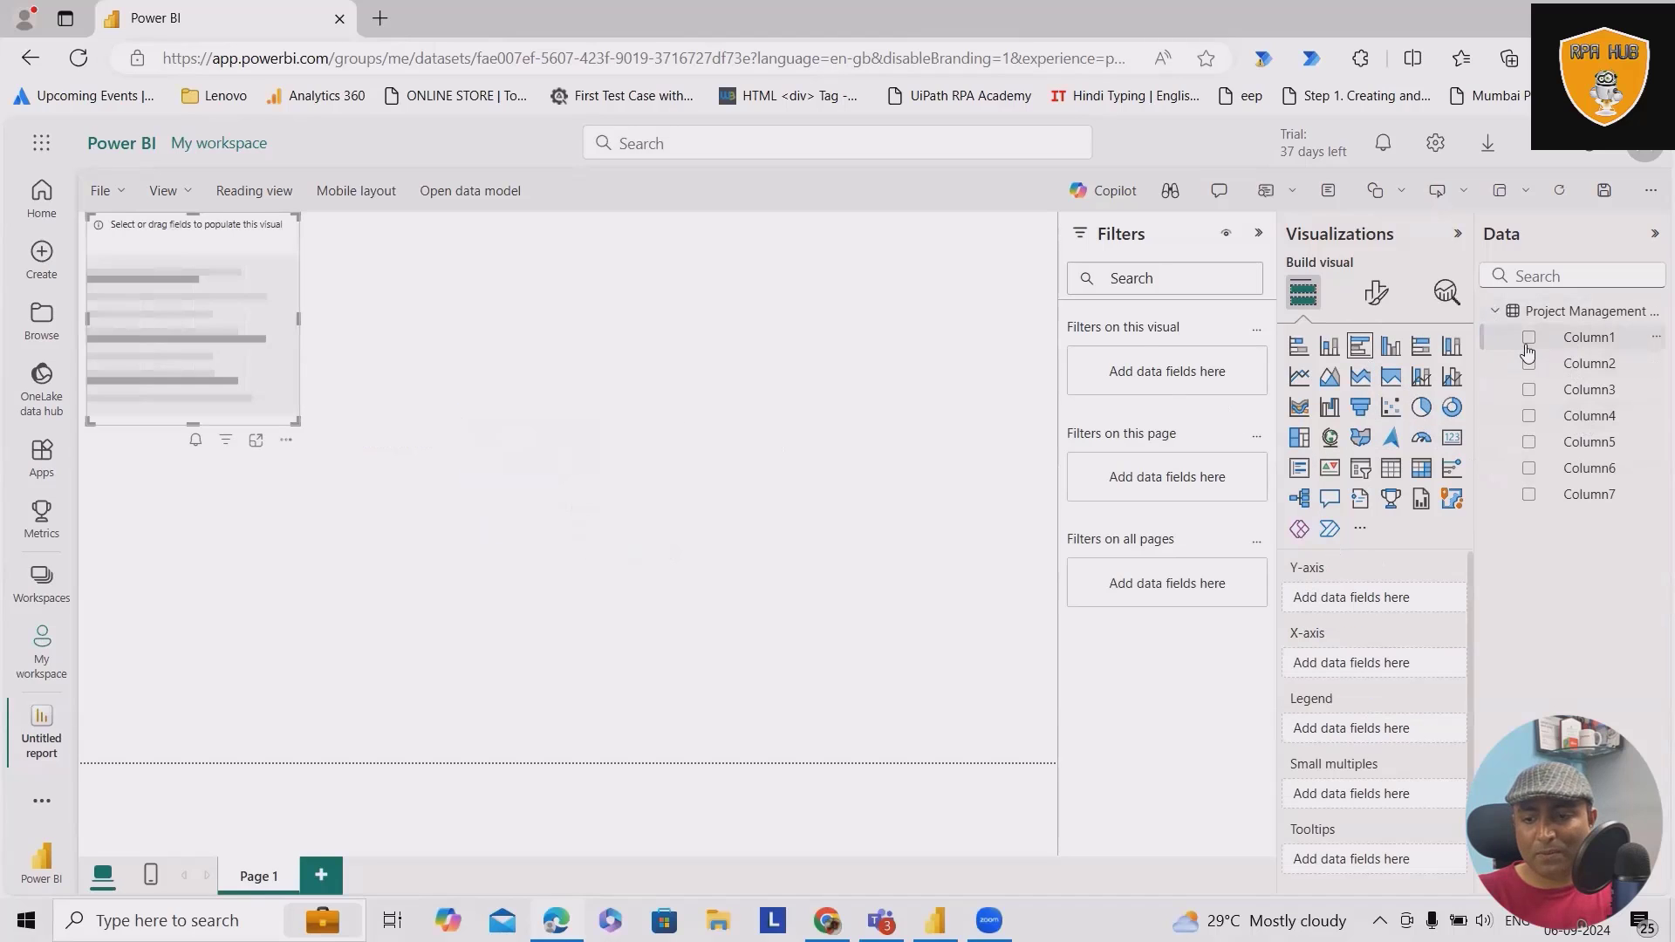
click(1529, 336)
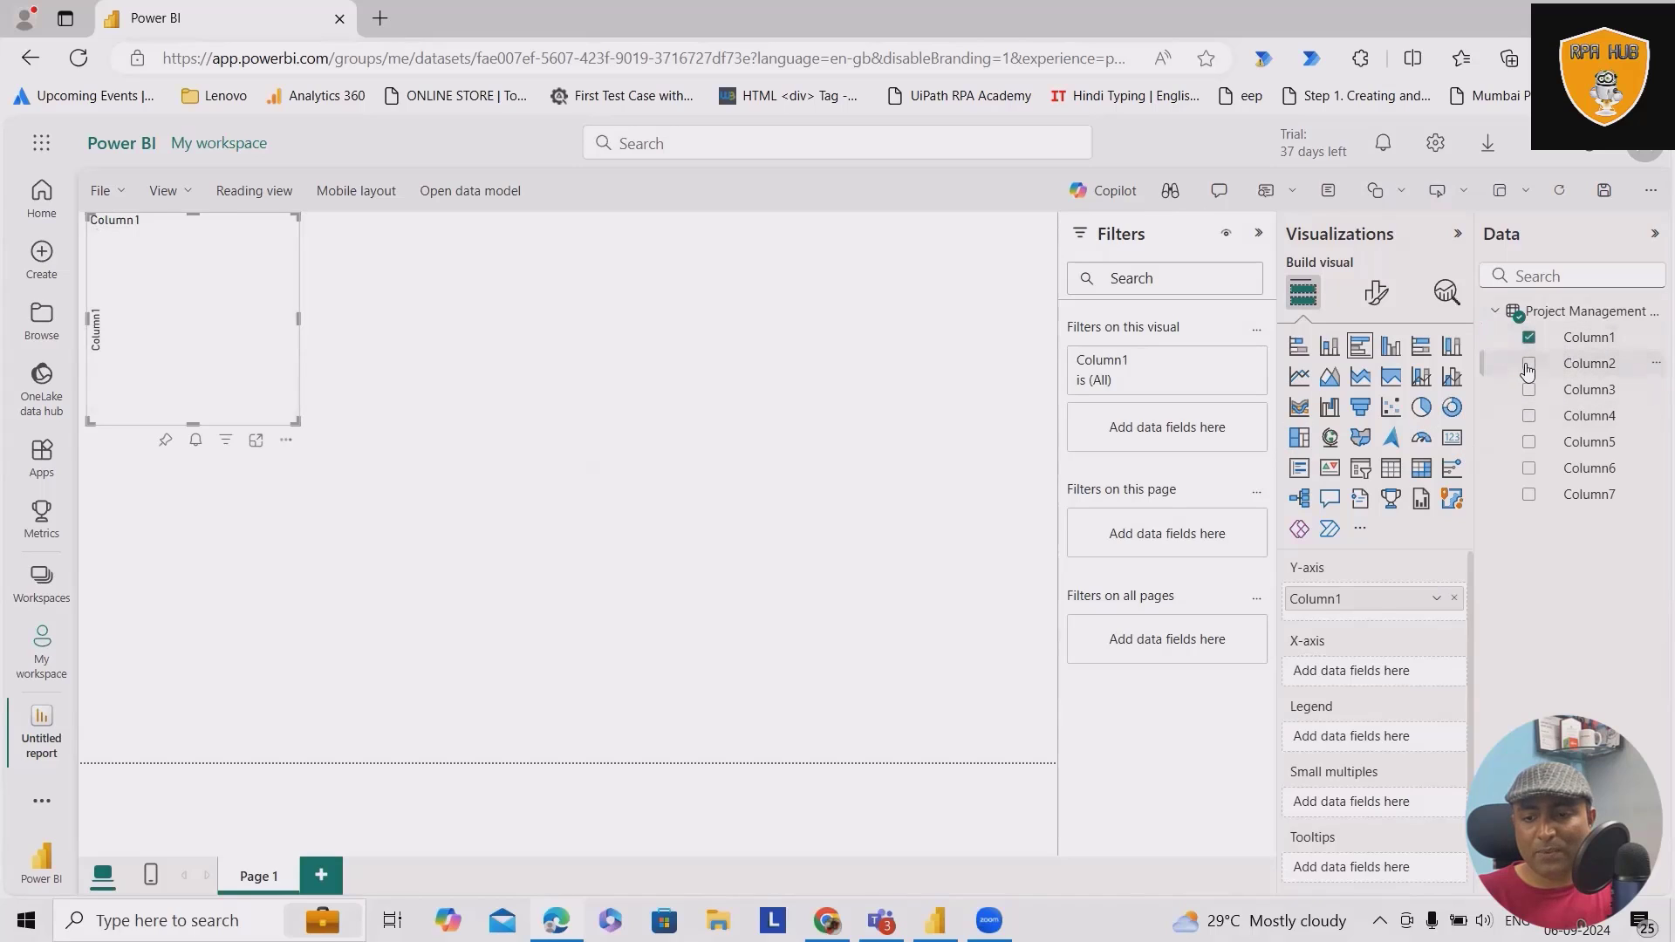
click(1529, 362)
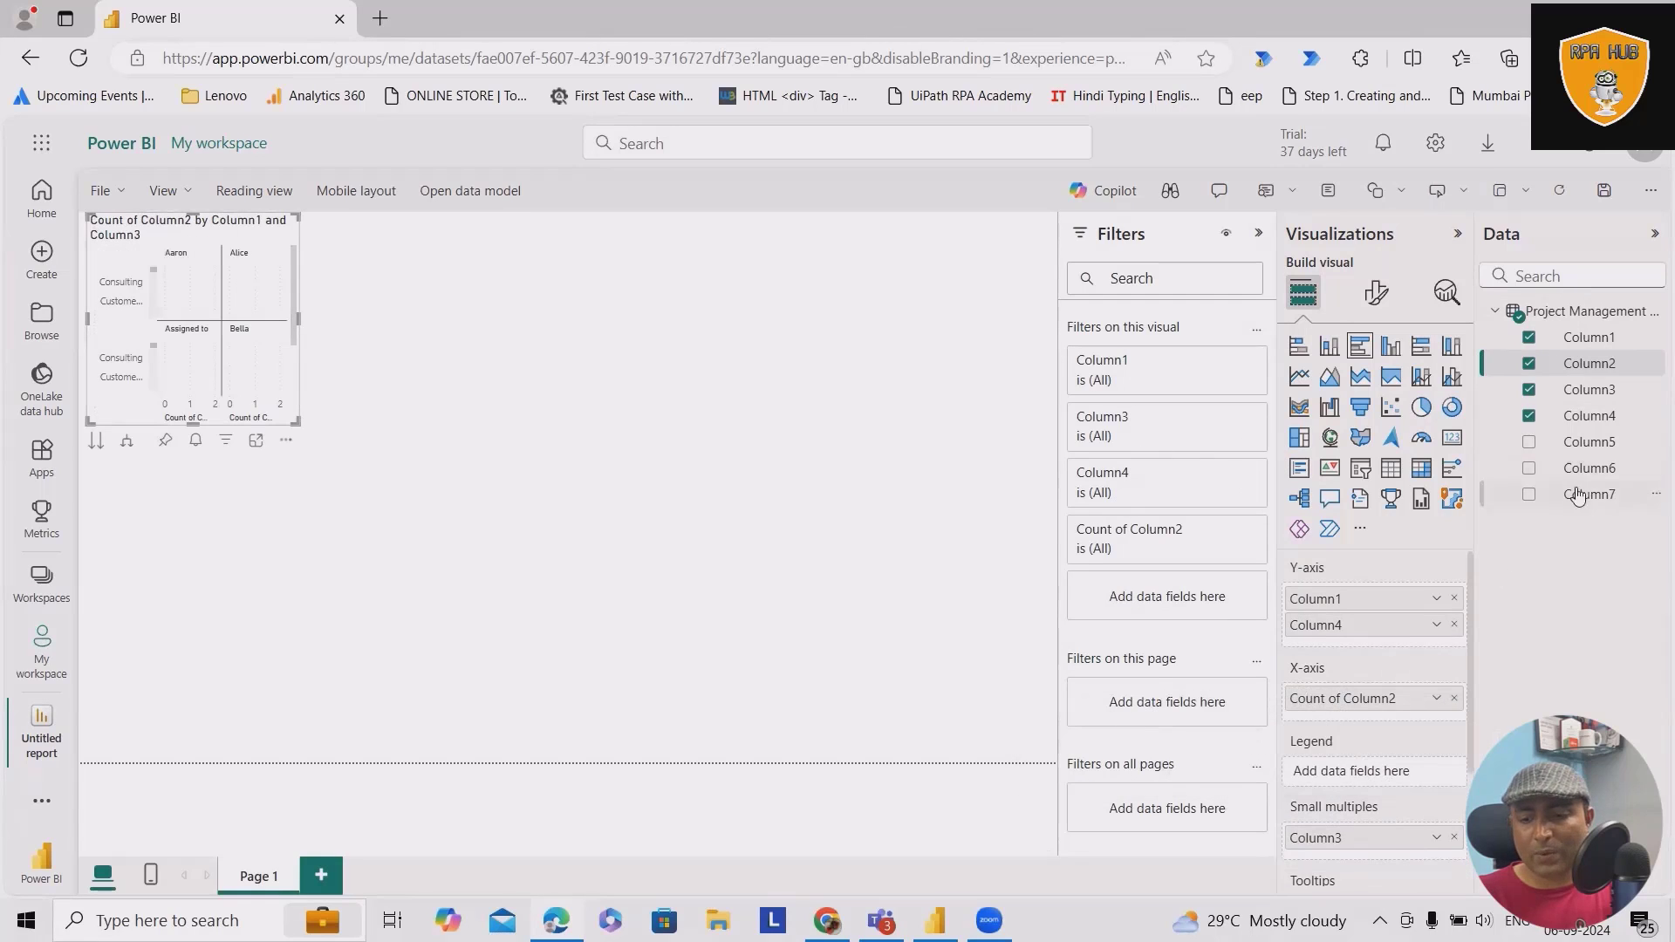
click(1529, 441)
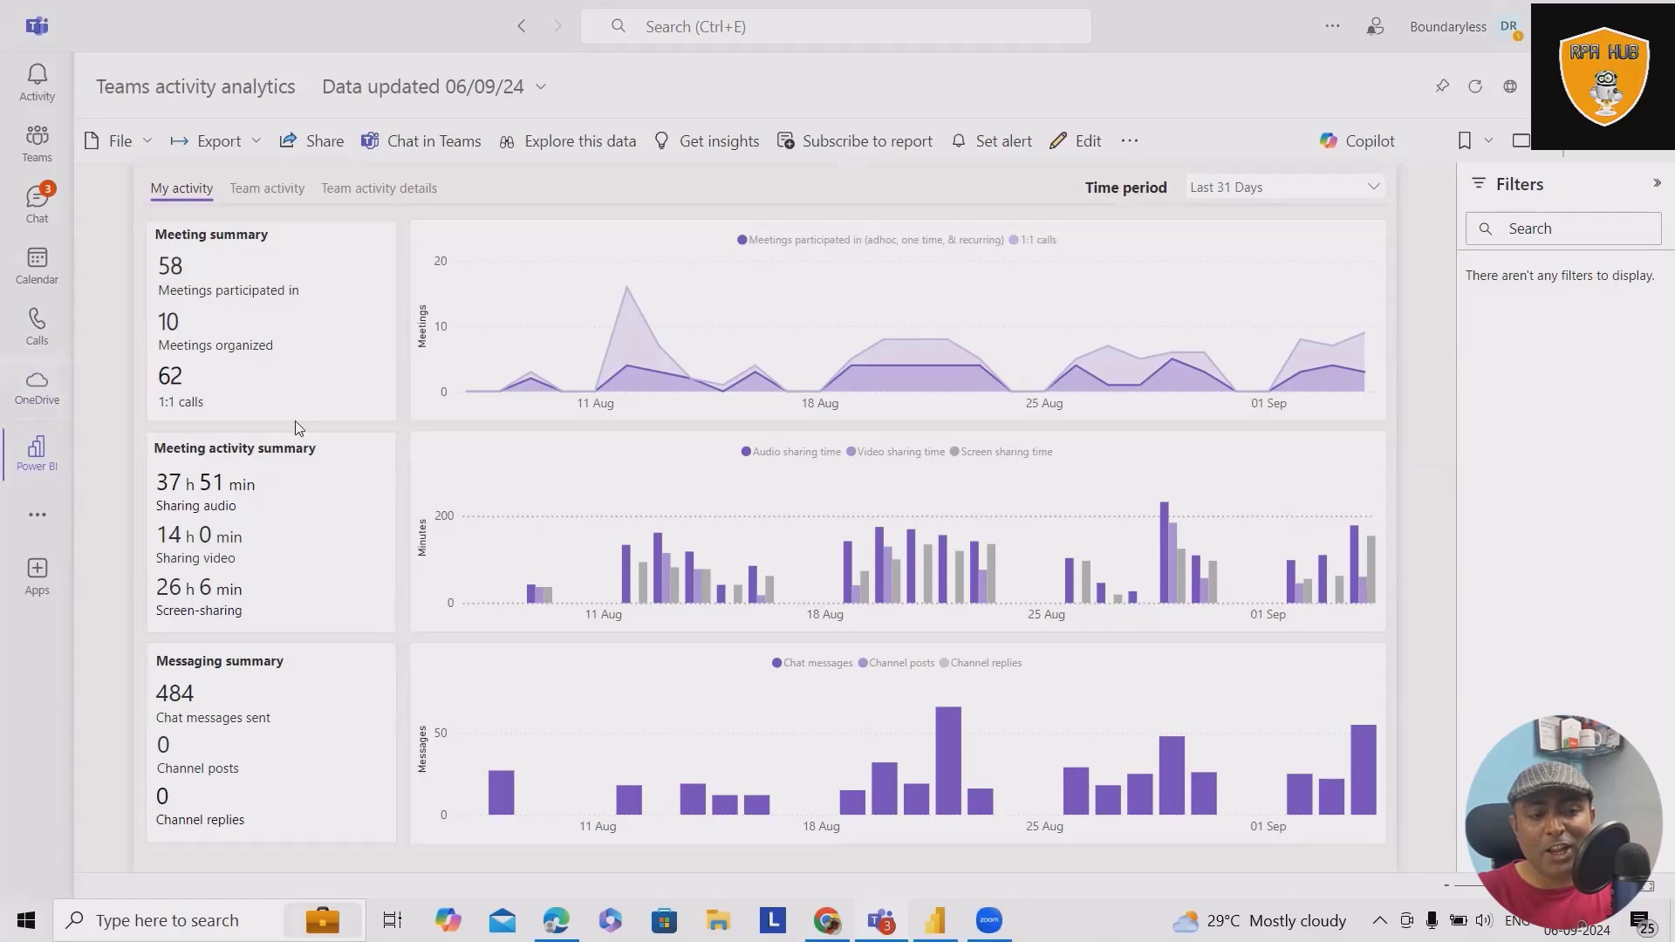
mouse_move(280, 307)
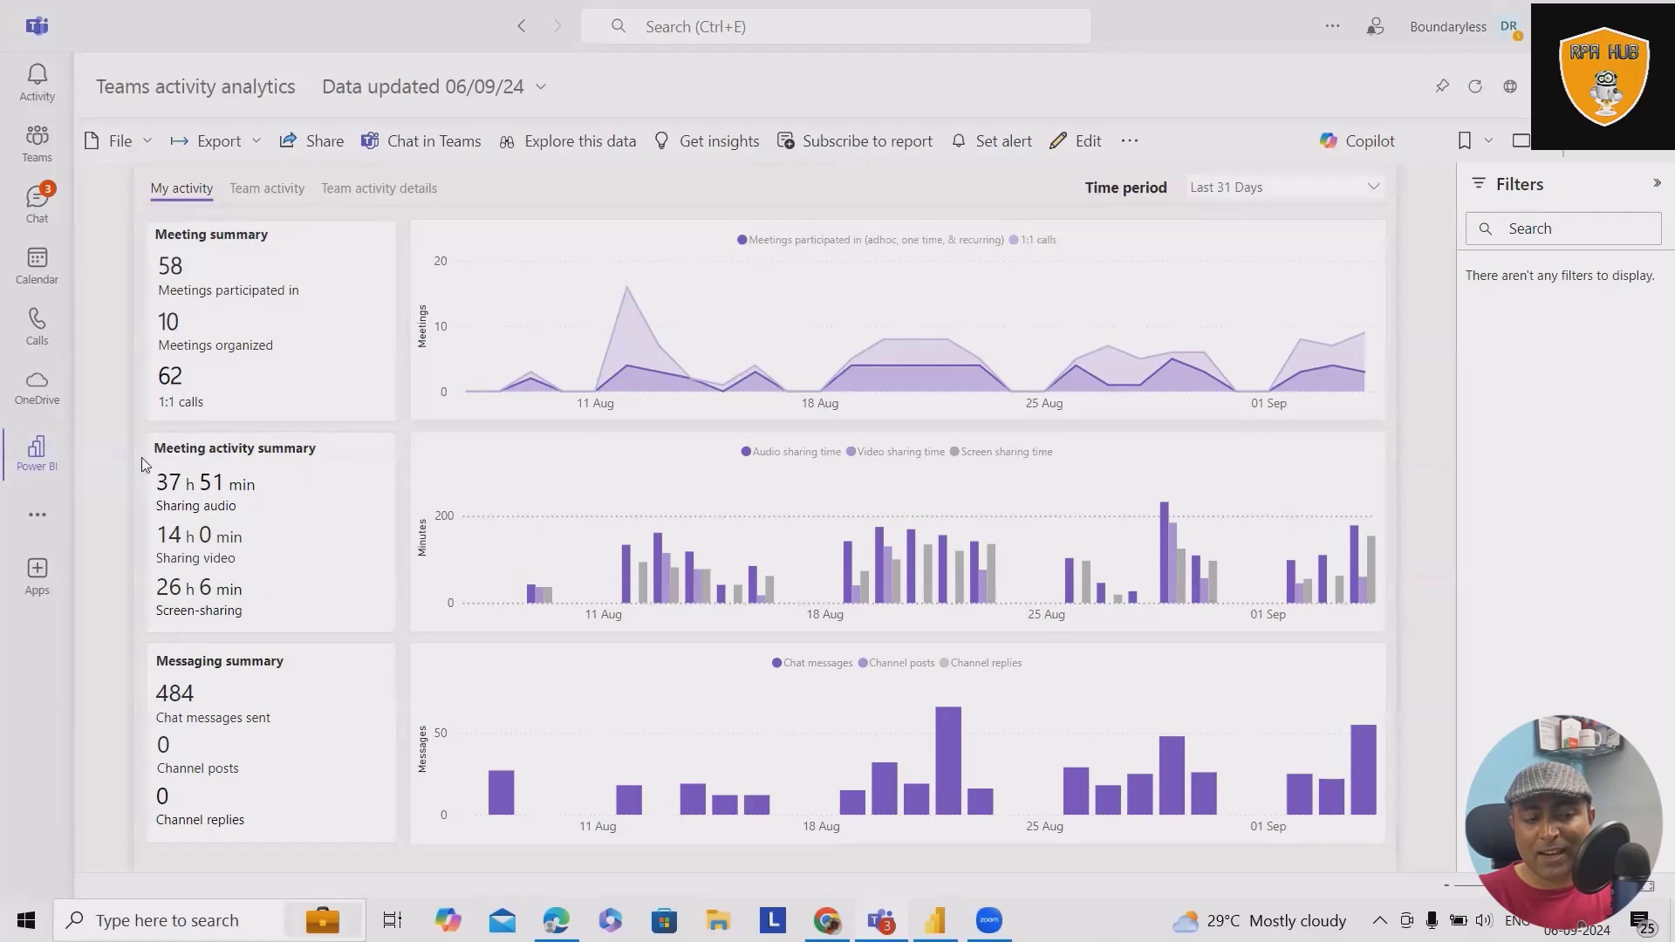
mouse_move(297, 548)
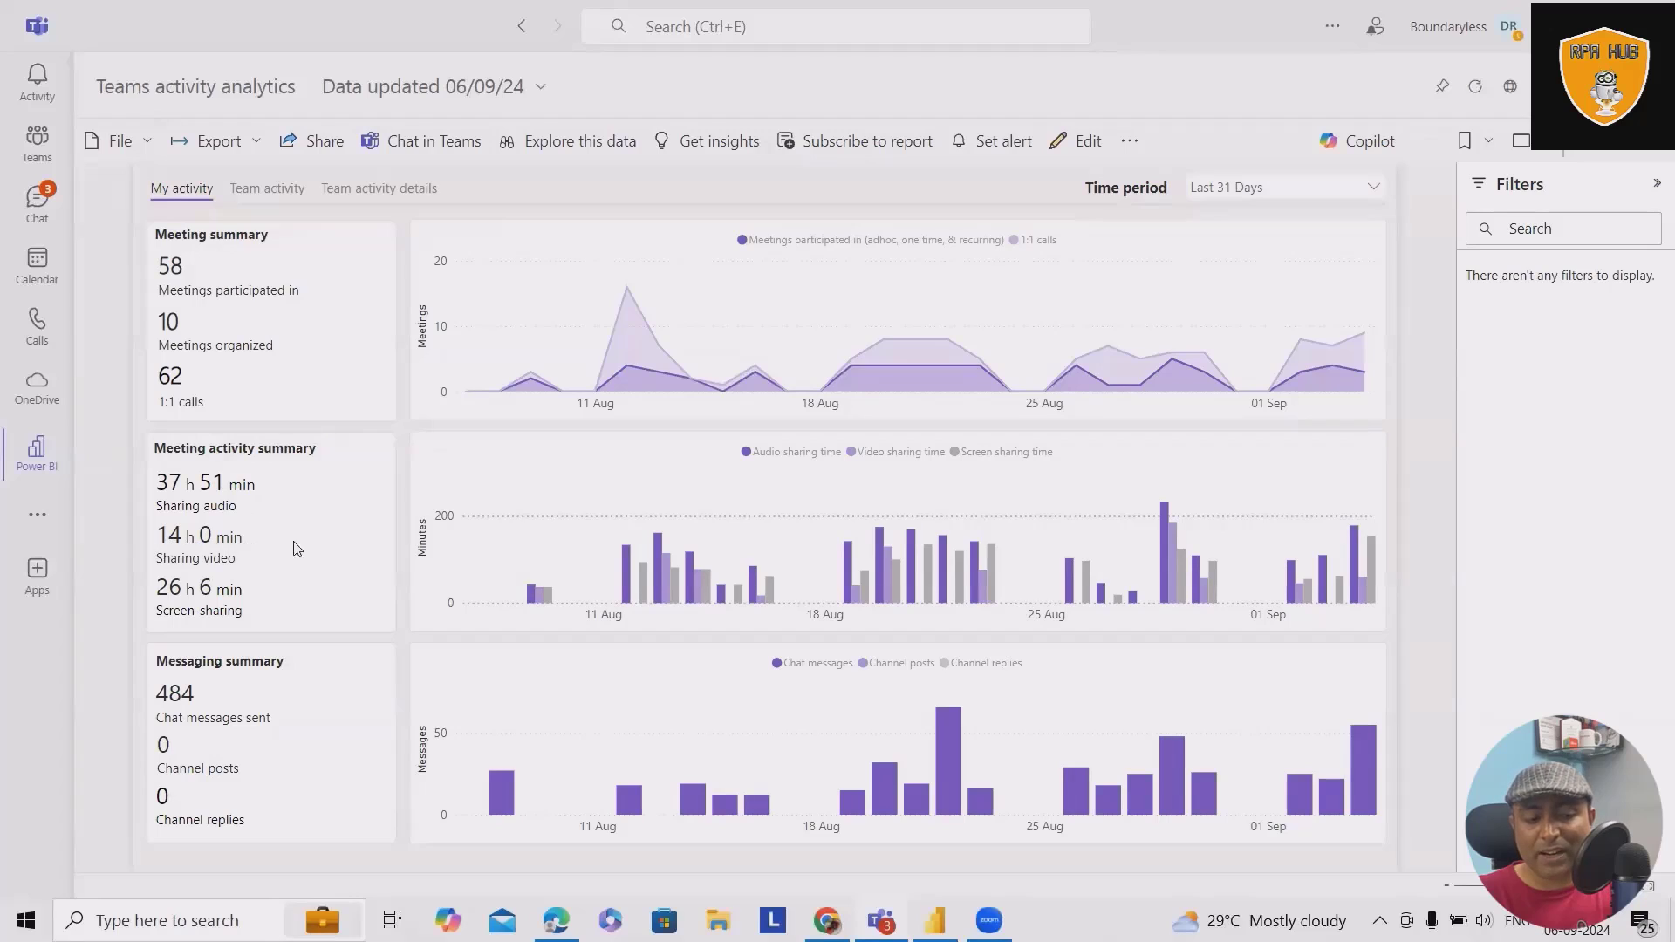
mouse_move(1111, 651)
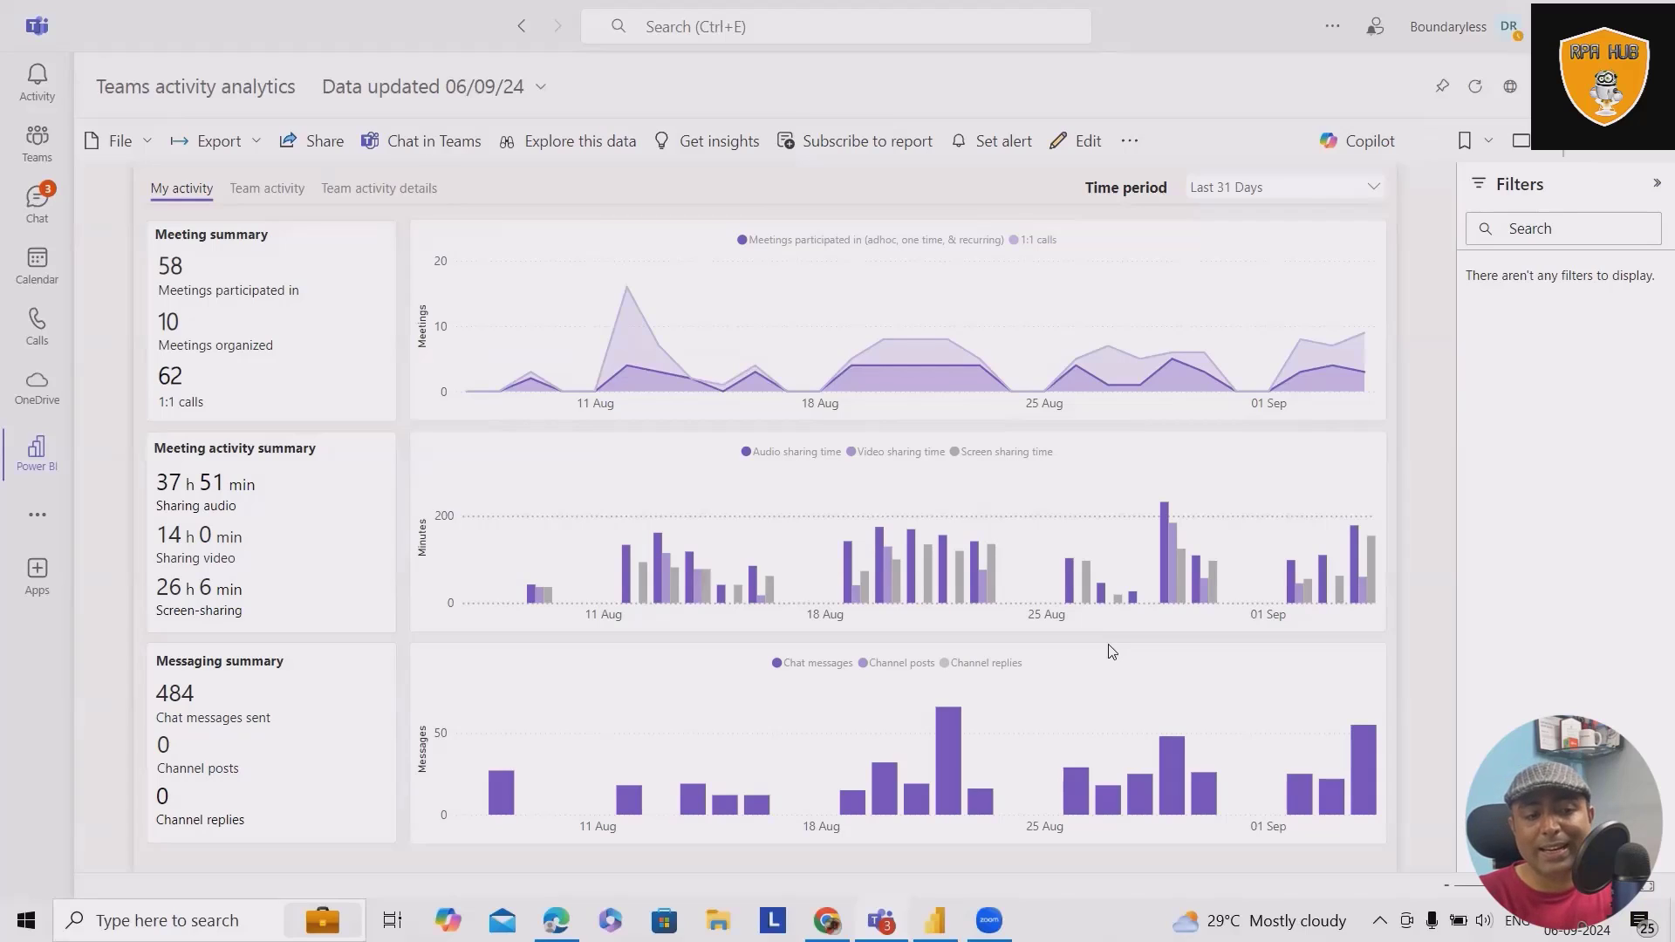
mouse_move(1473, 401)
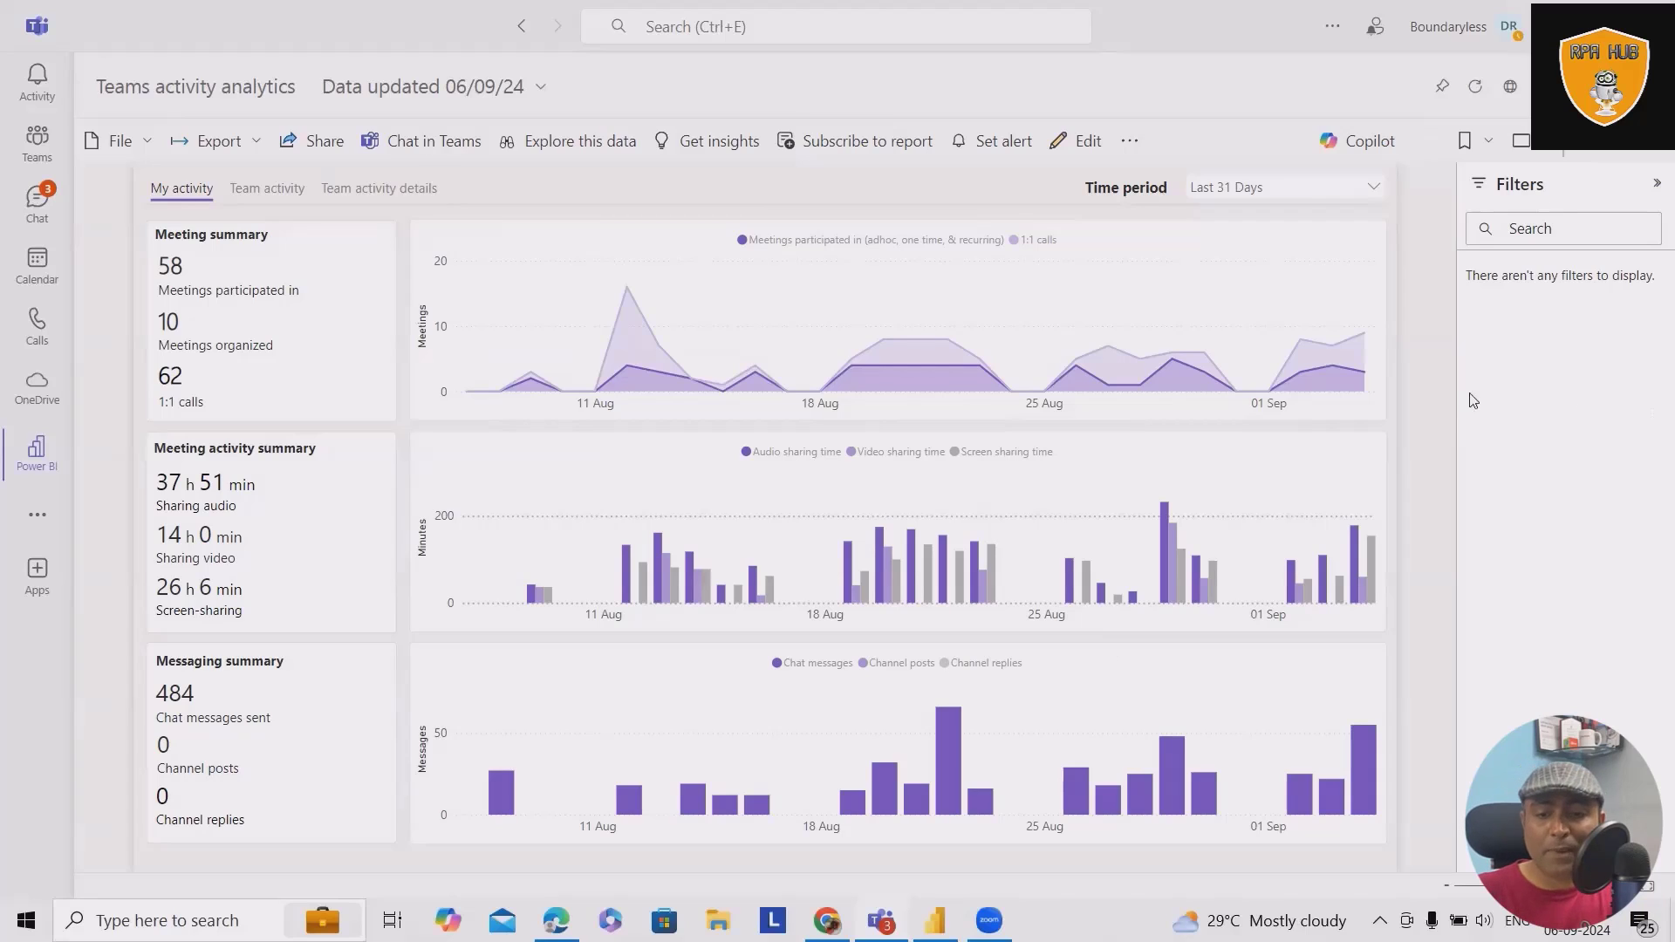
Switch the Teams activity analytics report's time period to the last 90 days.
click(1373, 187)
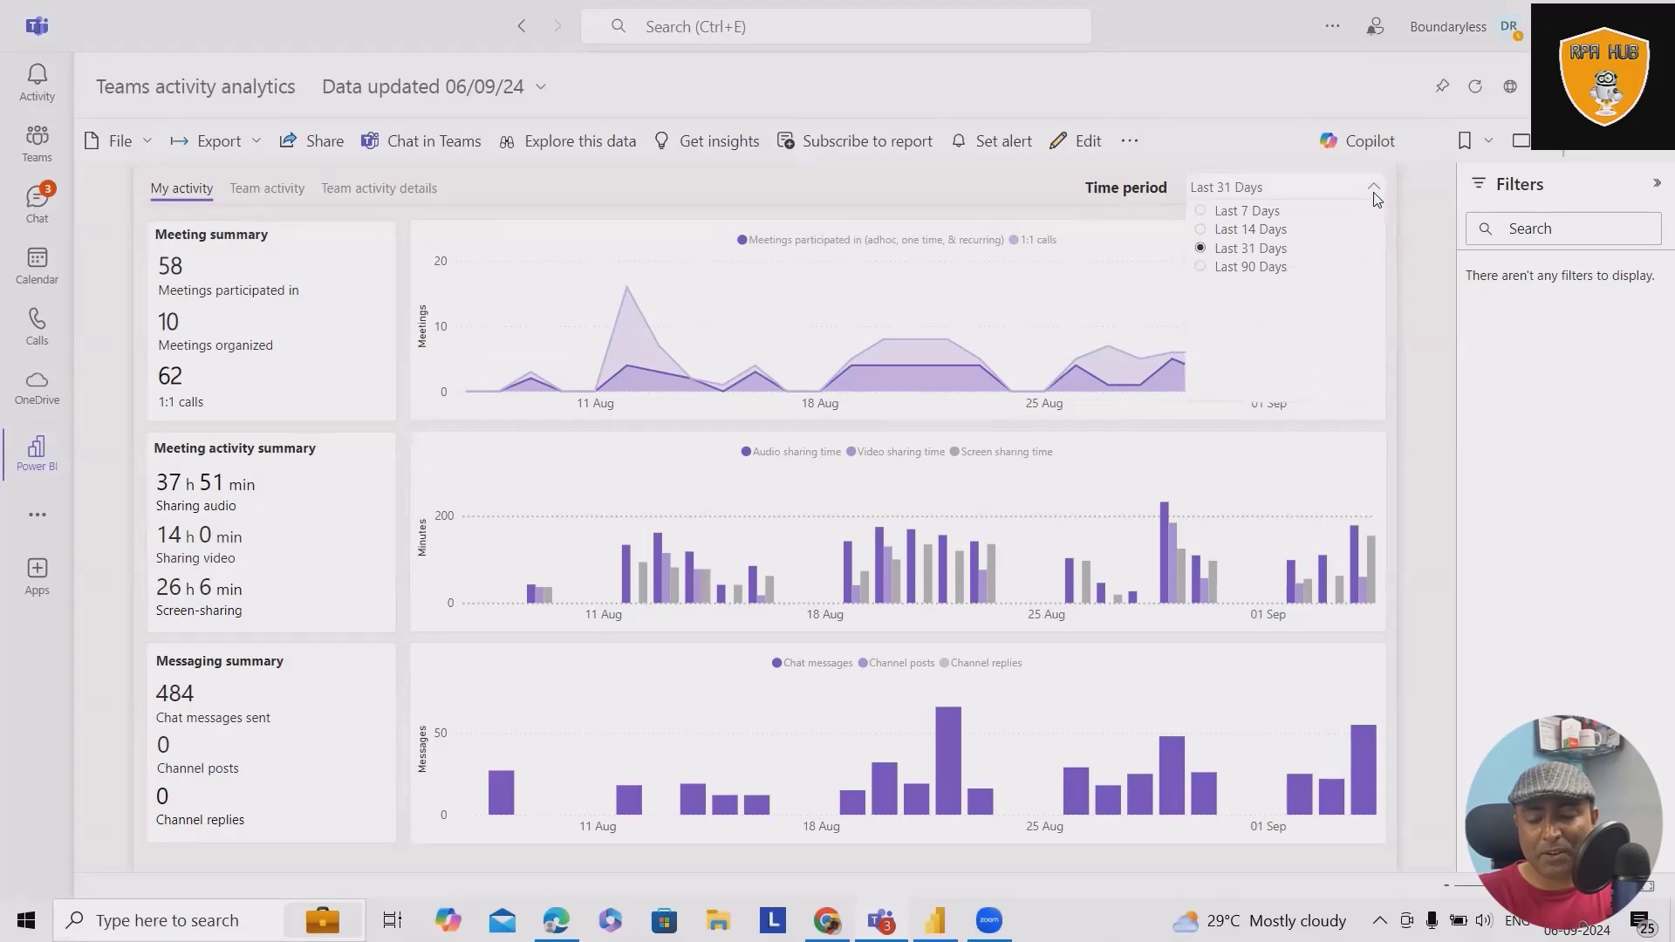
click(1247, 265)
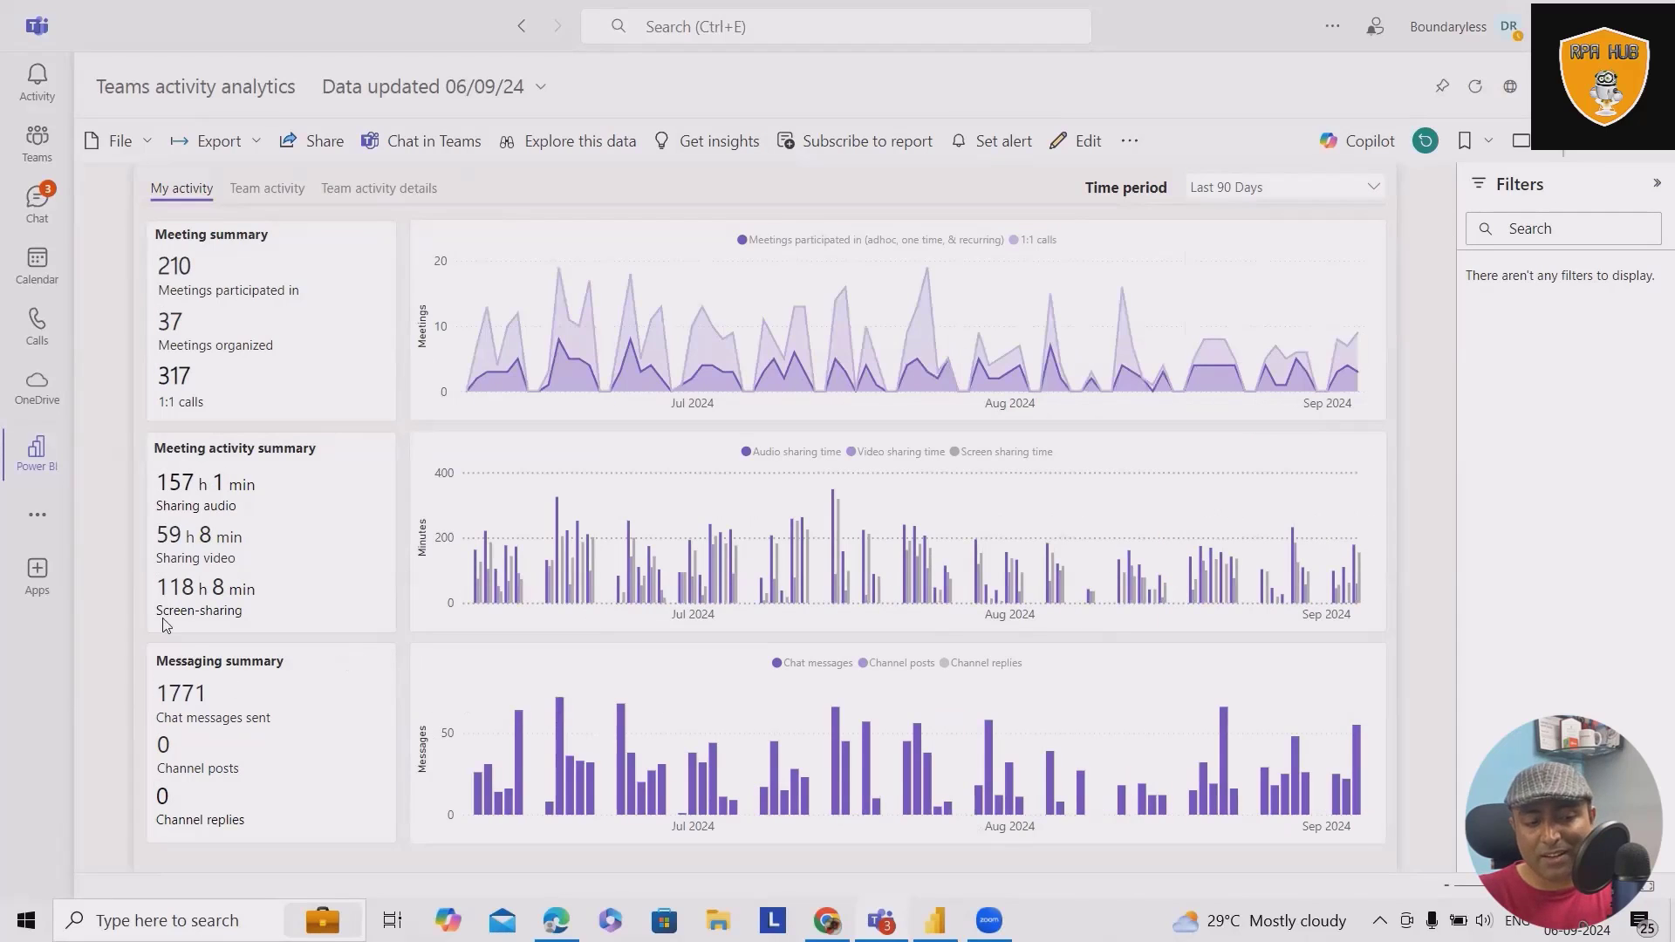
mouse_move(166, 492)
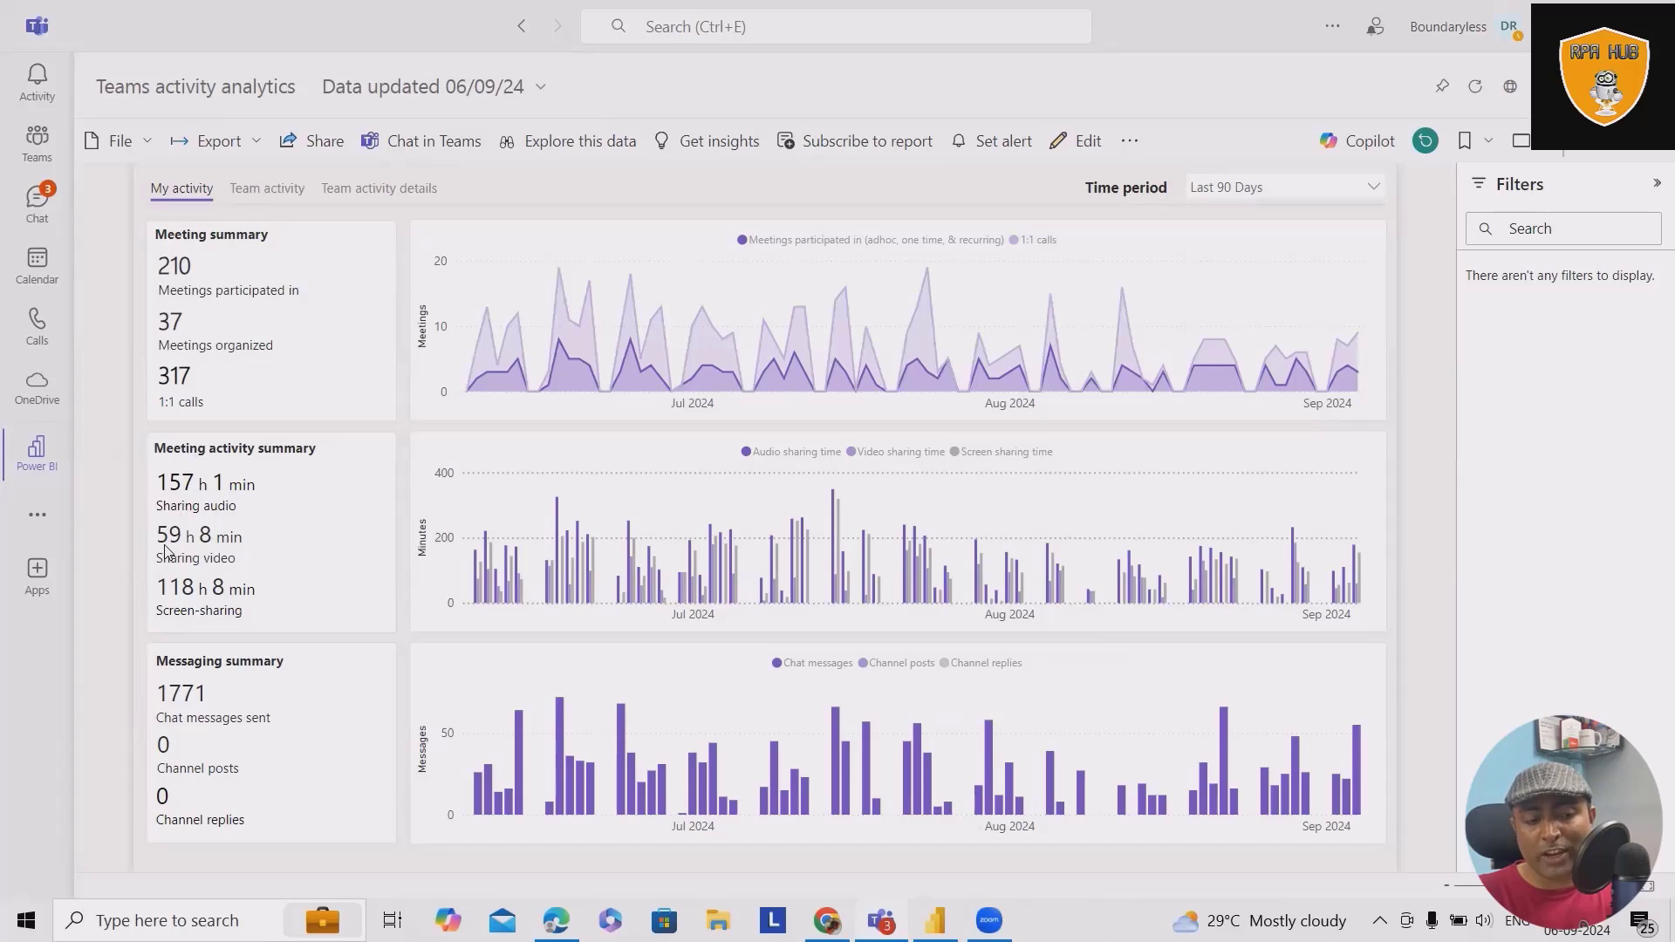
mouse_move(170, 577)
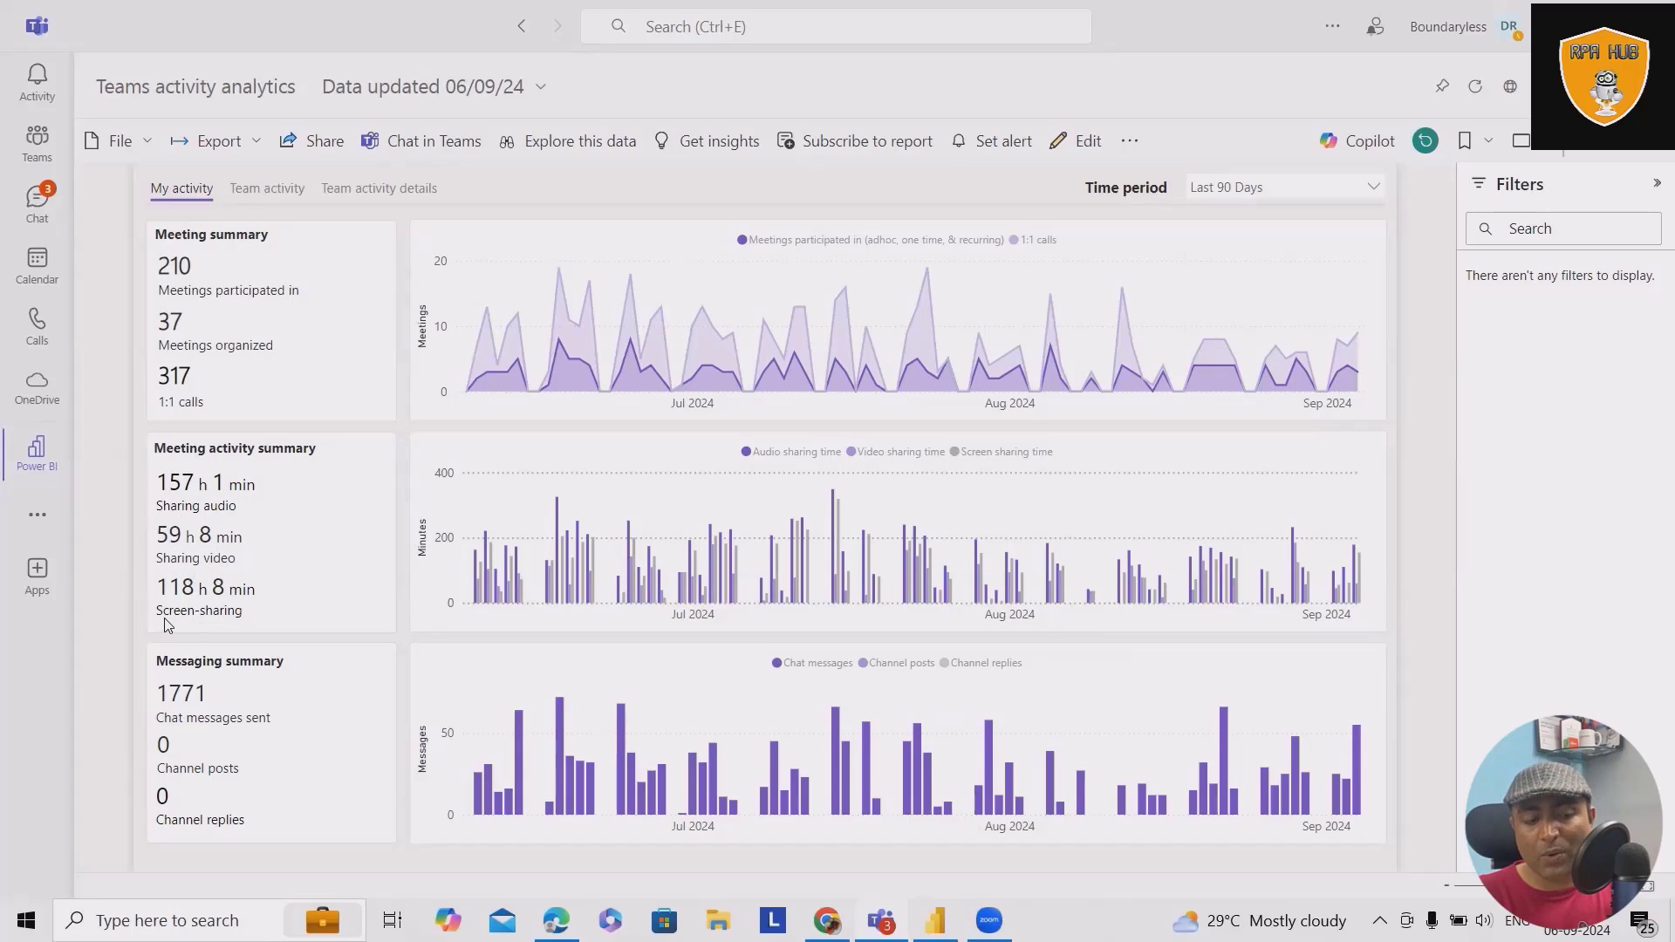
mouse_move(925, 520)
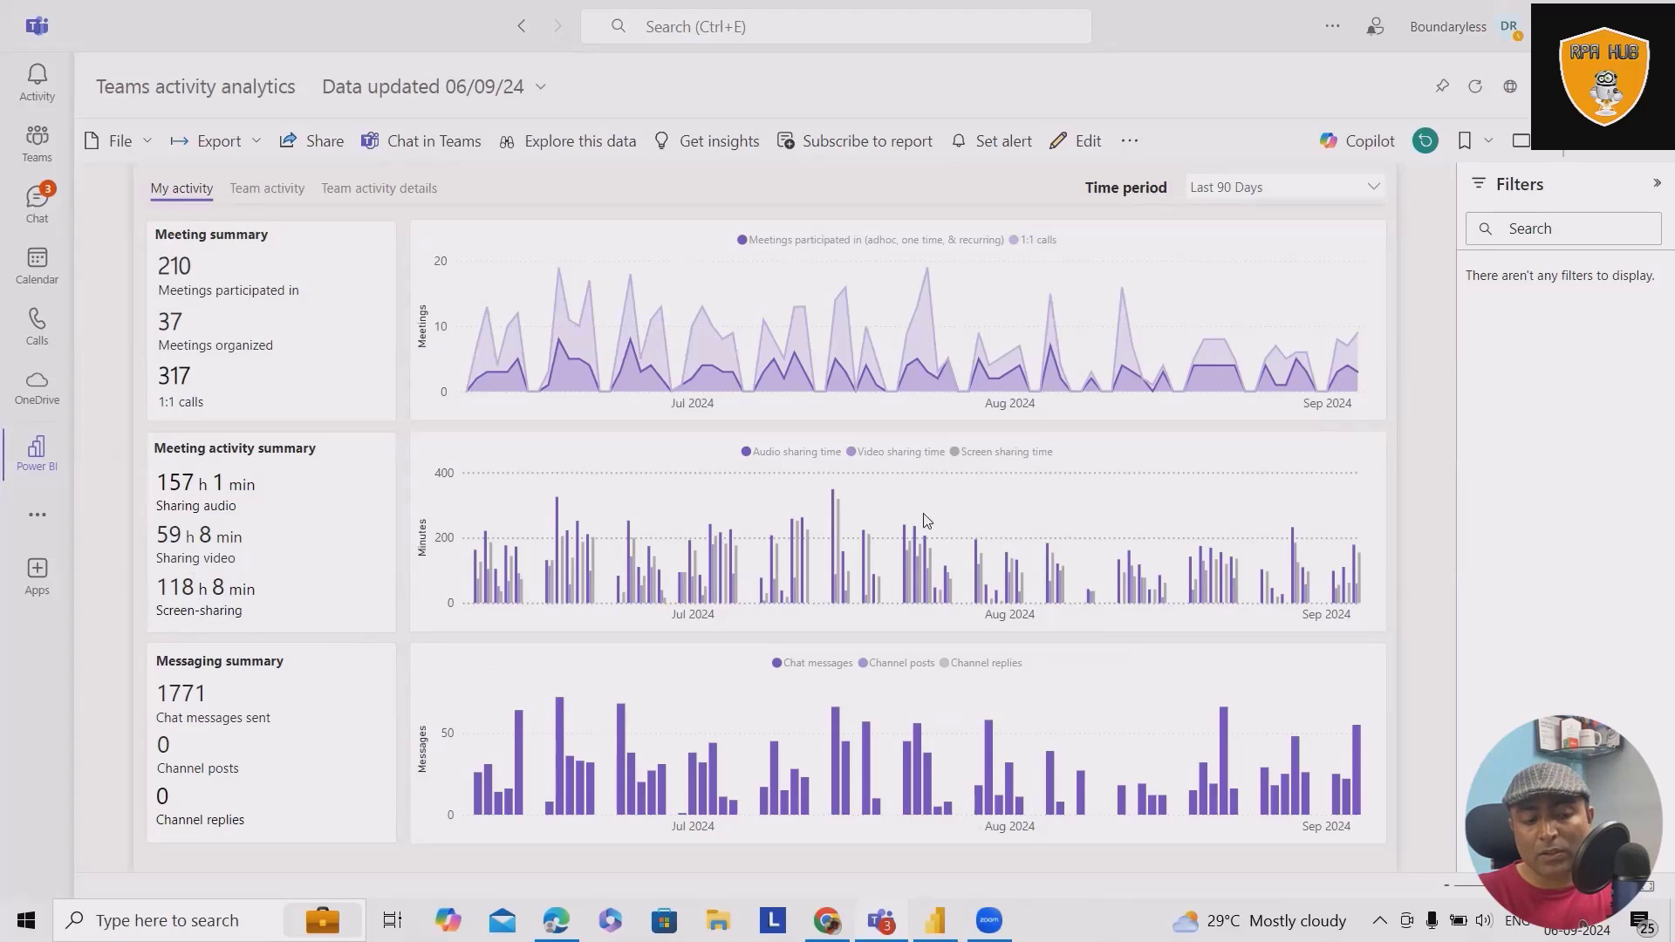
mouse_move(159, 298)
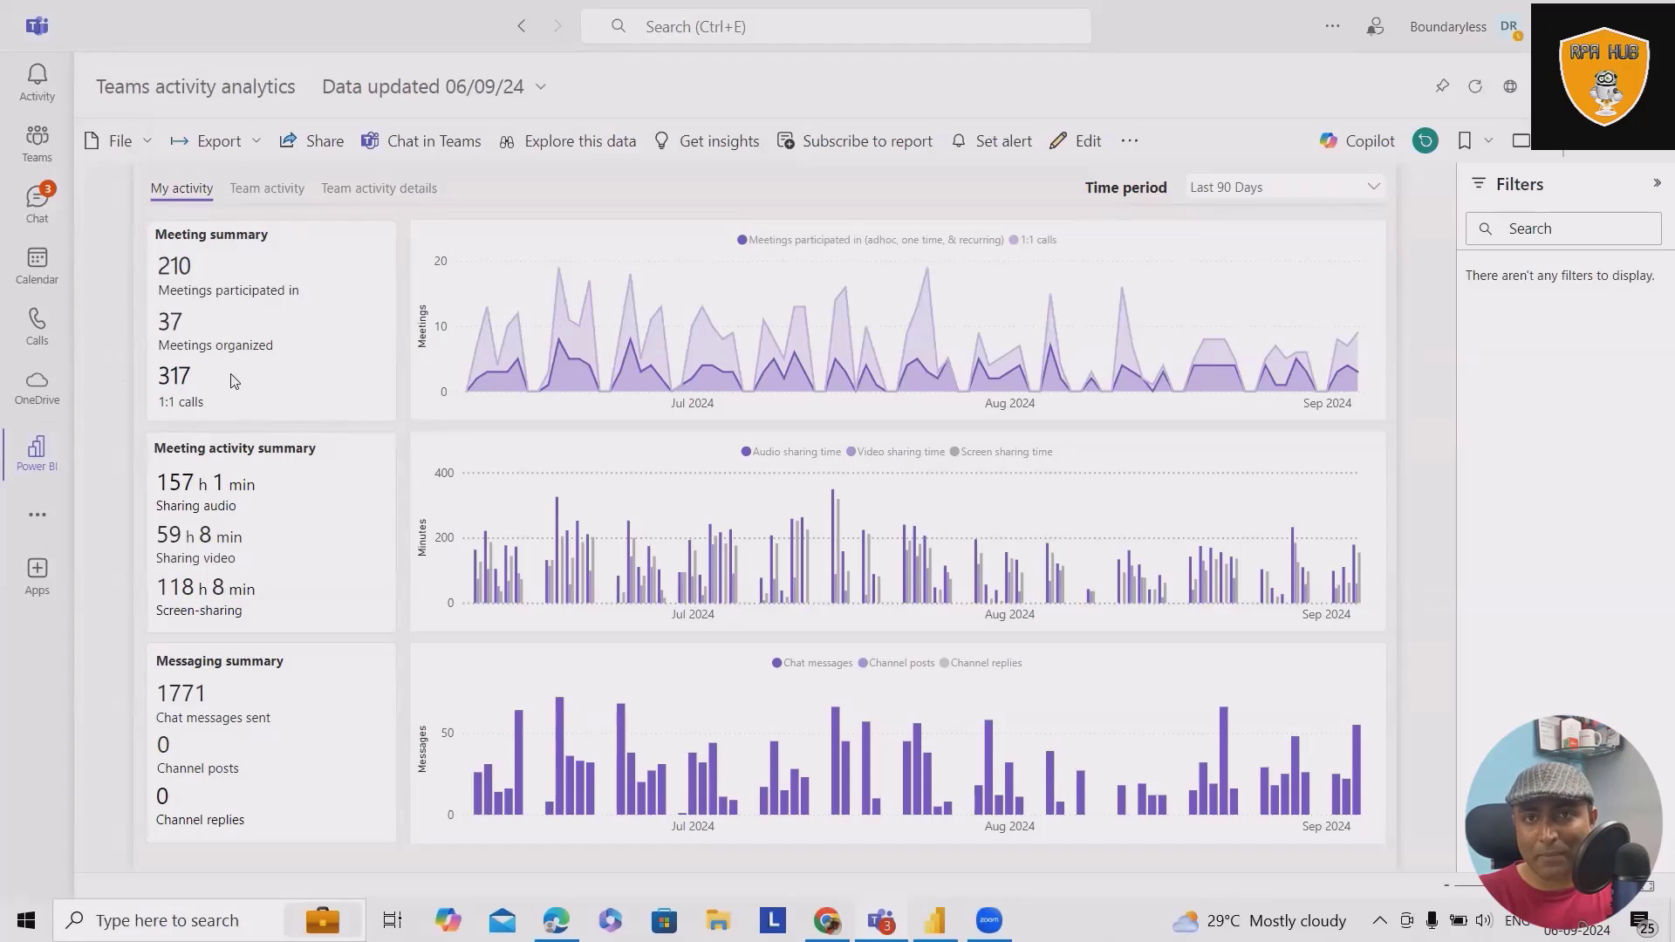
mouse_move(187, 392)
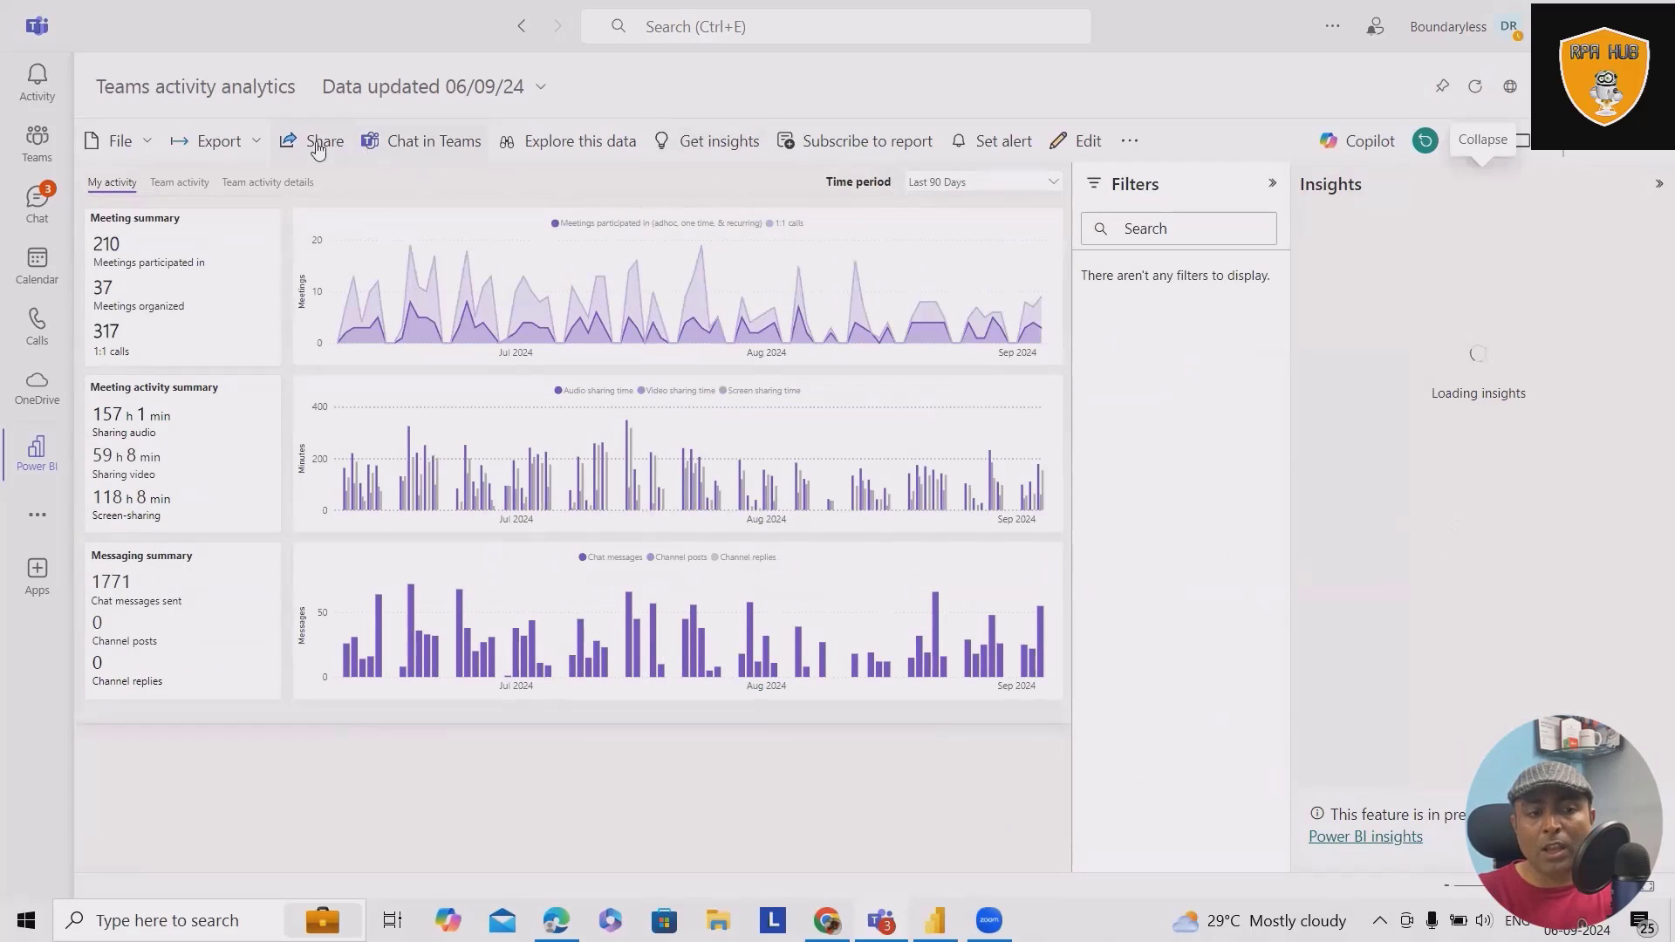
Briefly view the Share send-link dialog, scroll the Insights anomalies, then collapse the Insights and Filters panes.
click(325, 140)
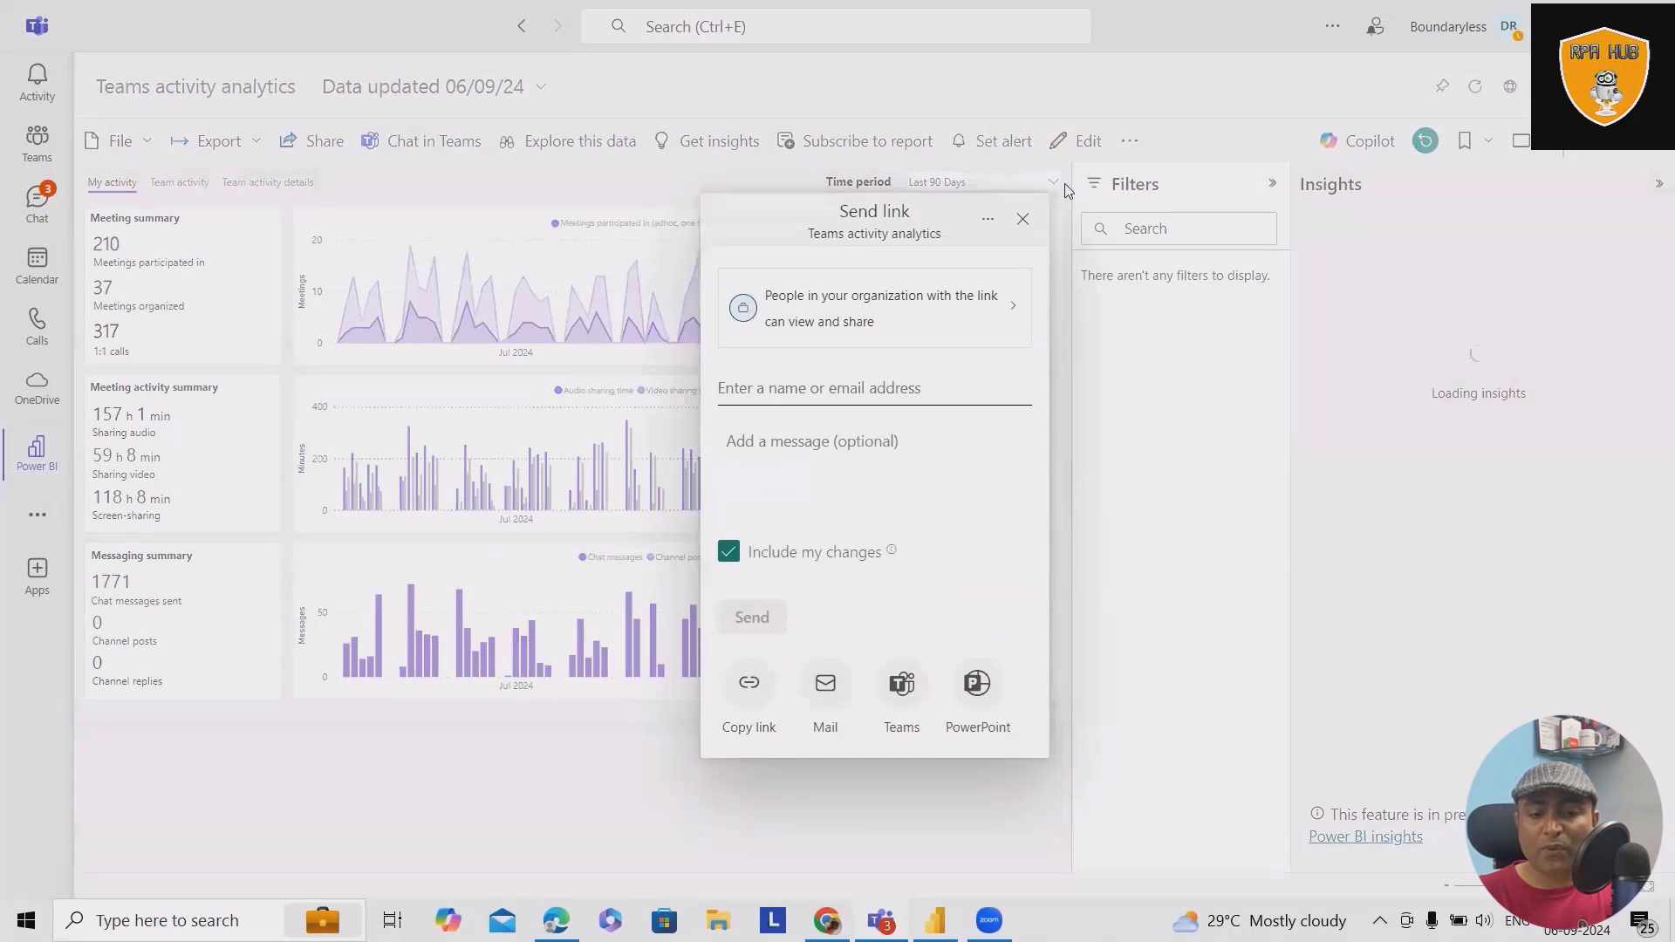
click(1021, 220)
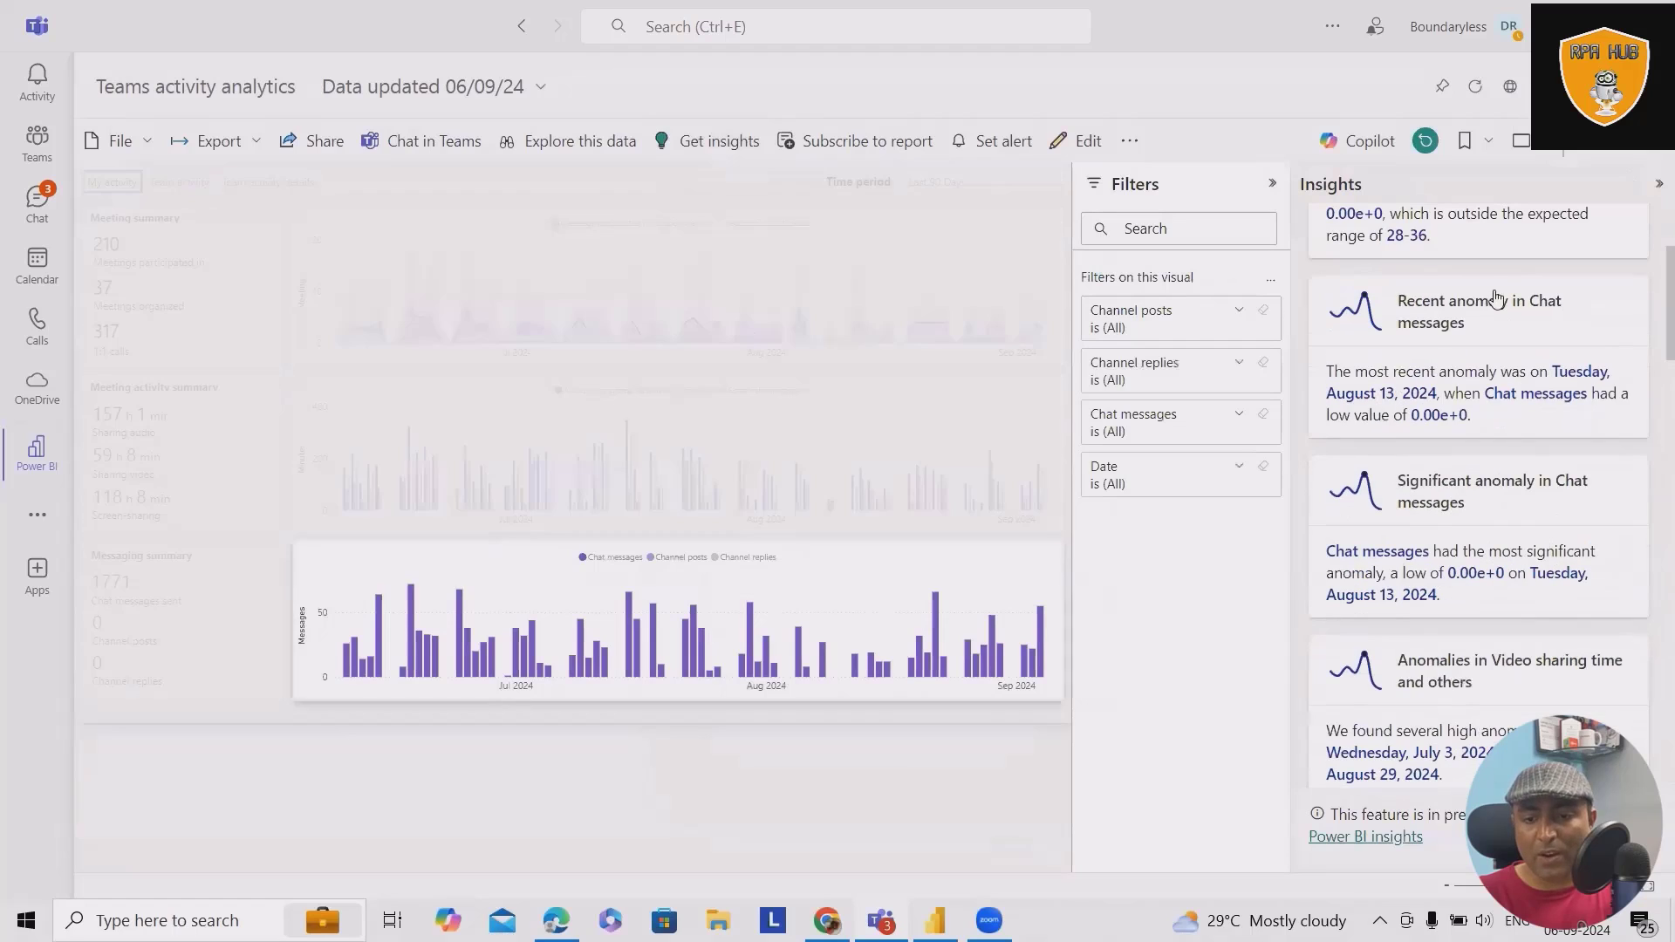
mouse_move(1550, 428)
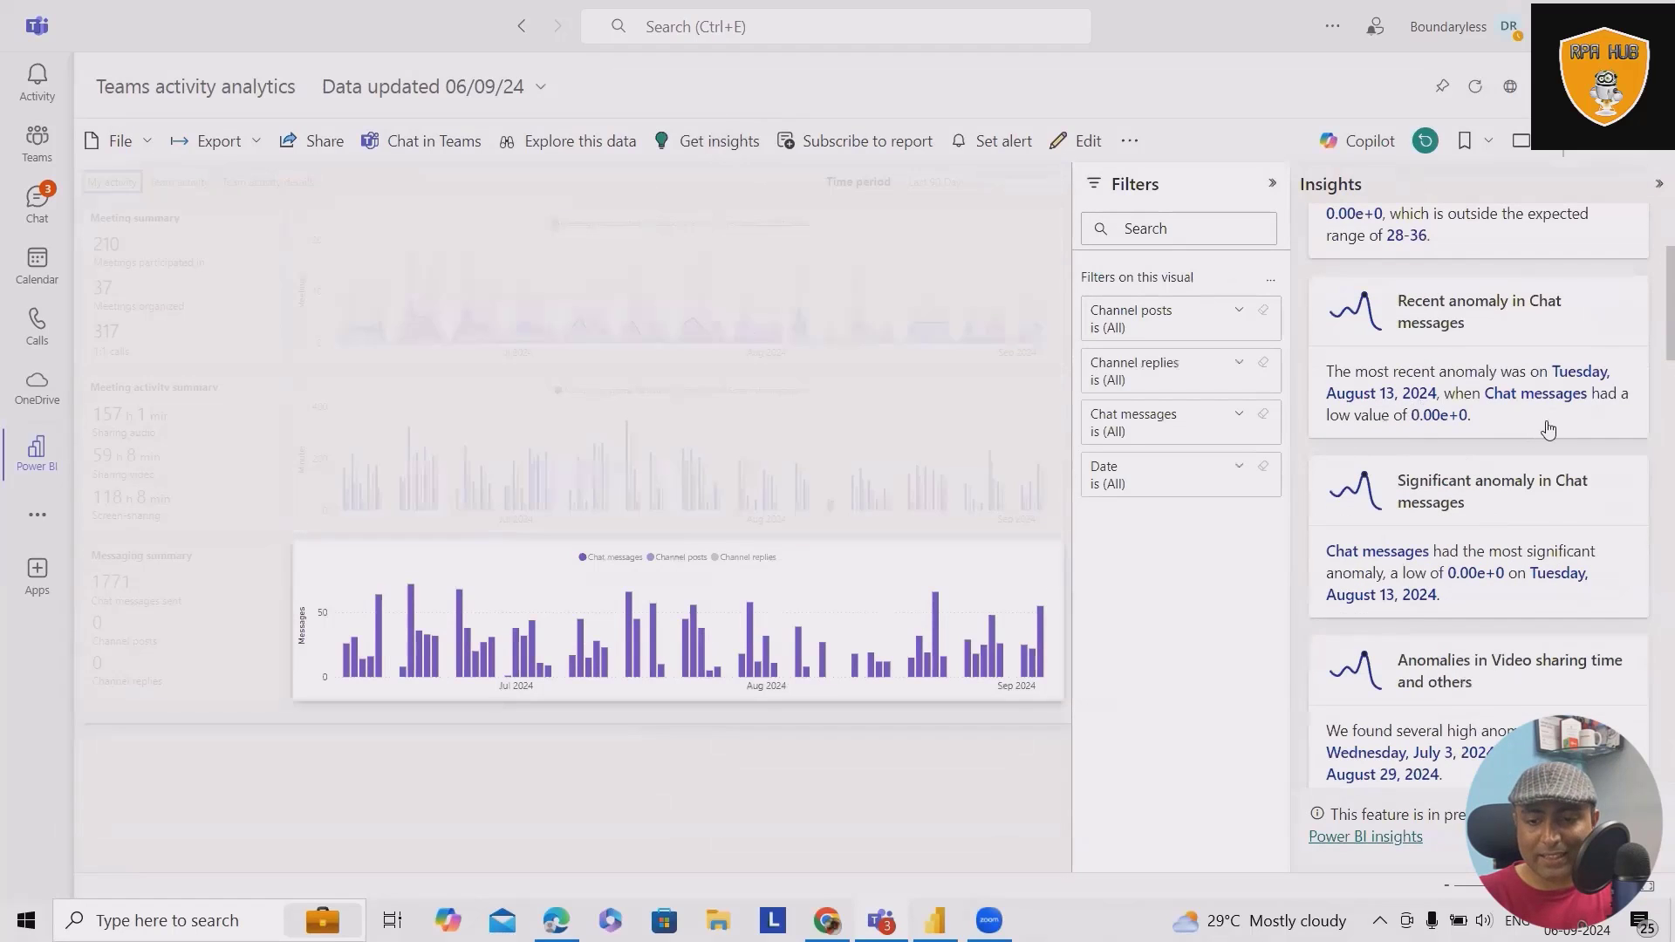
scroll(down, 3)
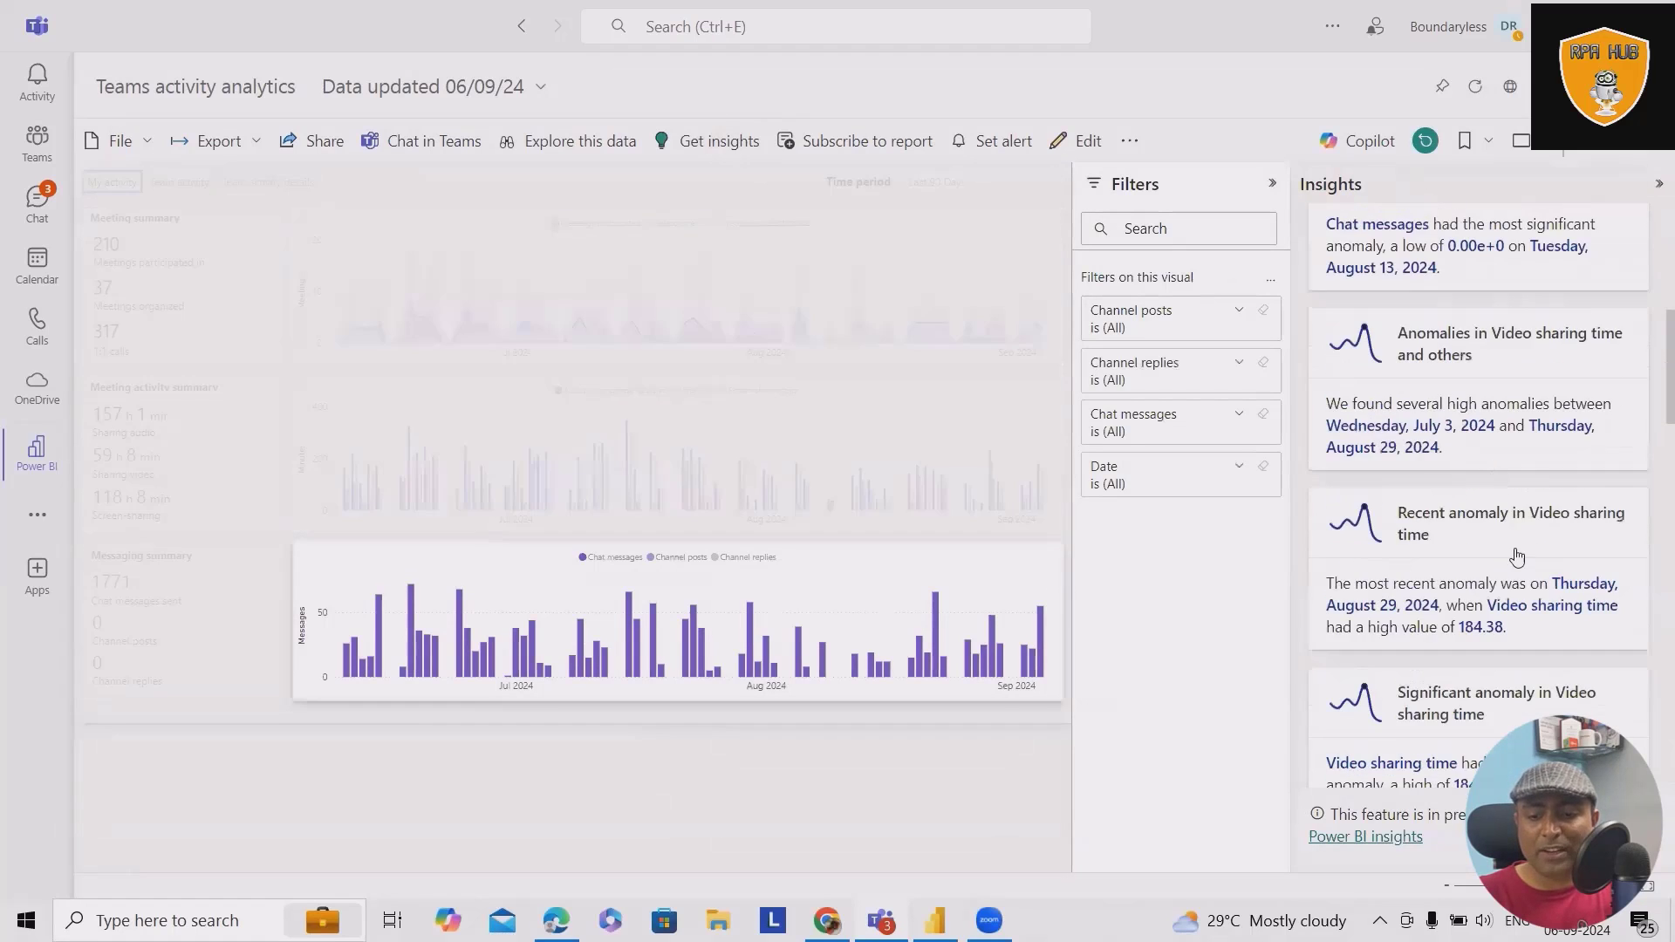
click(1272, 189)
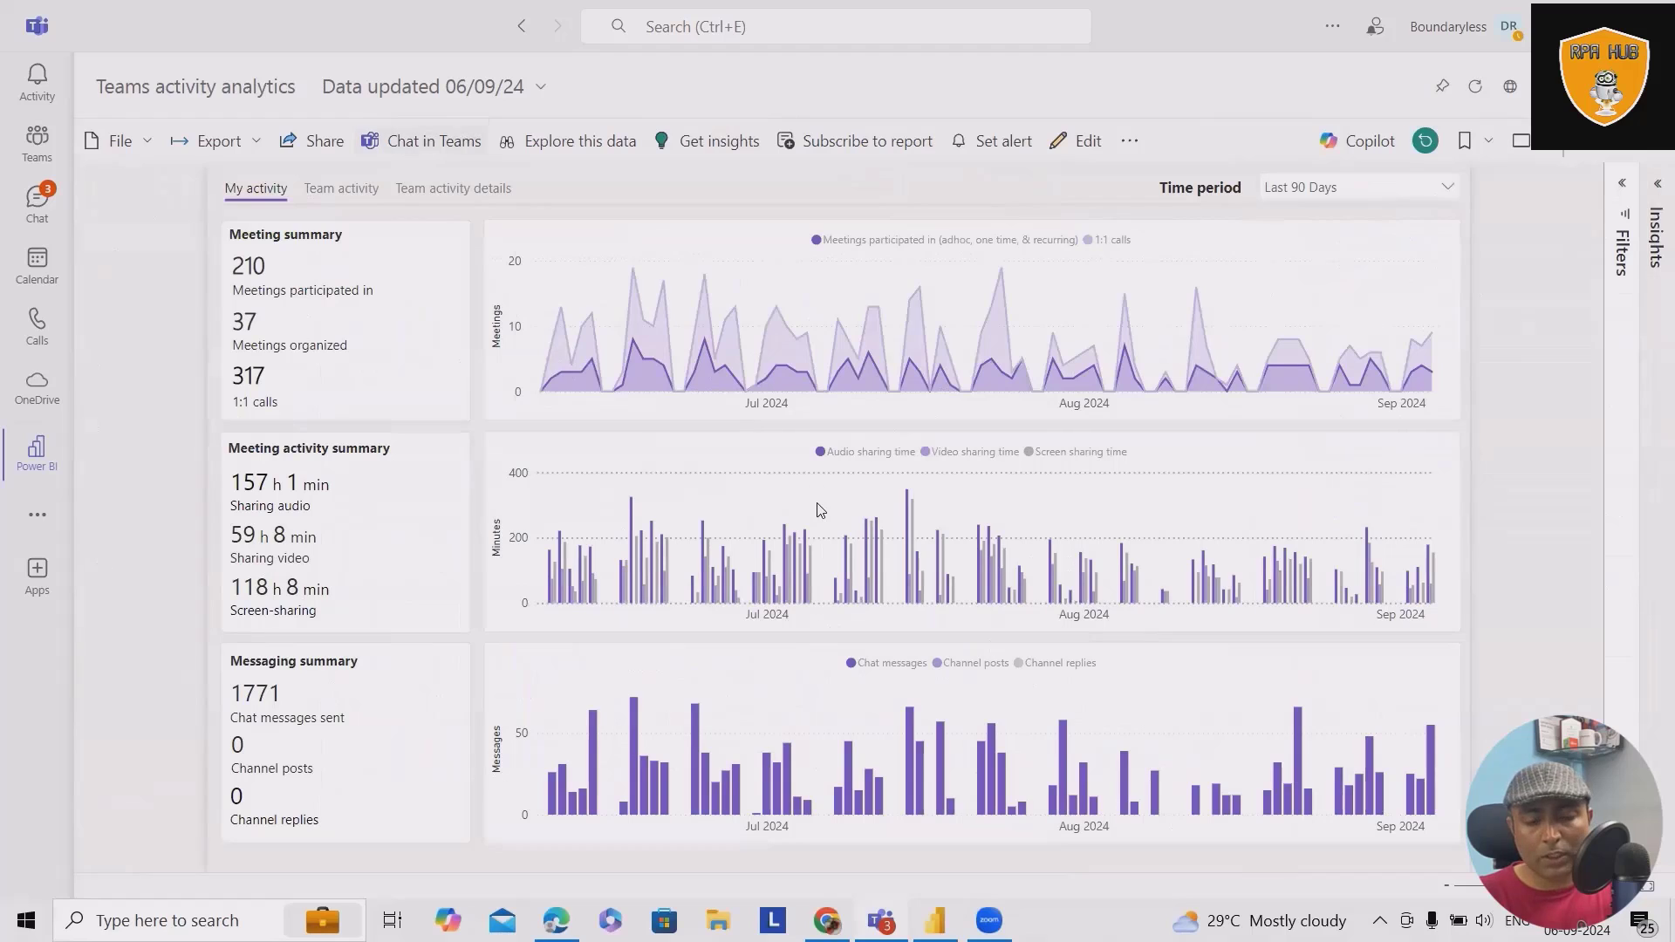
click(322, 139)
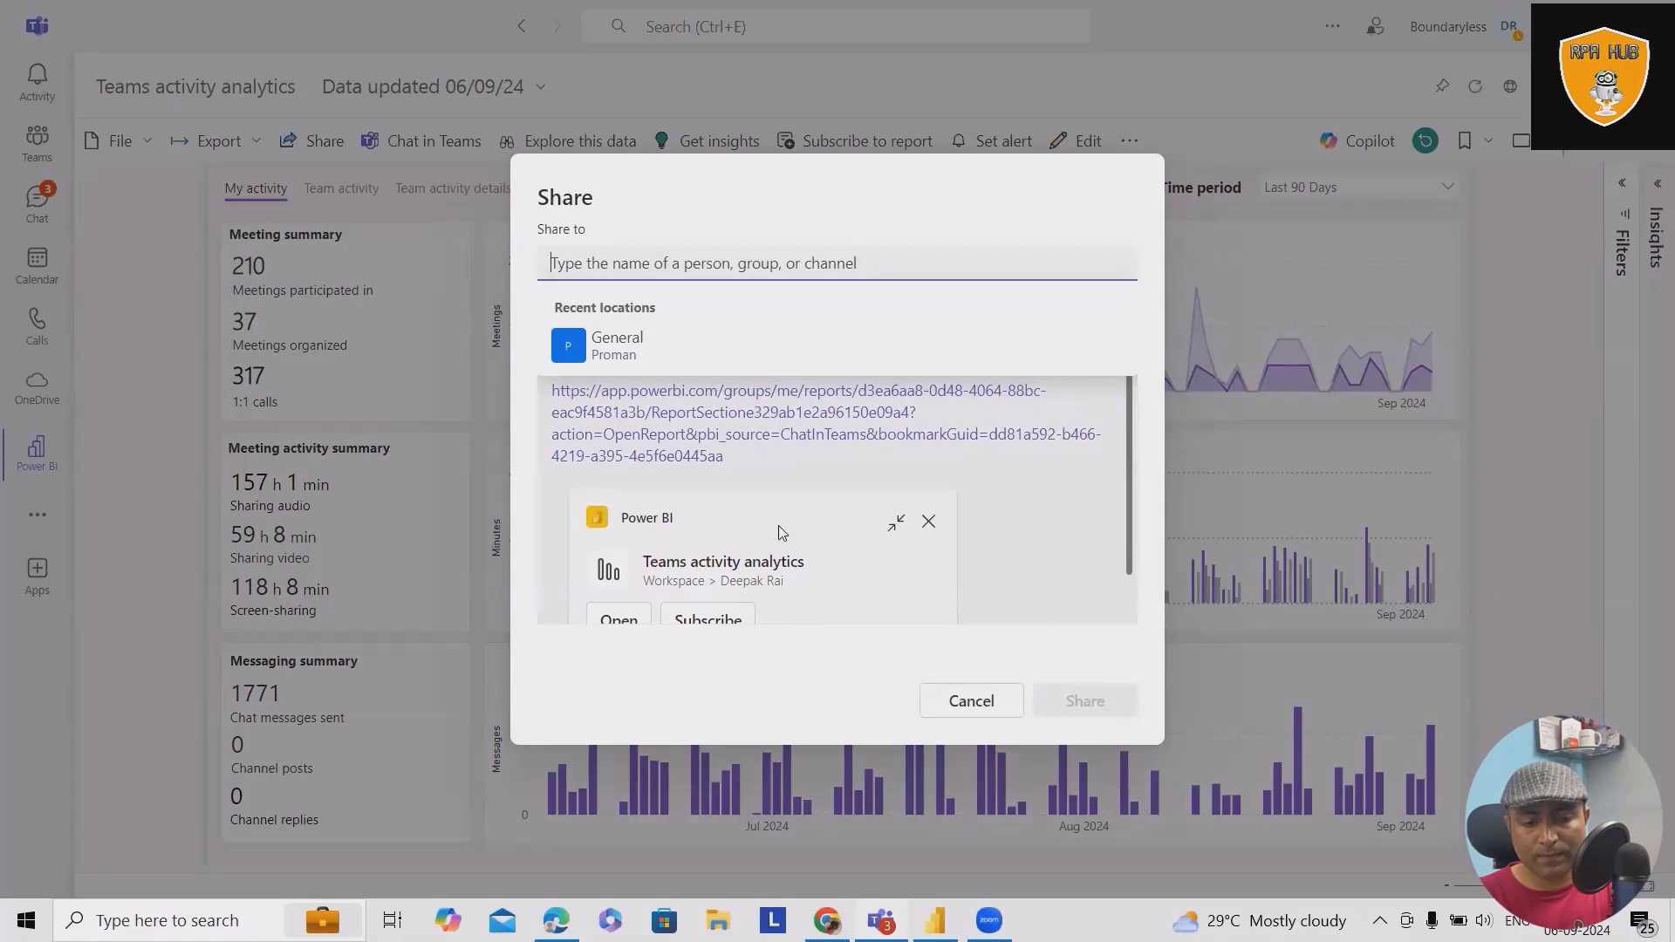
click(969, 702)
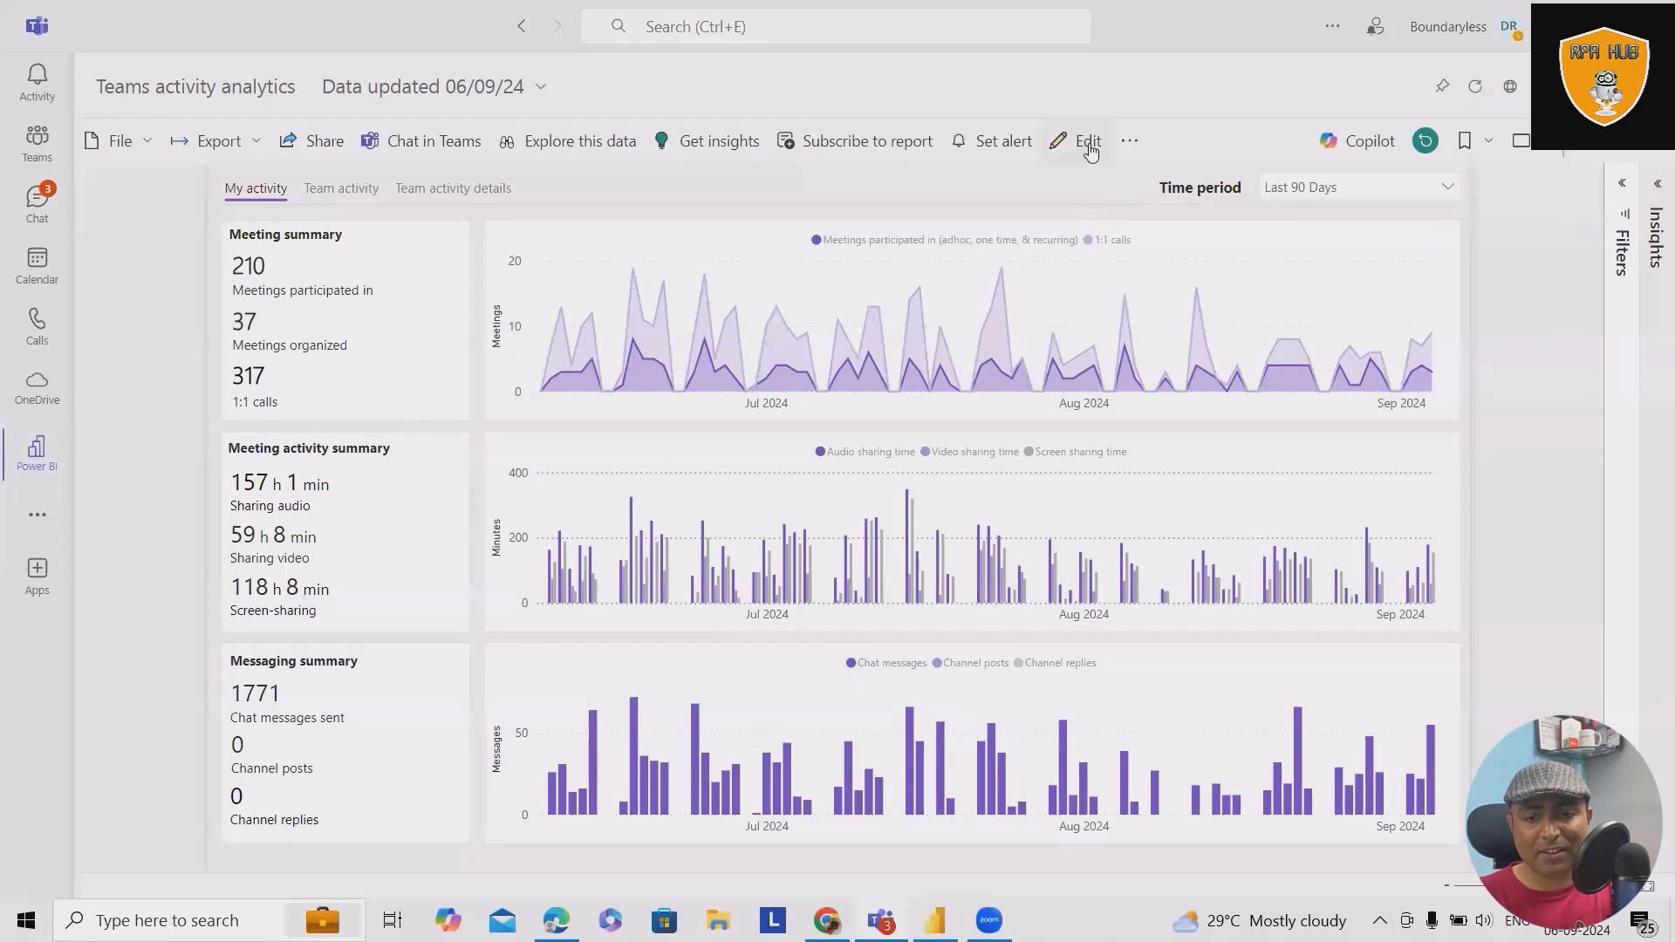
Enter edit mode, delete the Team Activity Details drill-through pages, and select an element on Team Activity Summary.
click(1087, 140)
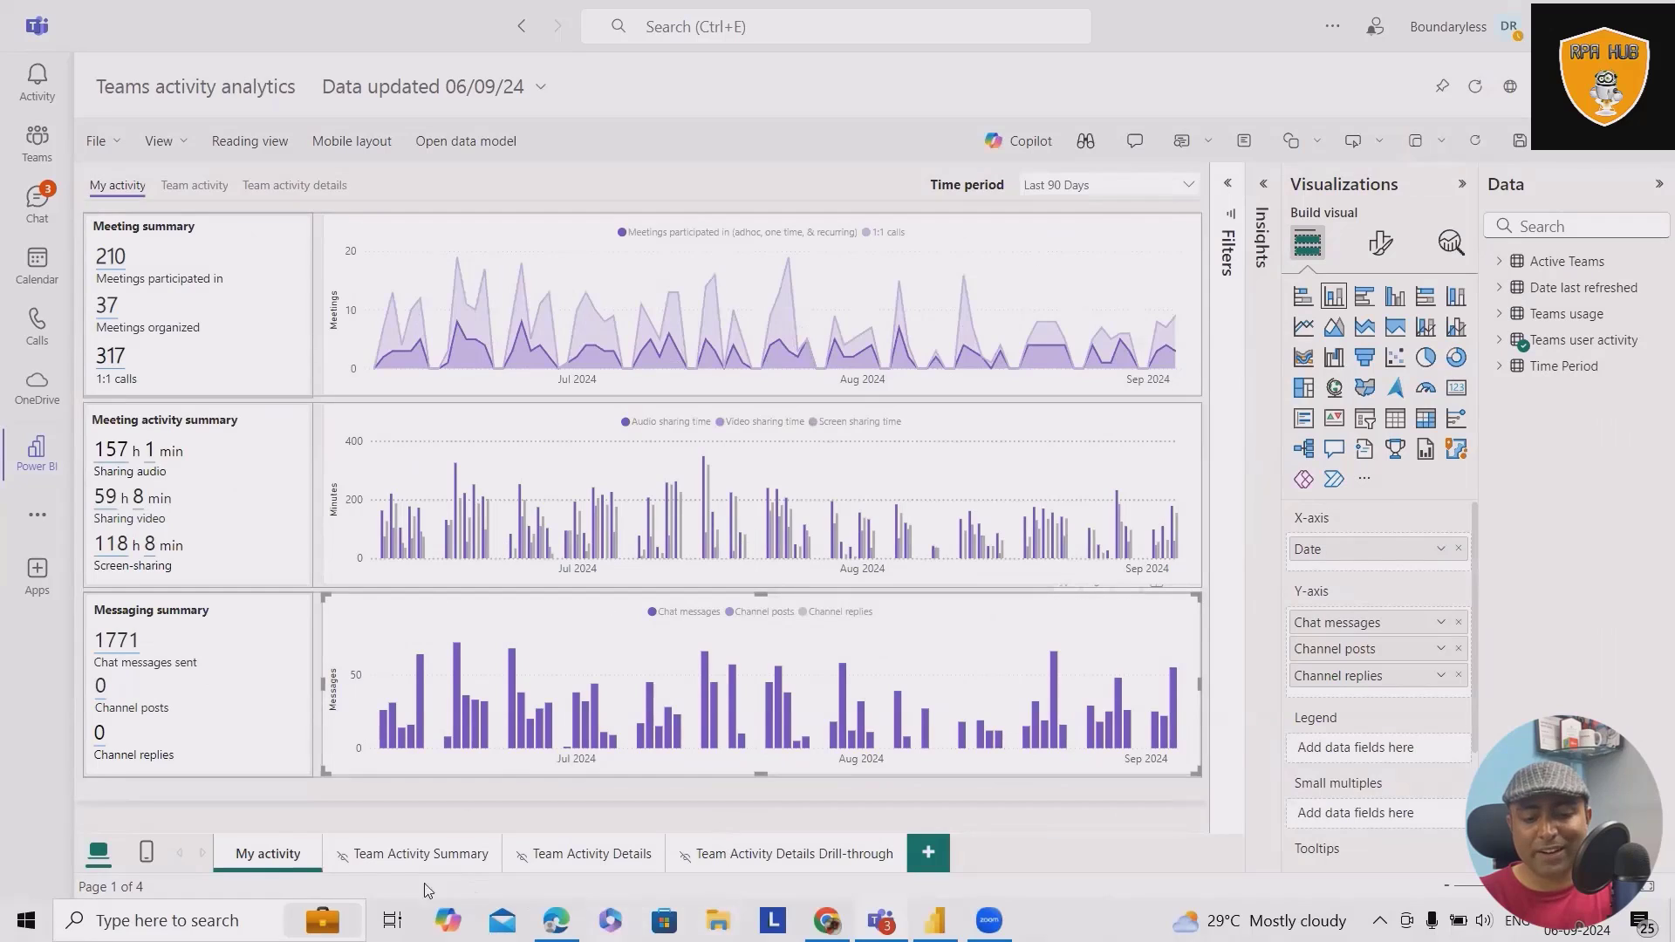
mouse_move(831, 851)
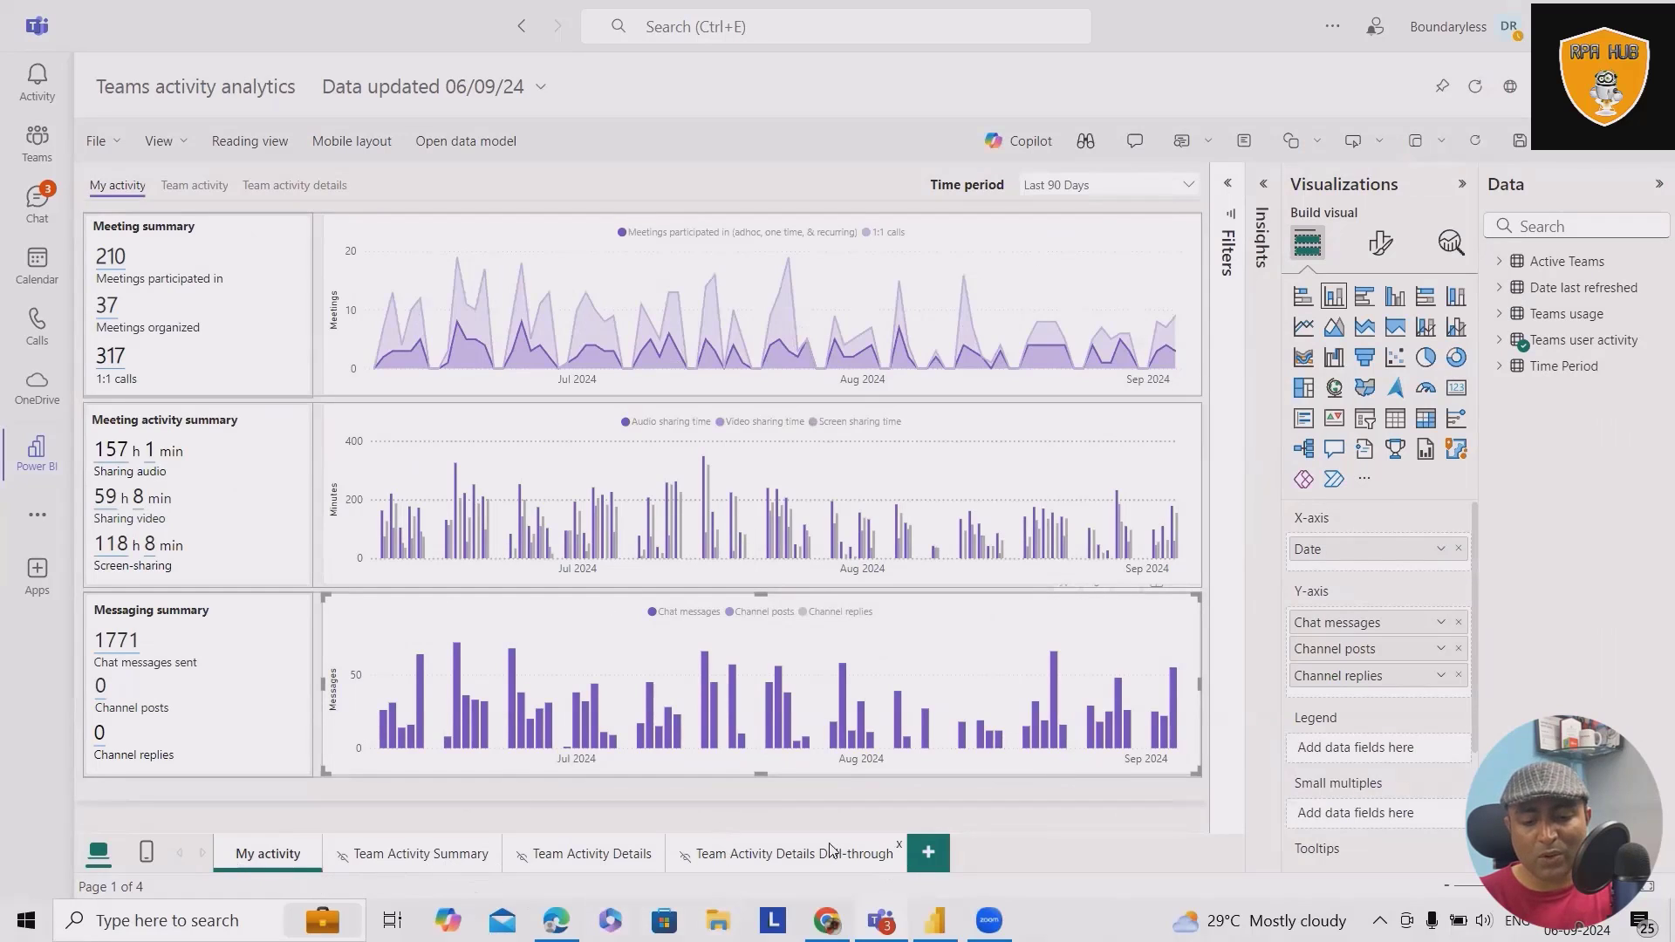
click(790, 854)
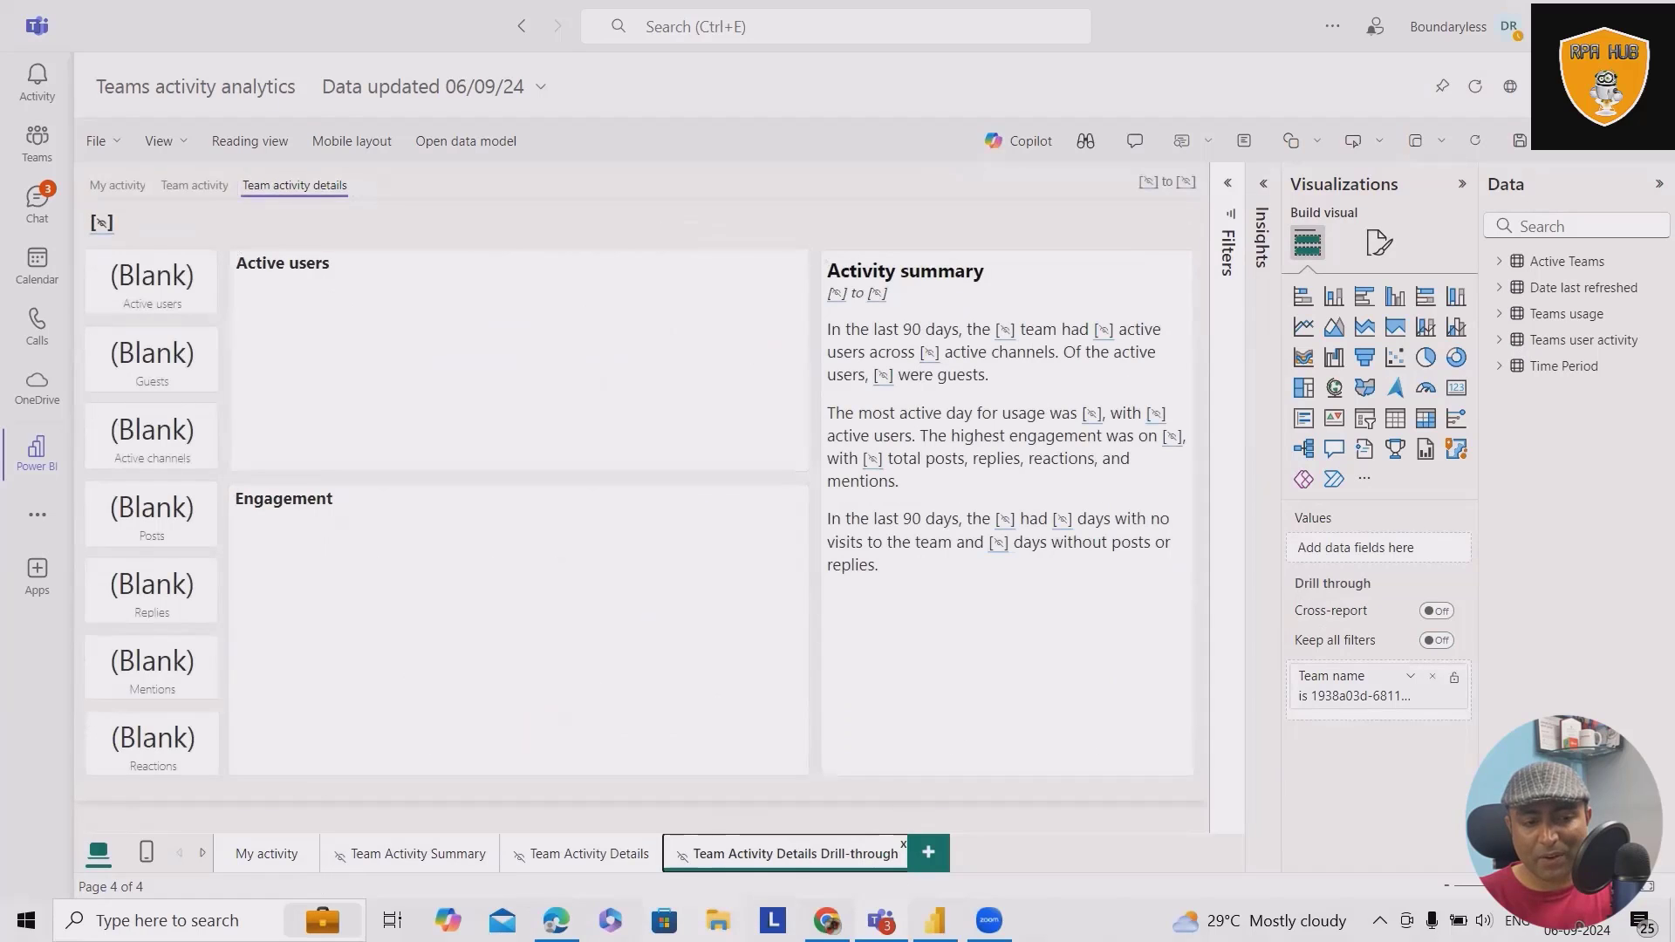
click(588, 853)
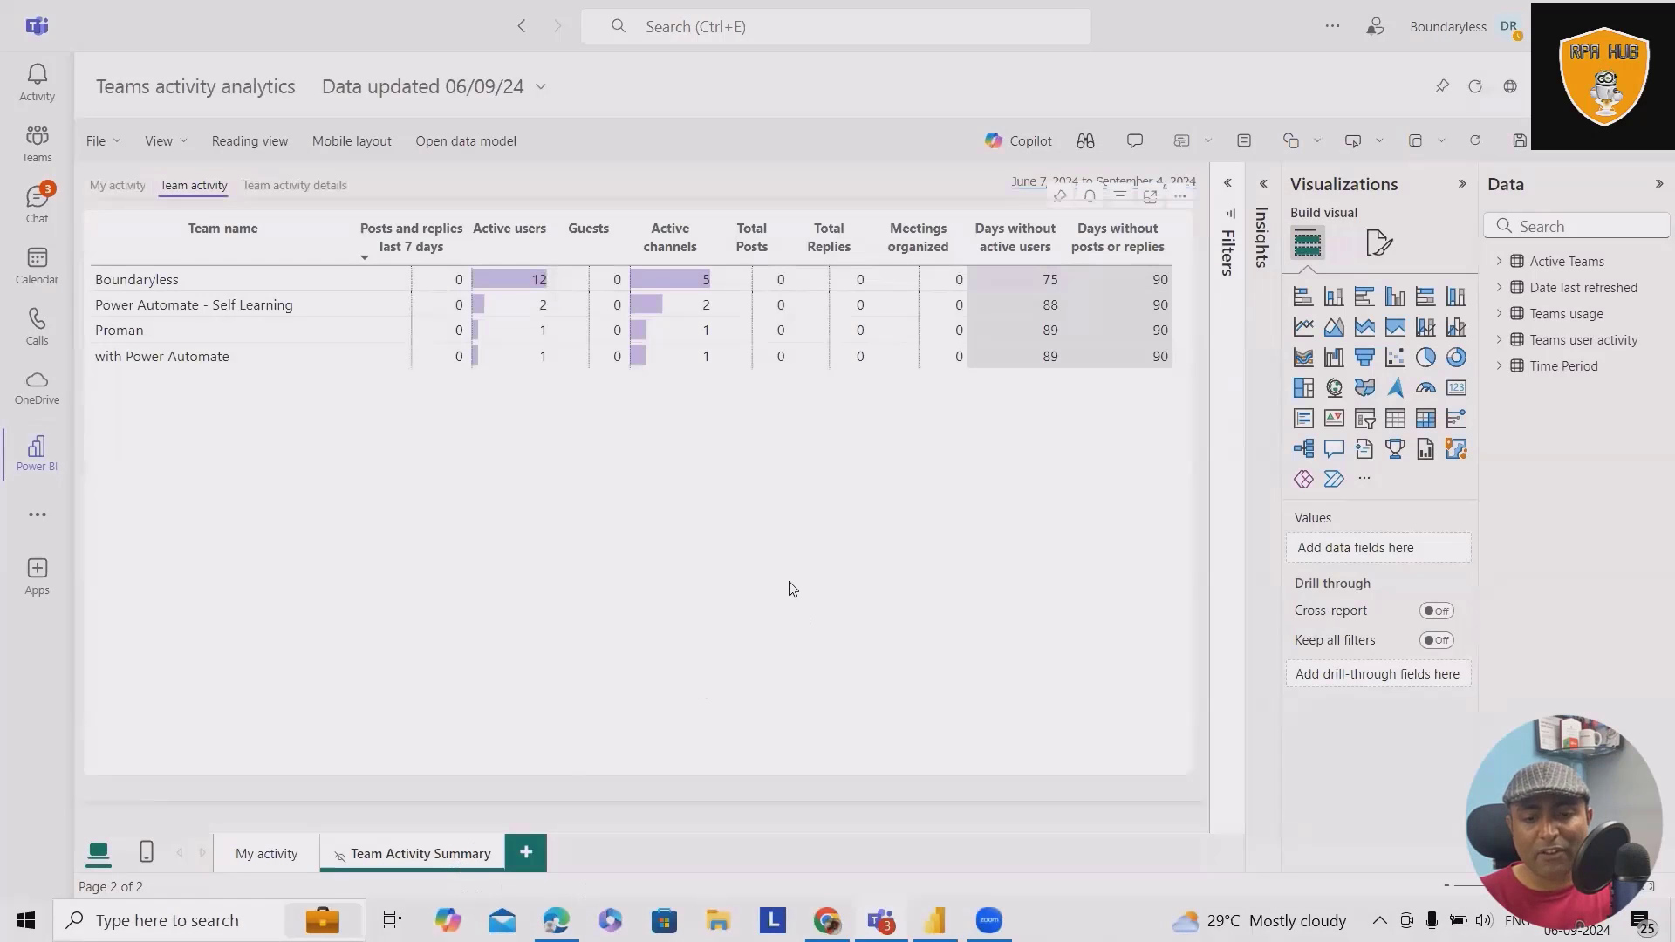
mouse_move(302, 354)
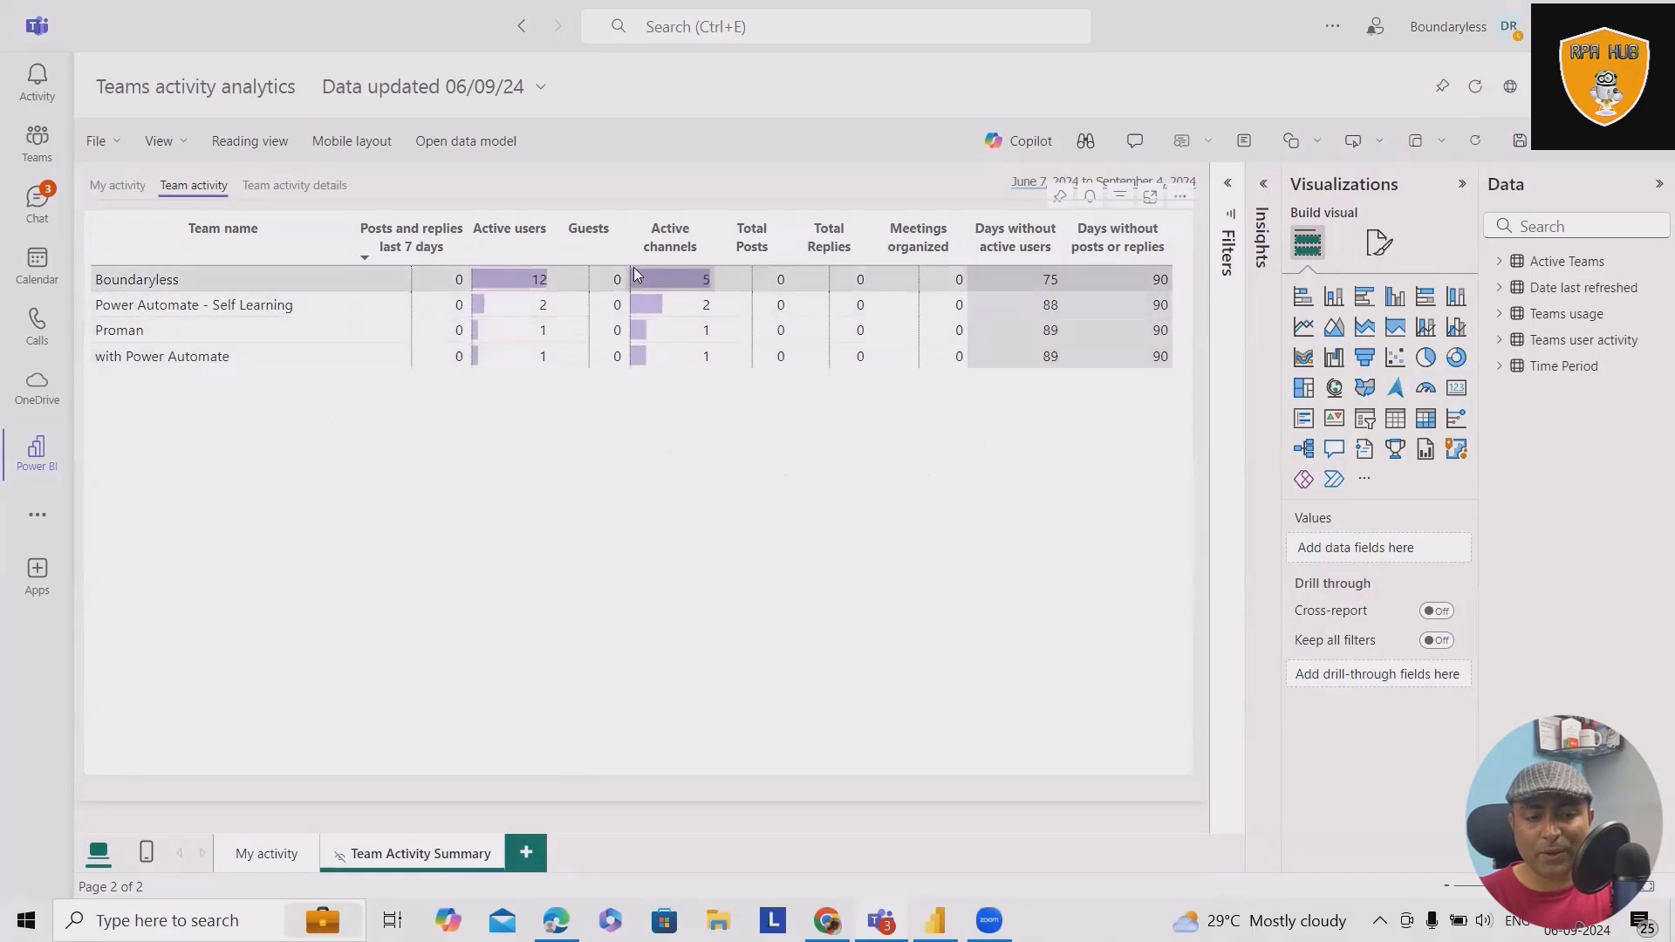
click(508, 226)
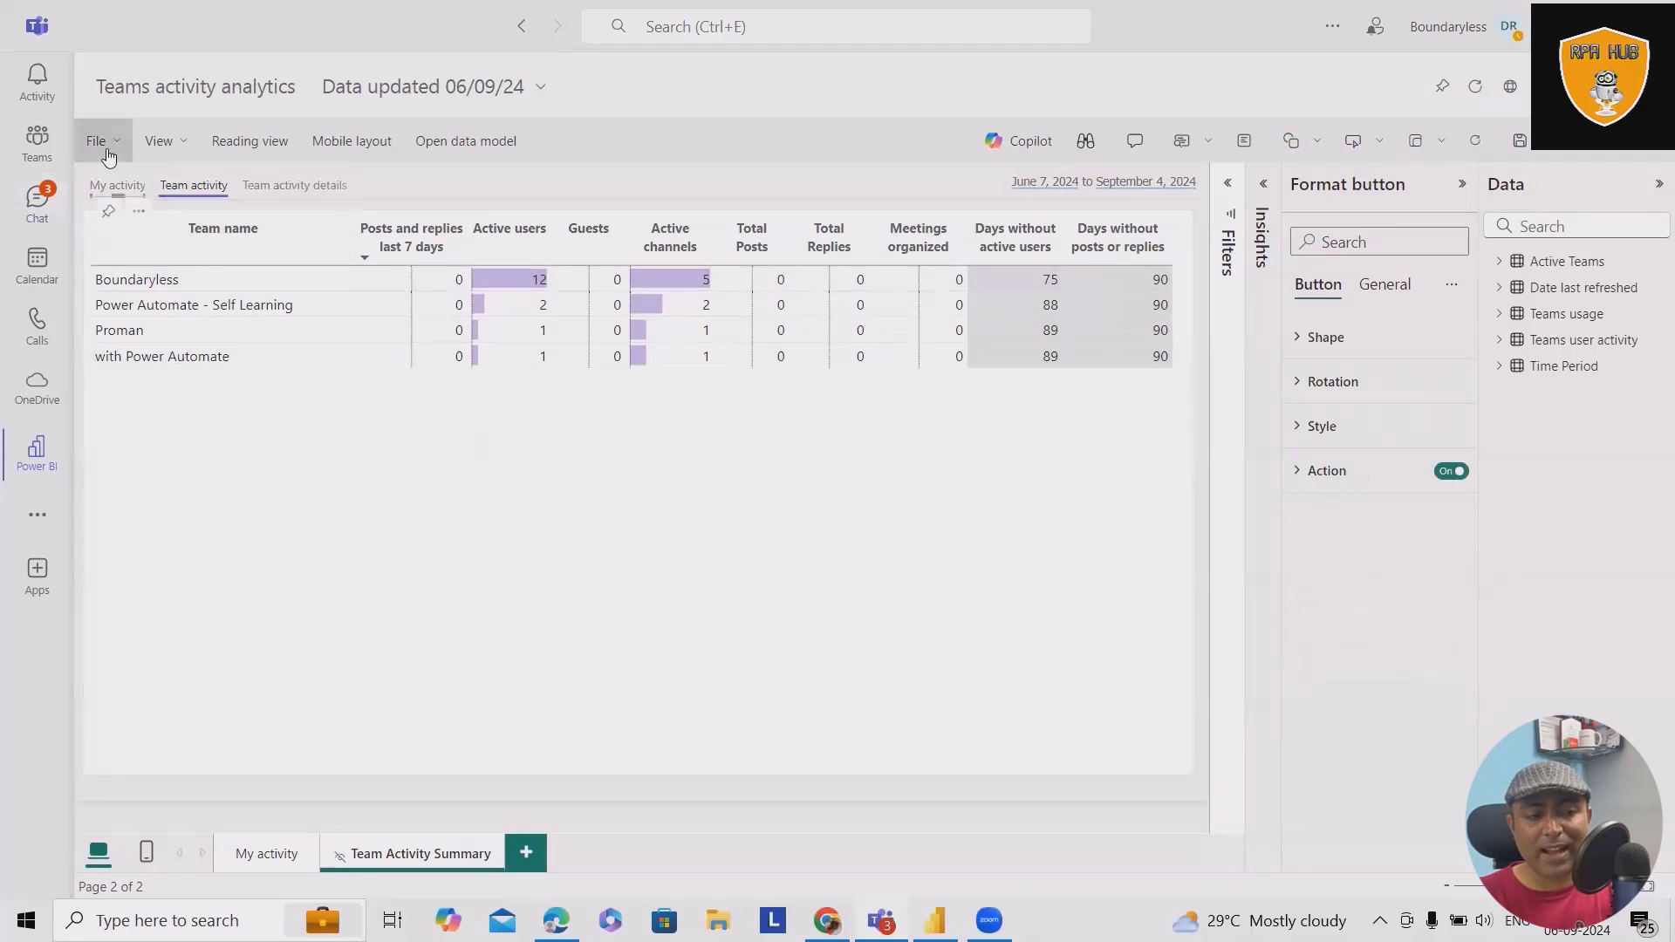
Delete the Team Activity Summary page and confirm, leaving only My activity.
click(96, 140)
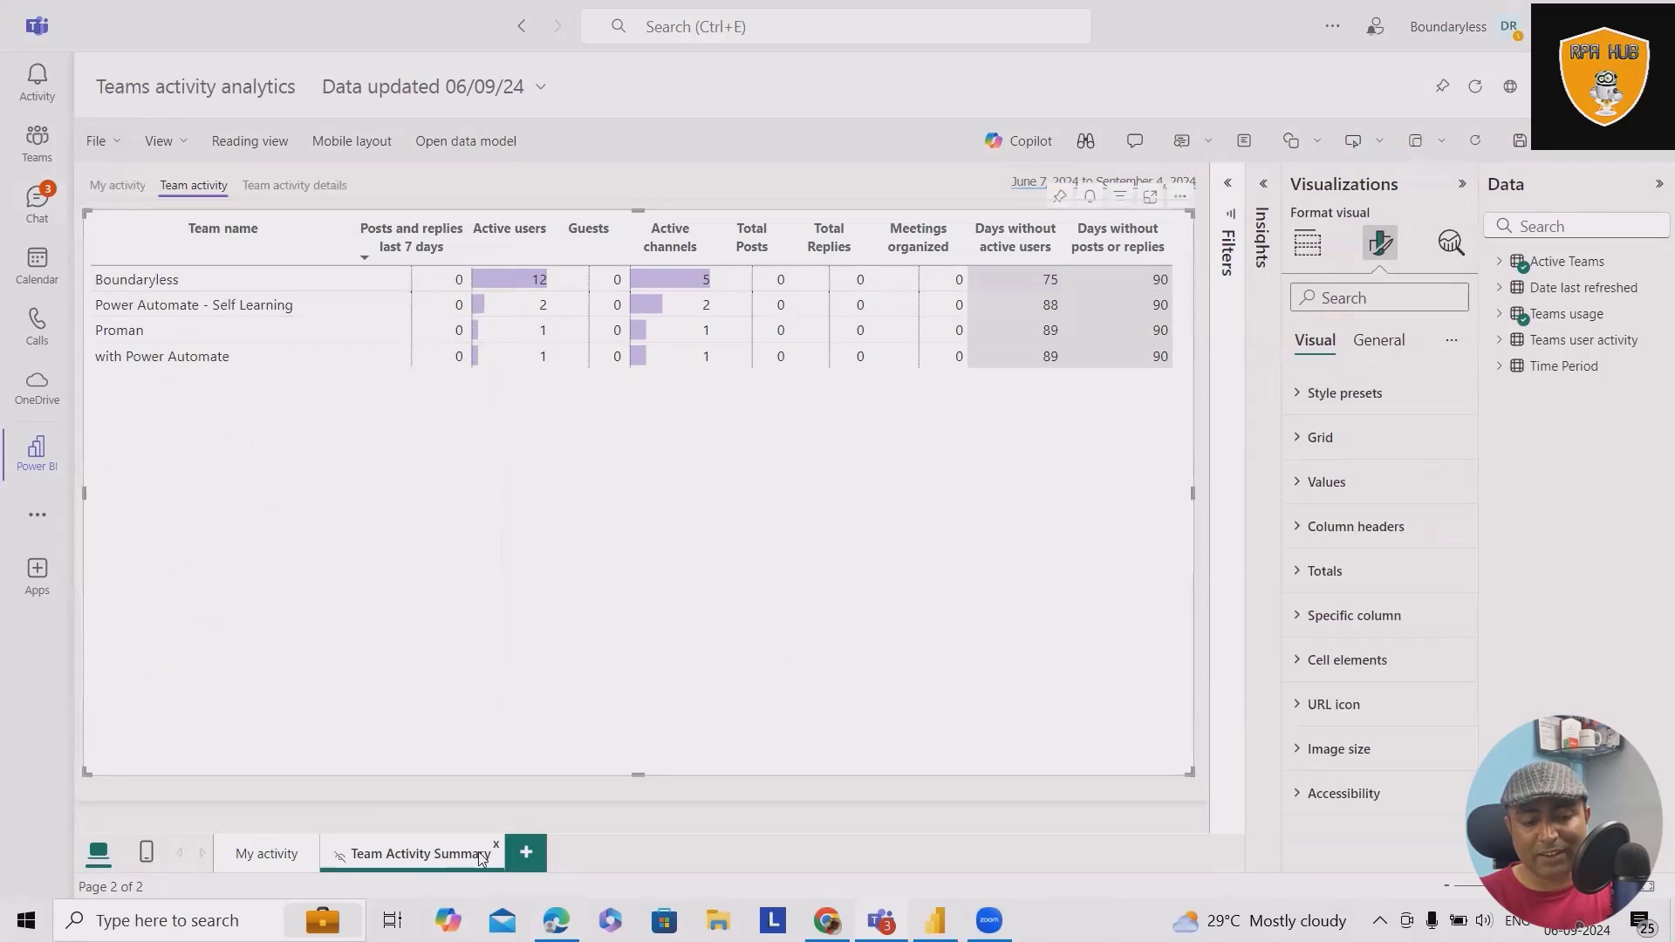
click(496, 845)
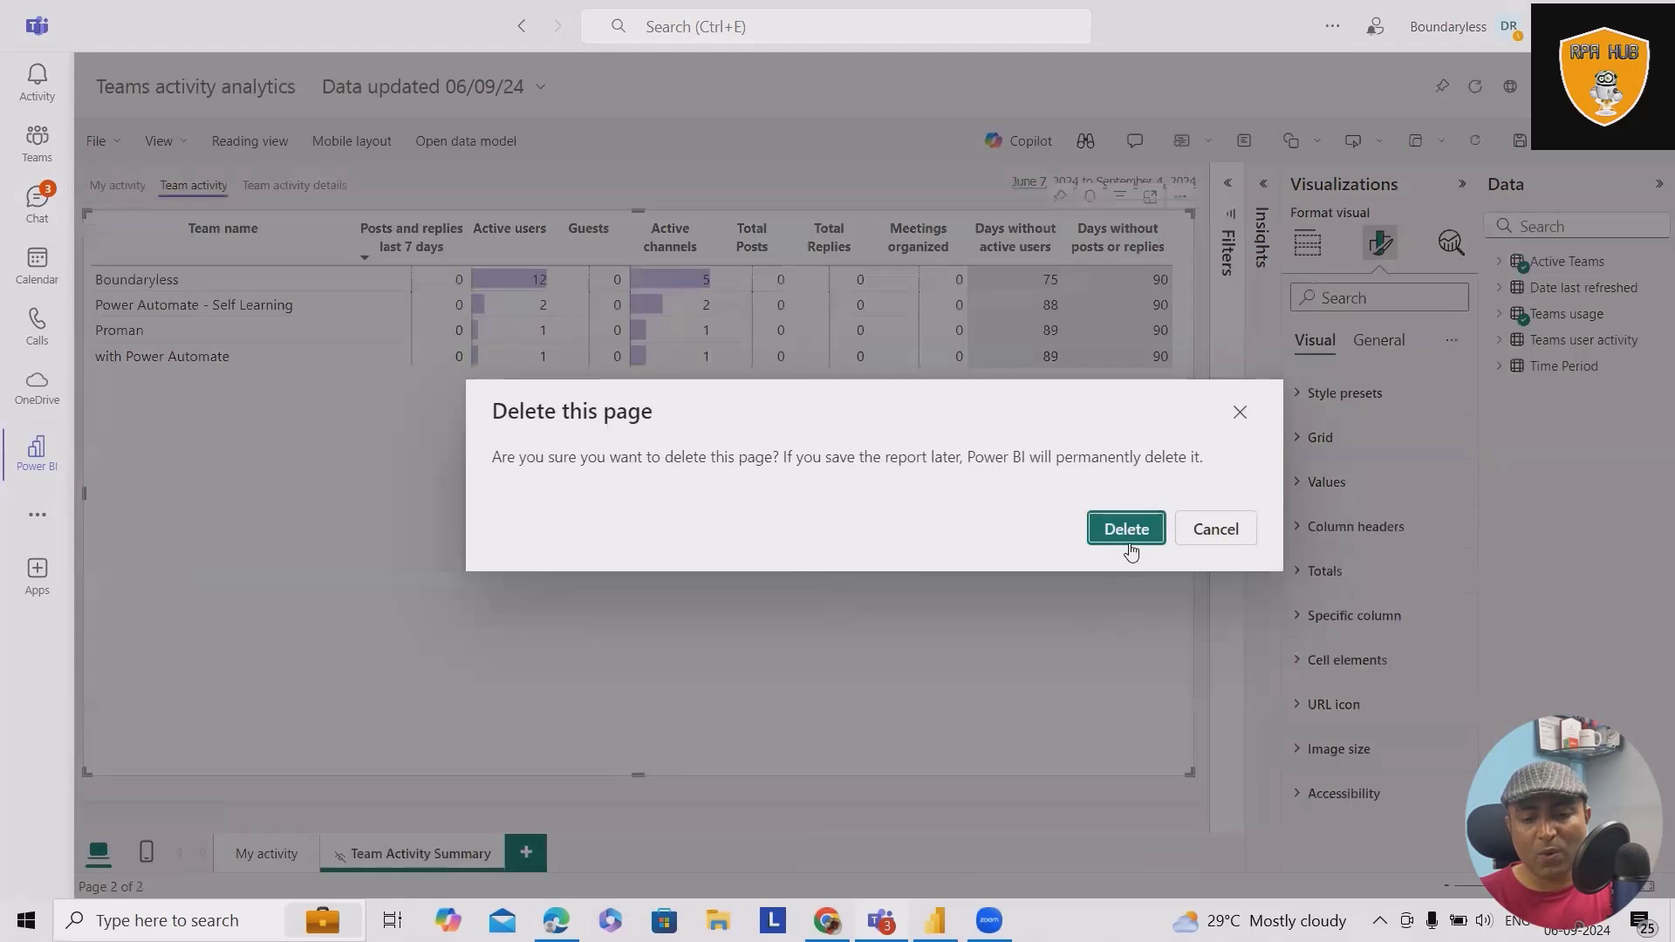
click(1124, 528)
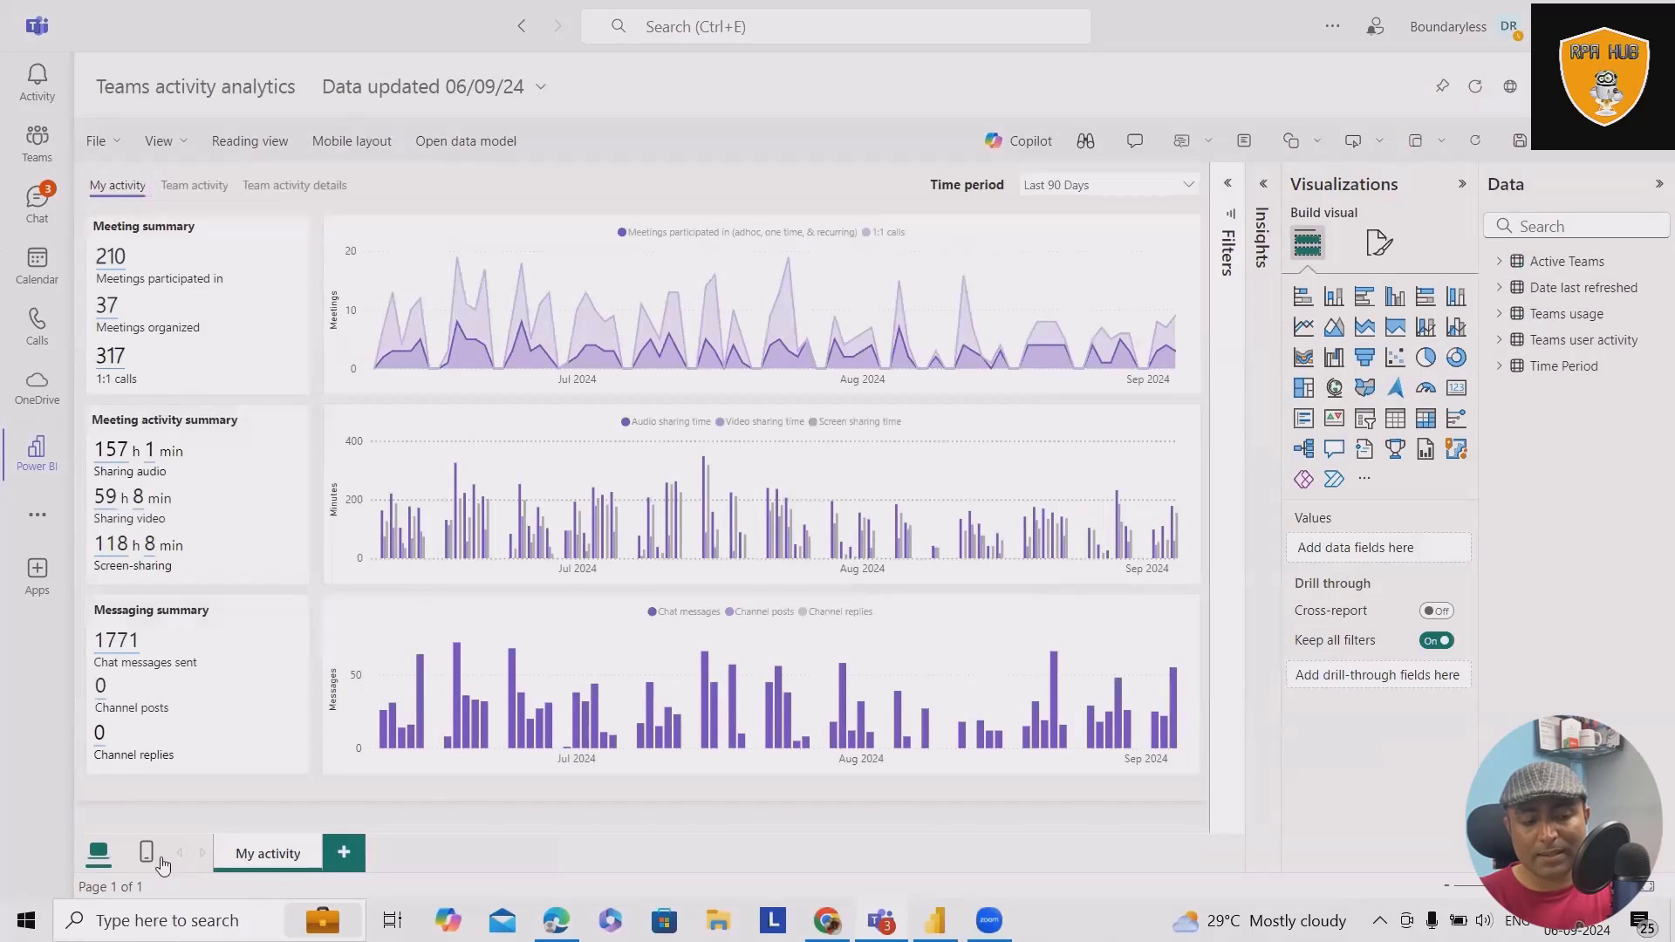
mouse_move(316, 864)
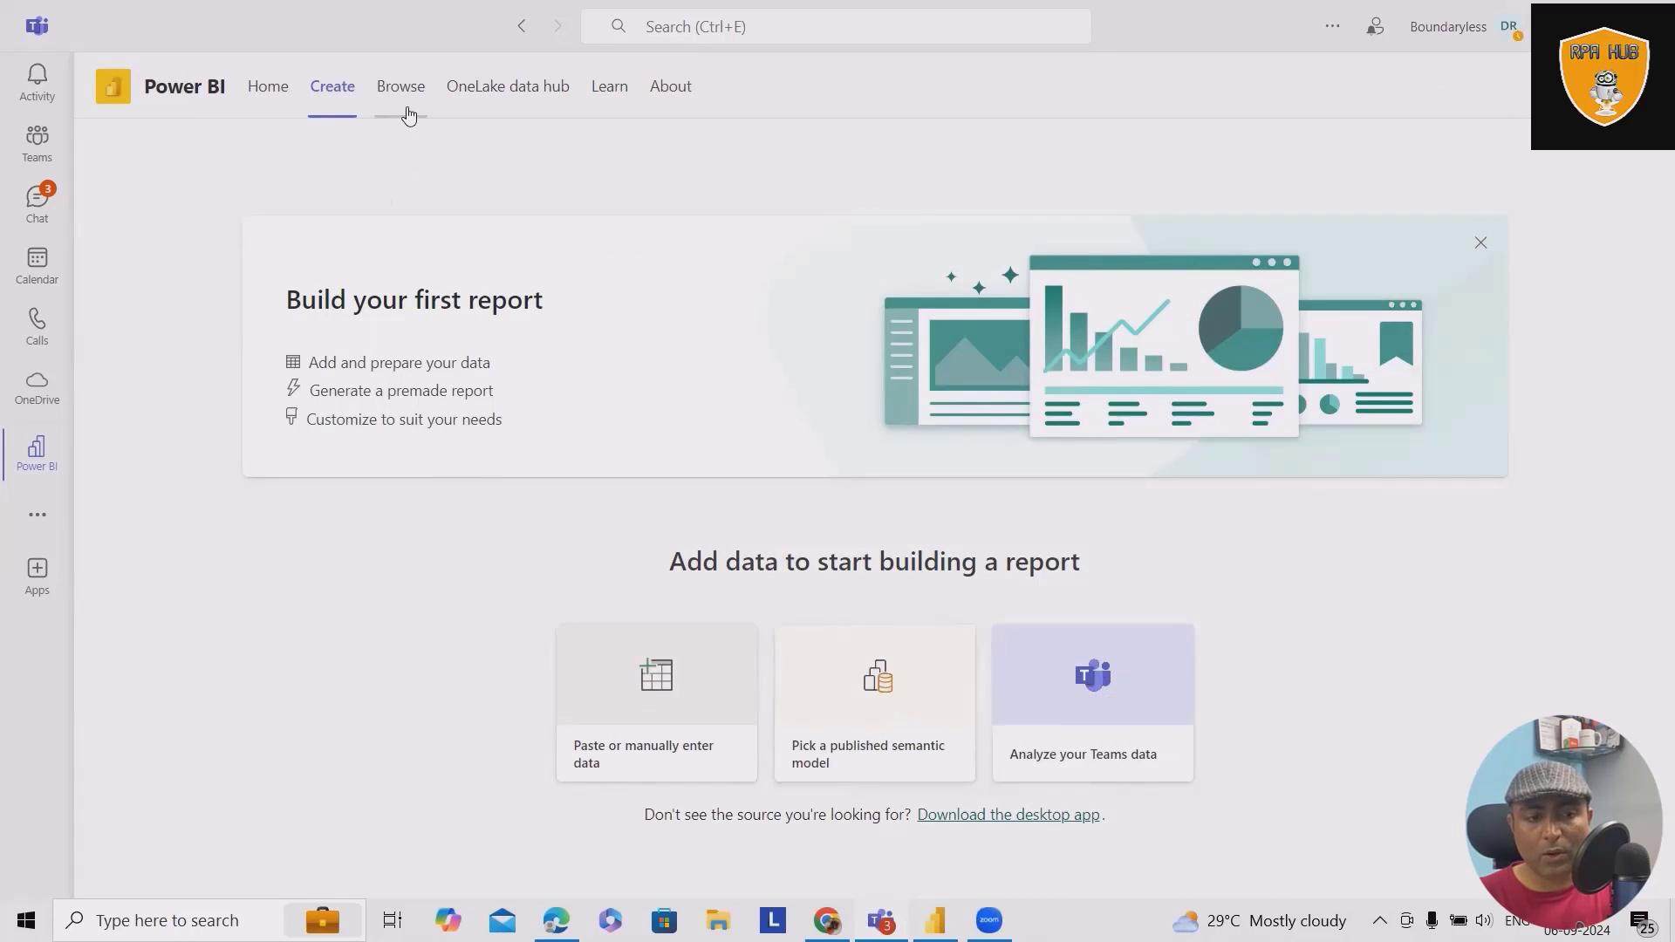
Visit Browse, OneLake data hub, Learn and About, then return to Home and scroll its recent items.
click(399, 85)
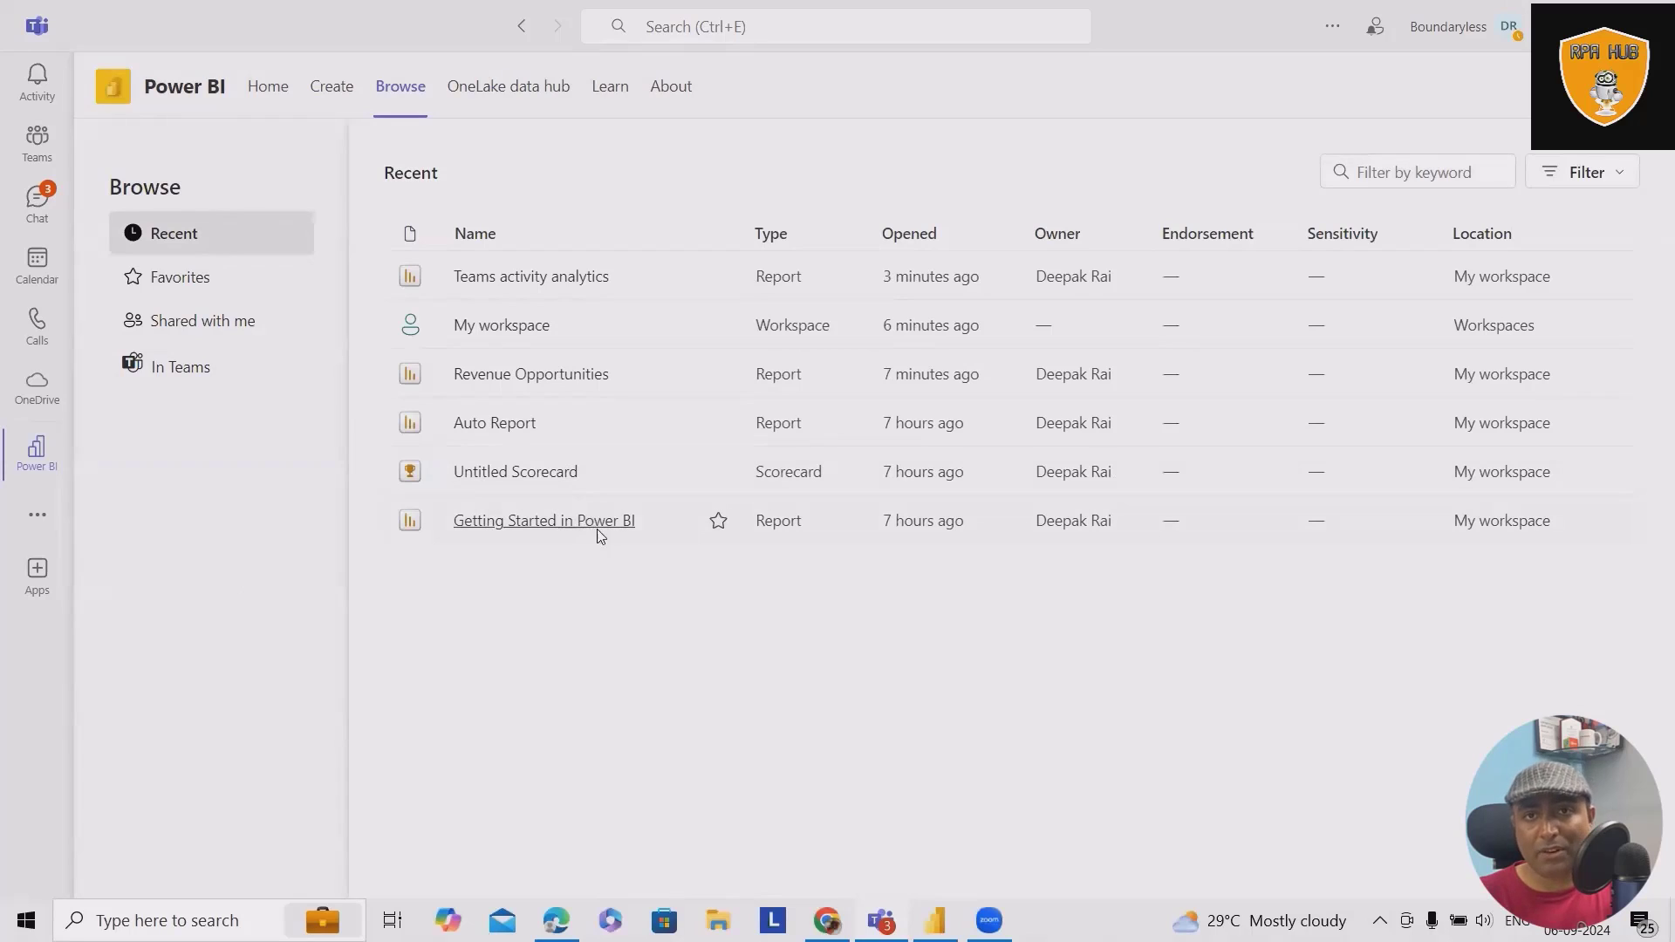
click(508, 87)
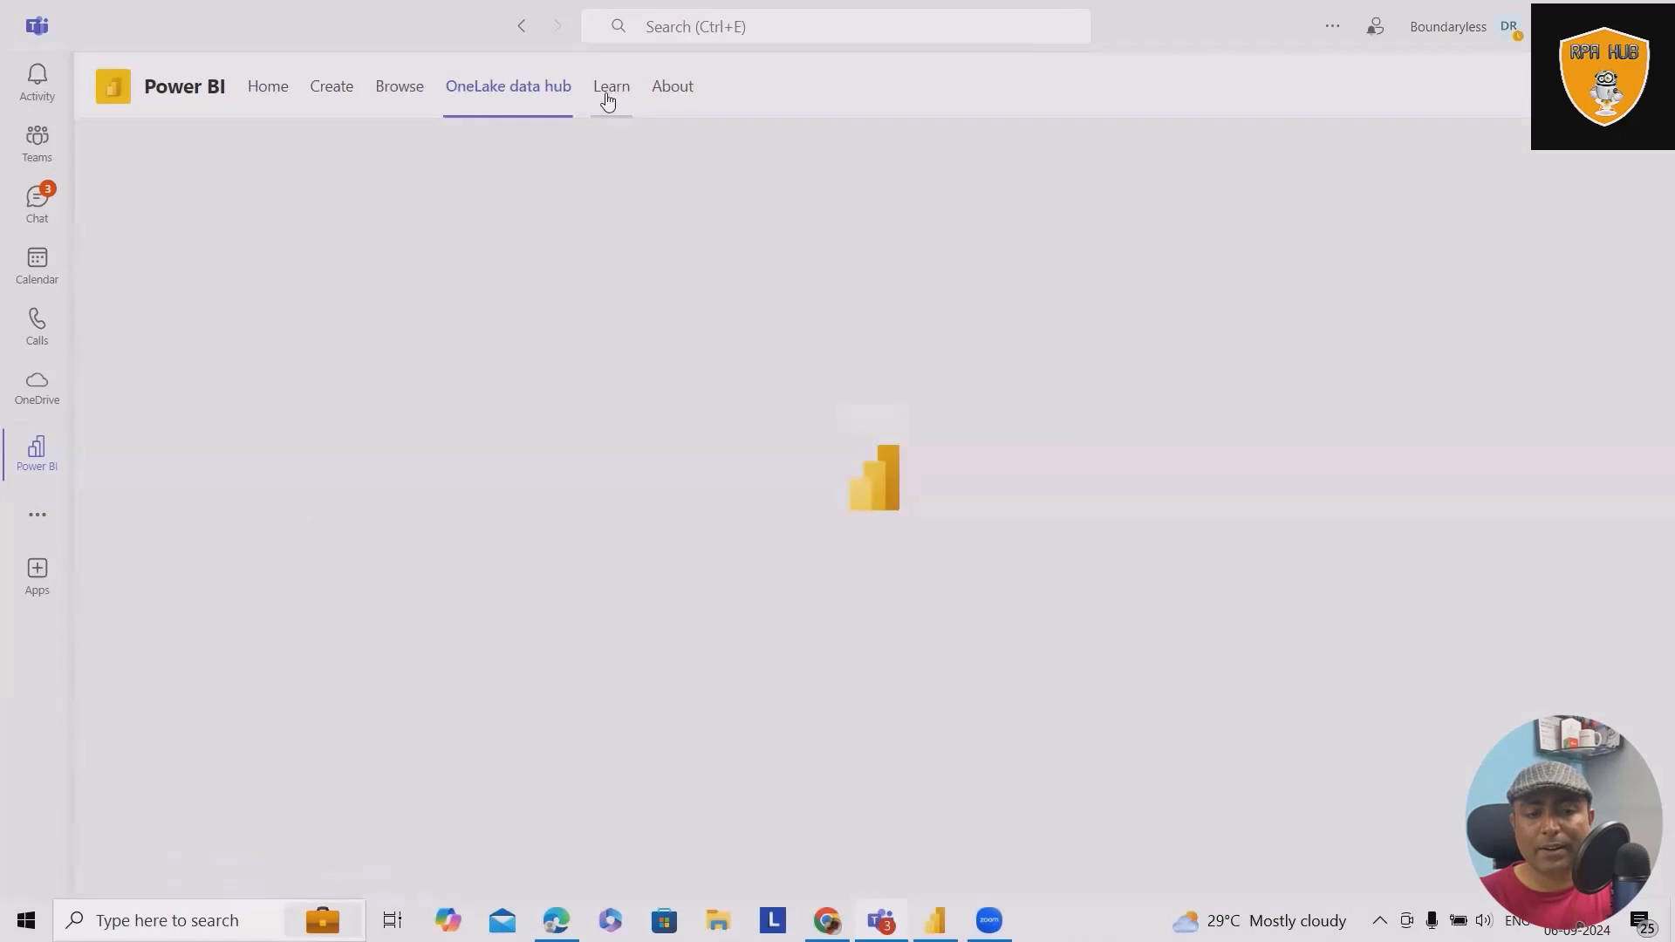
click(609, 87)
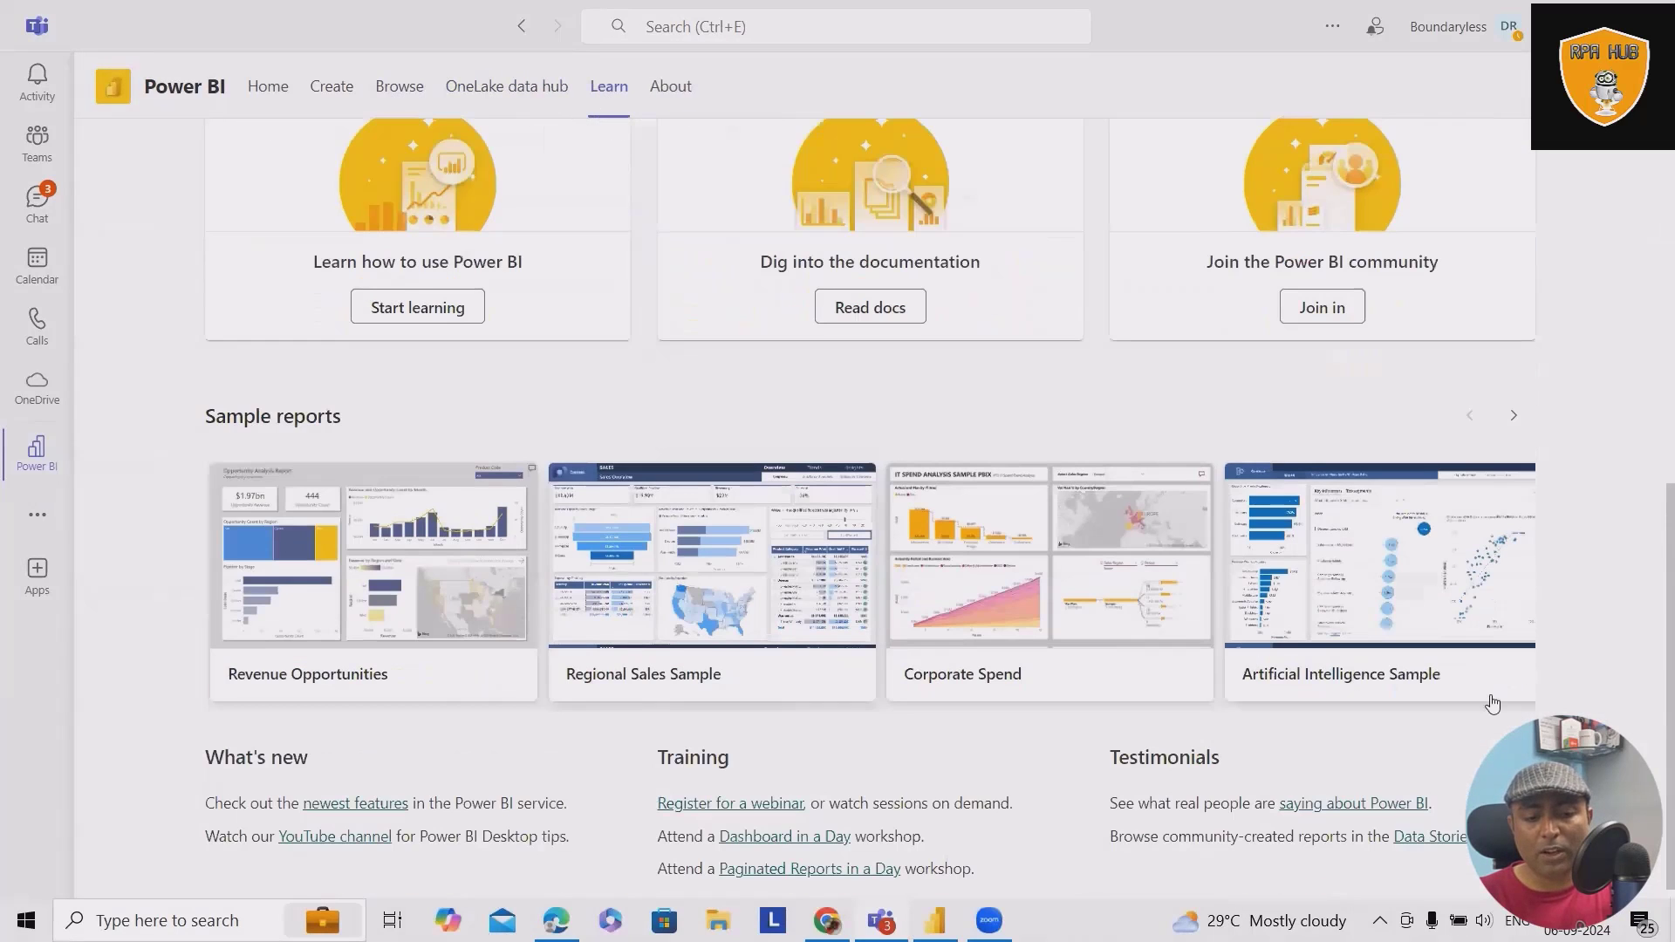
scroll(up, 3)
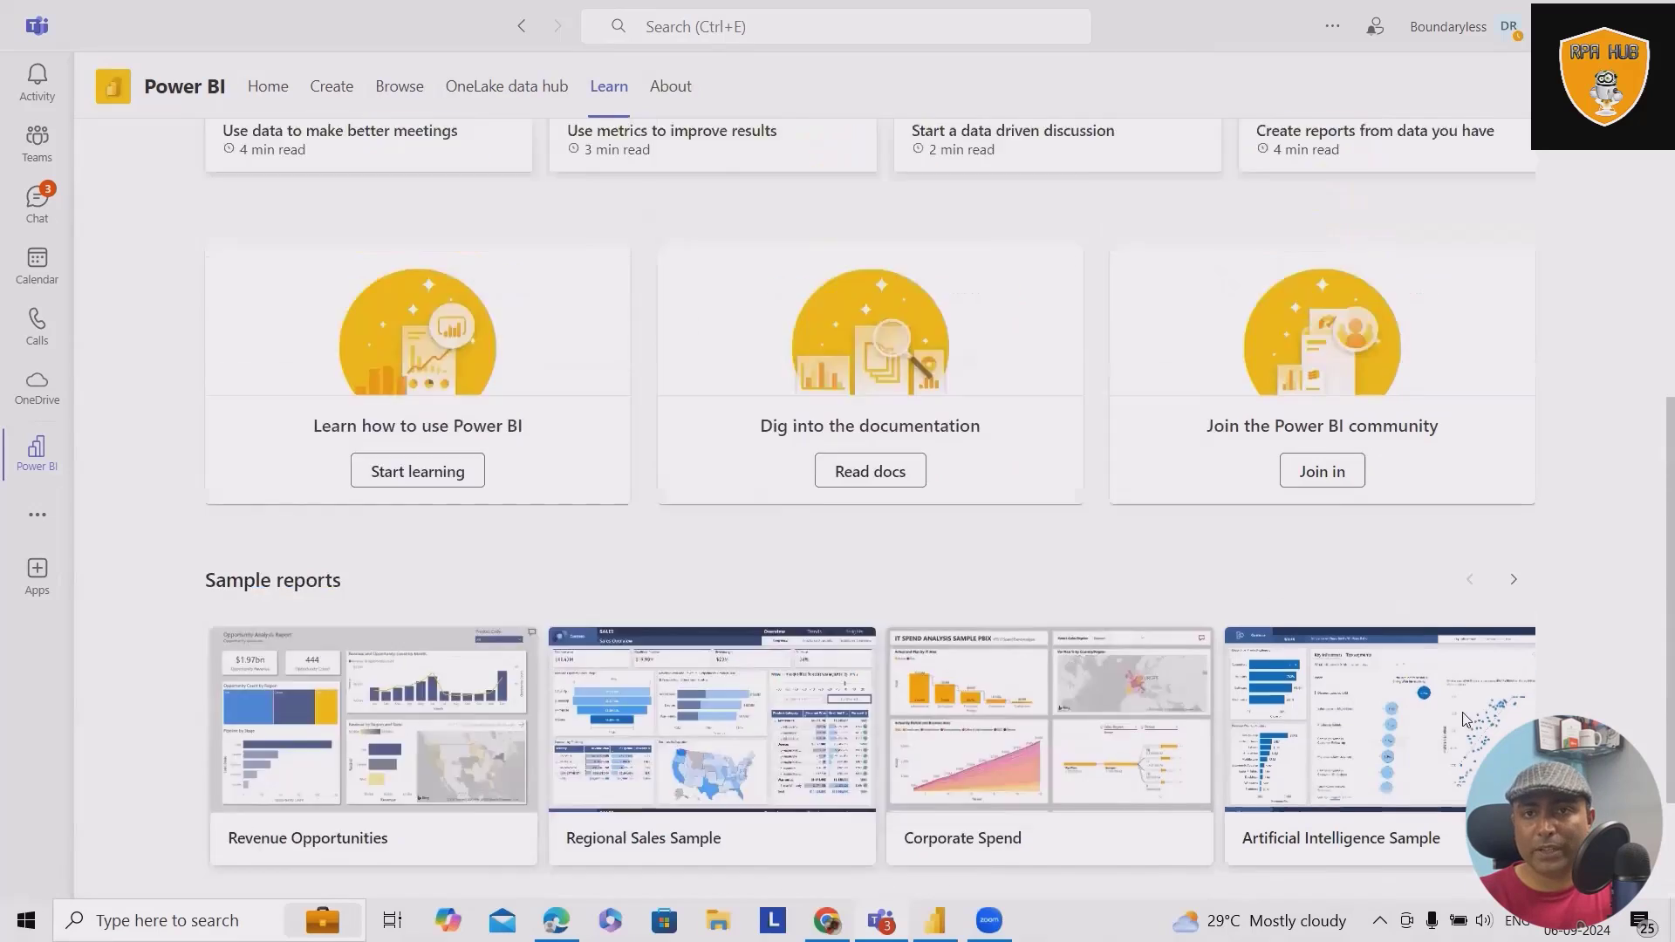
click(670, 88)
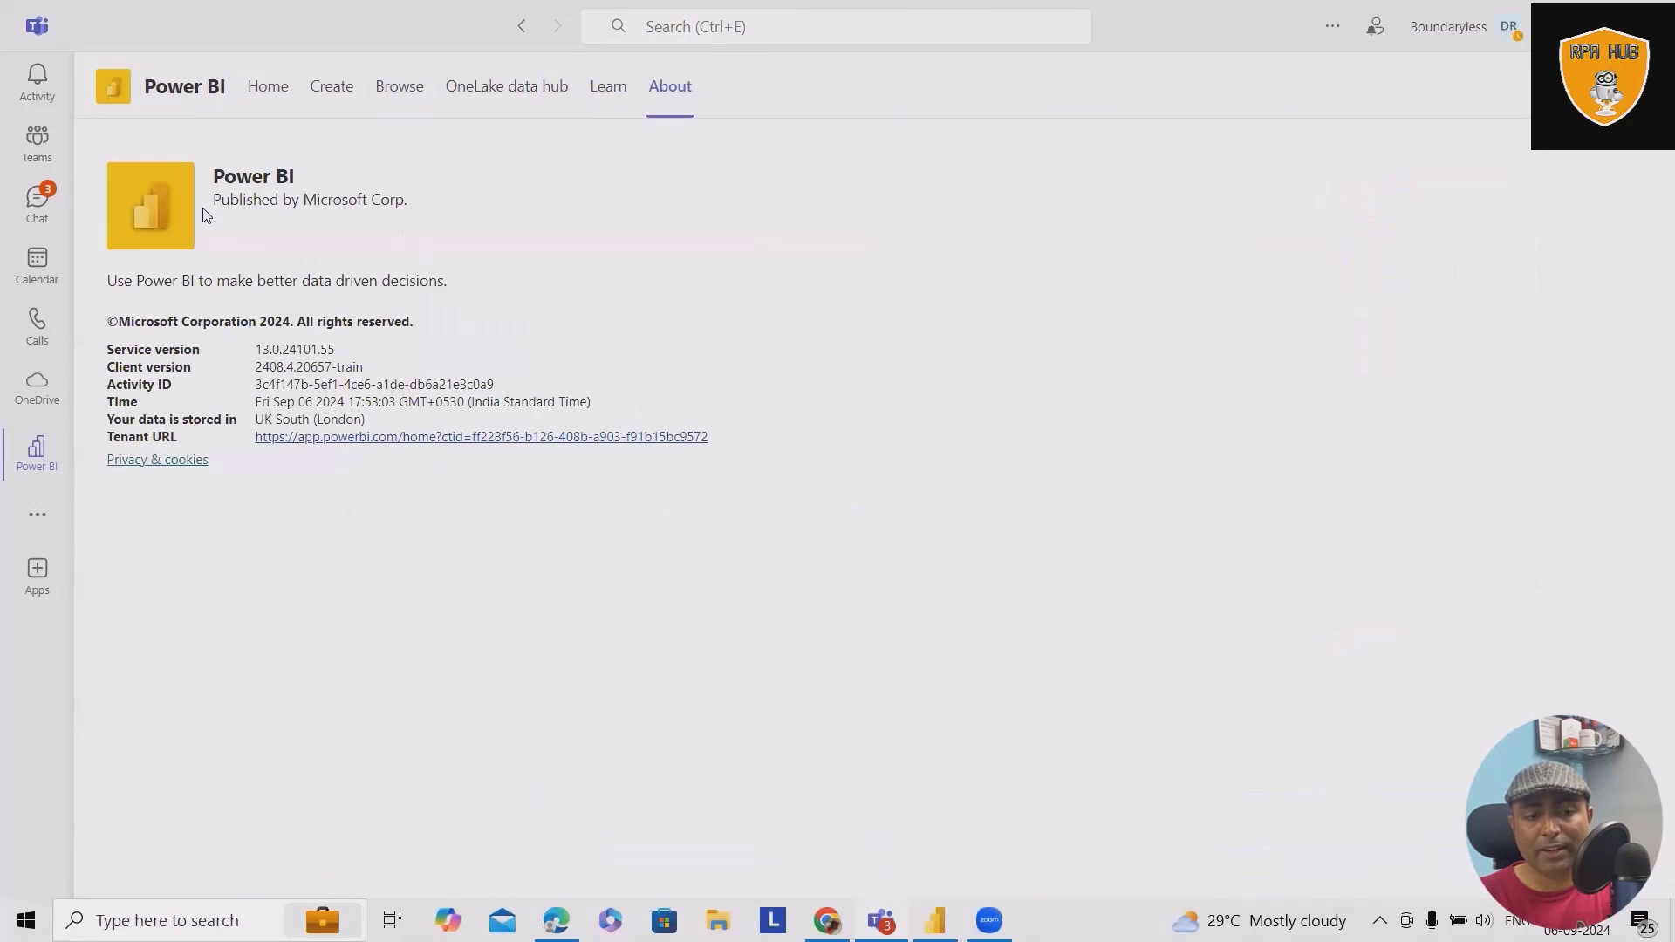
click(267, 87)
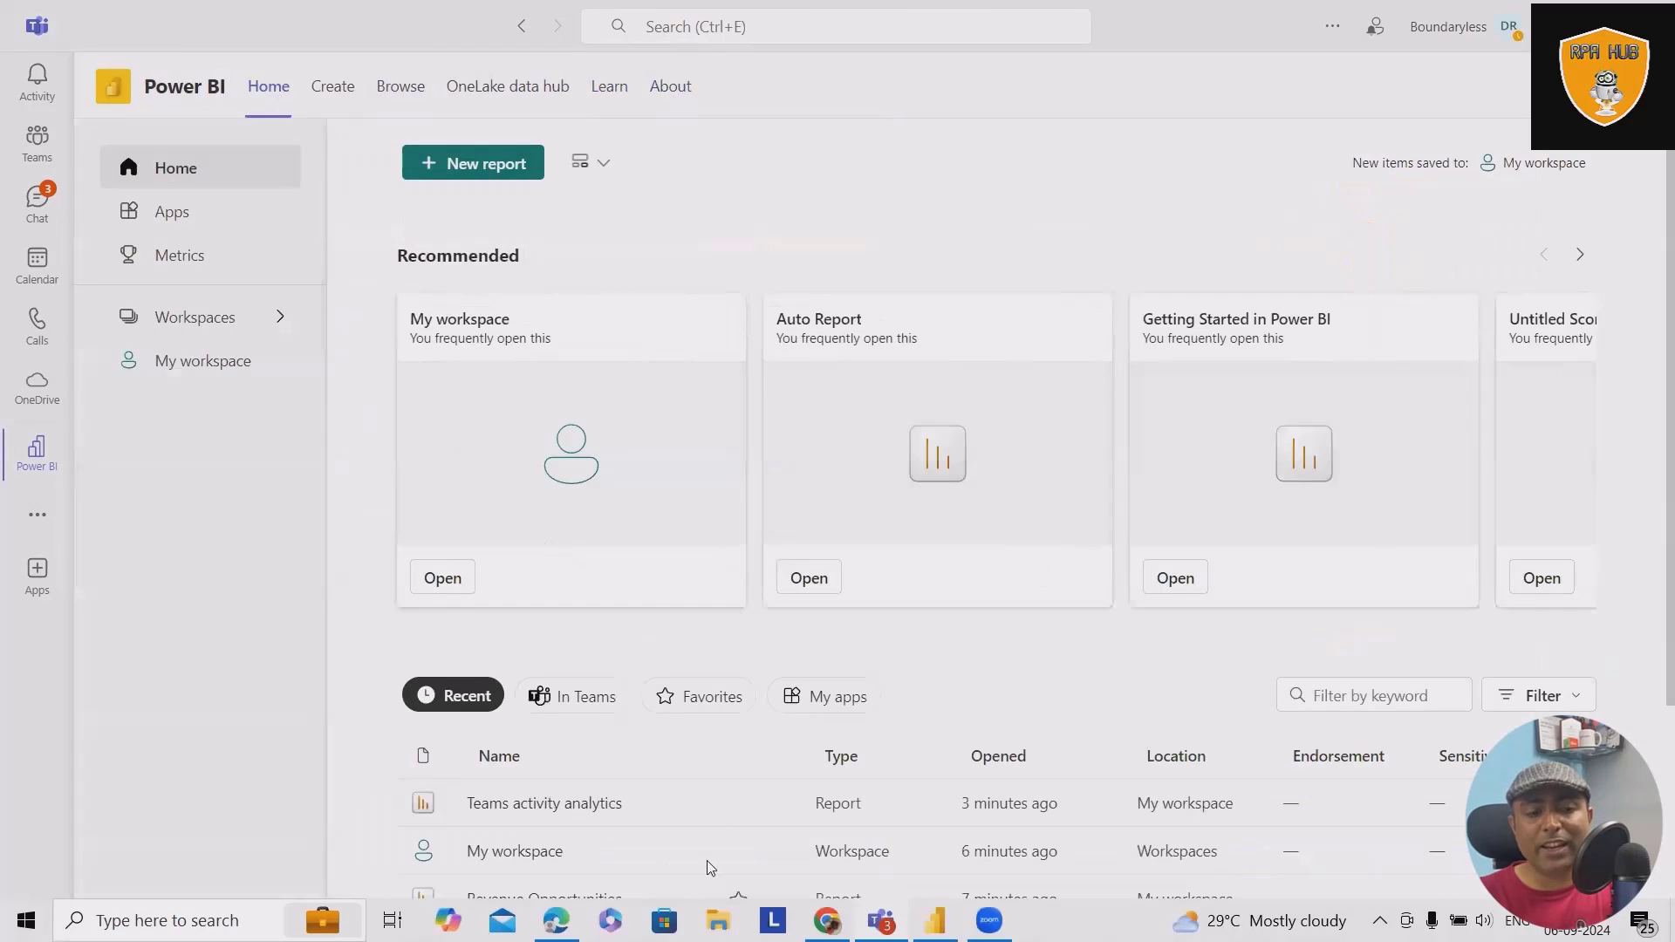
scroll(down, 3)
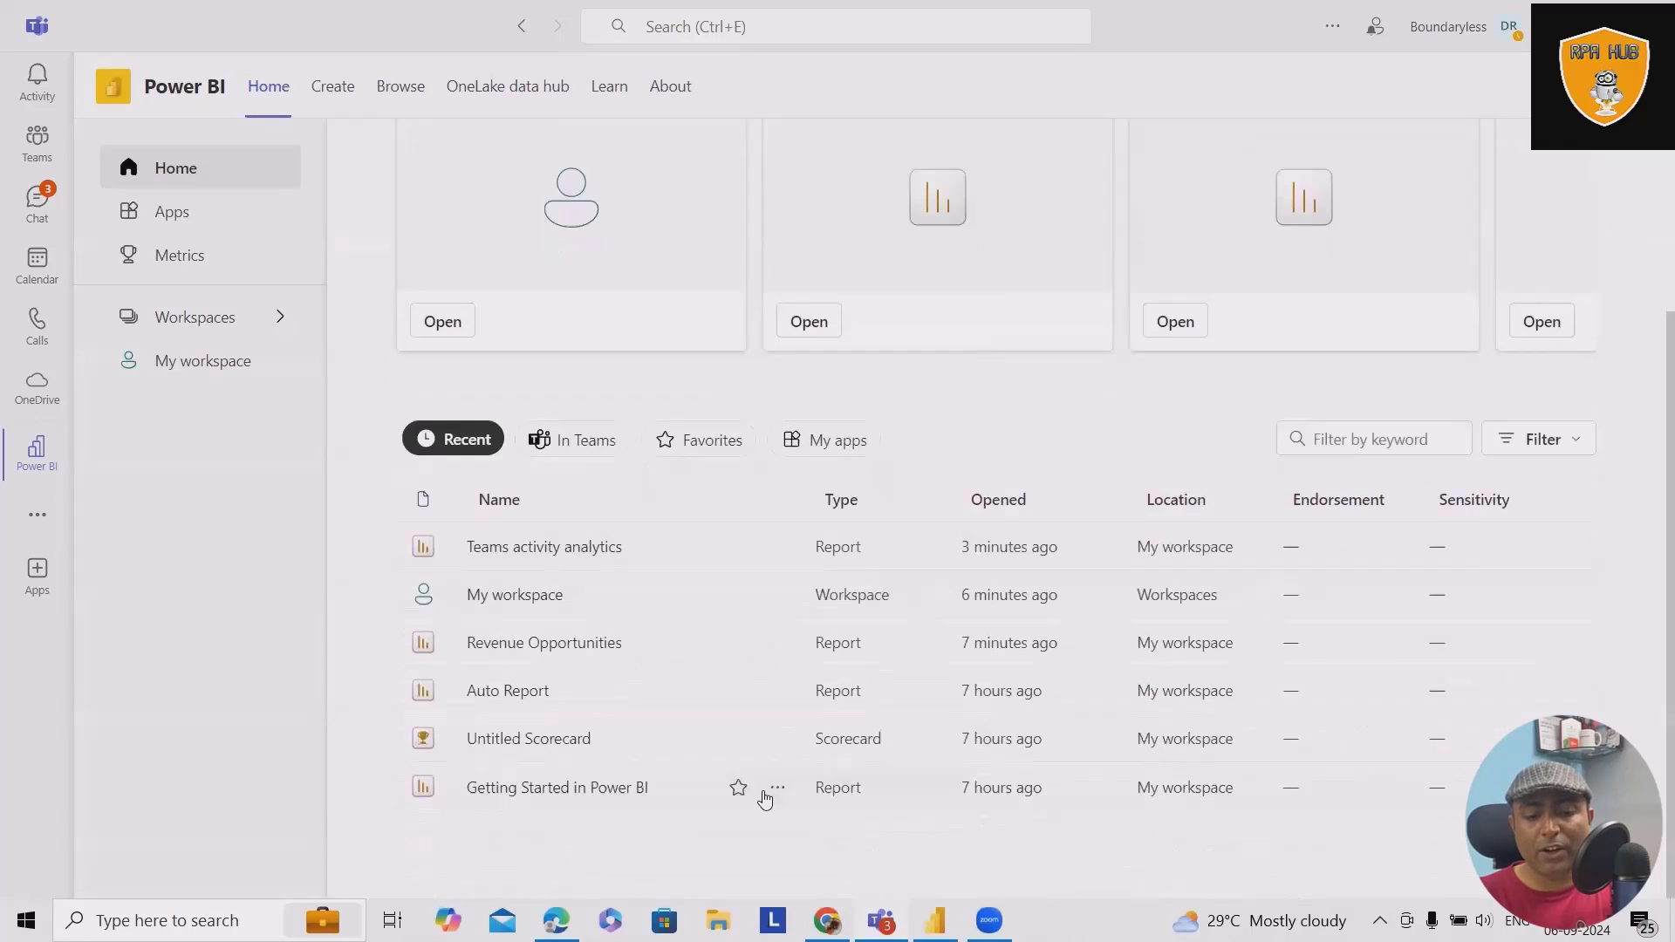
Open the Revenue Opportunities report from the Home recent list.
click(545, 642)
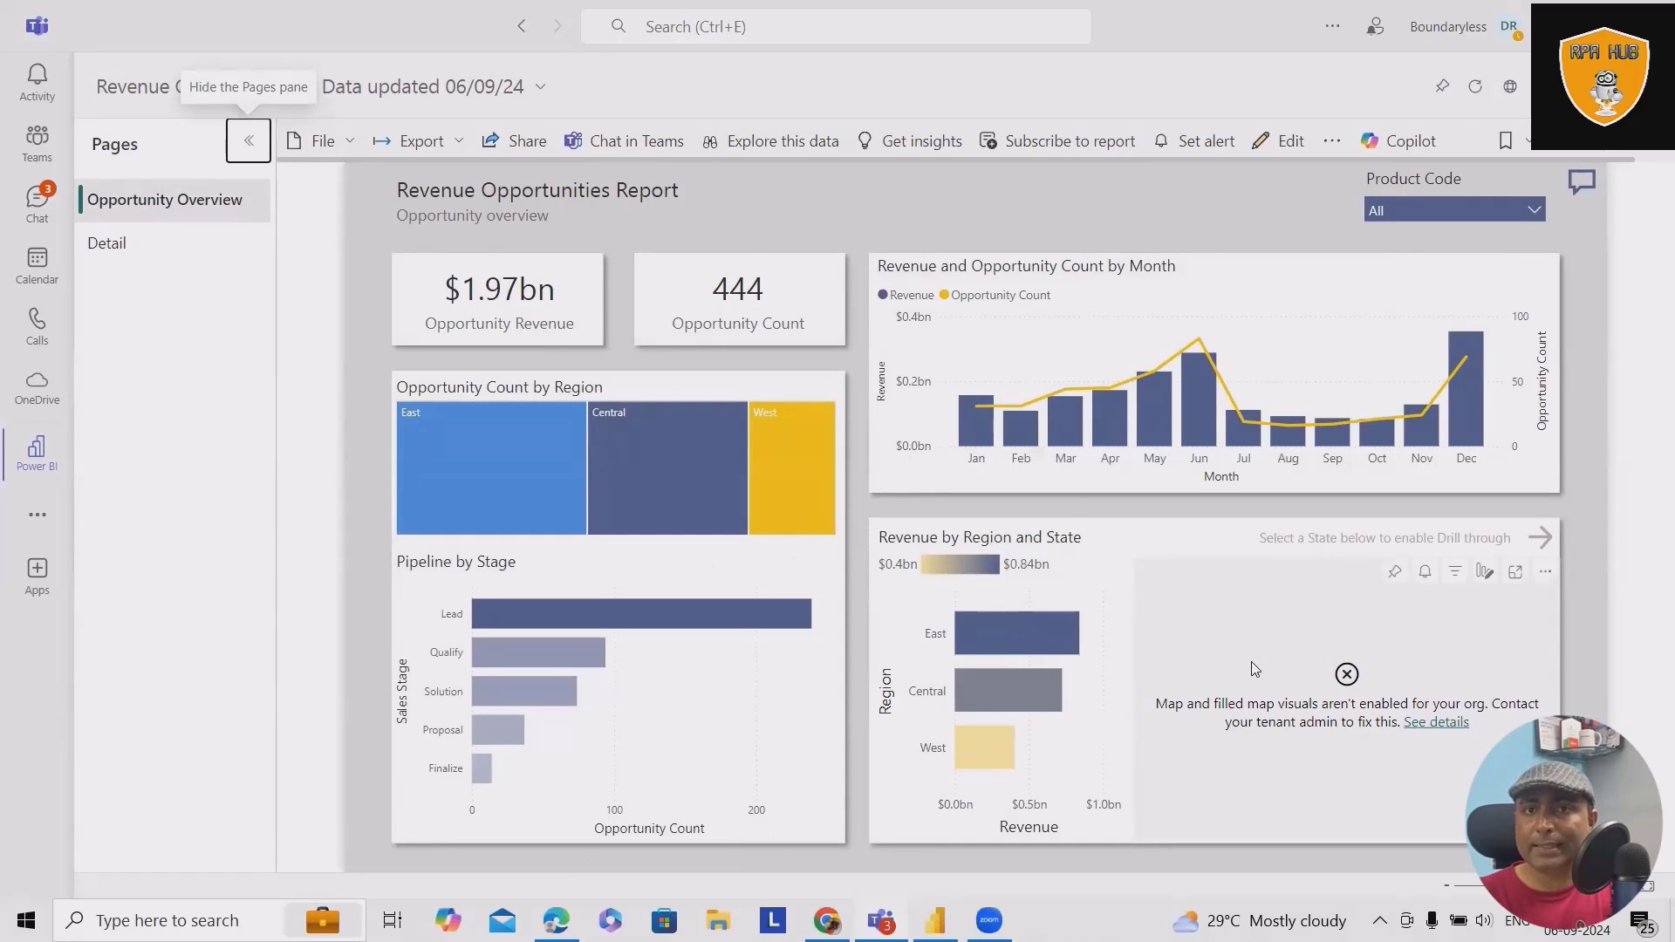
mouse_move(1263, 722)
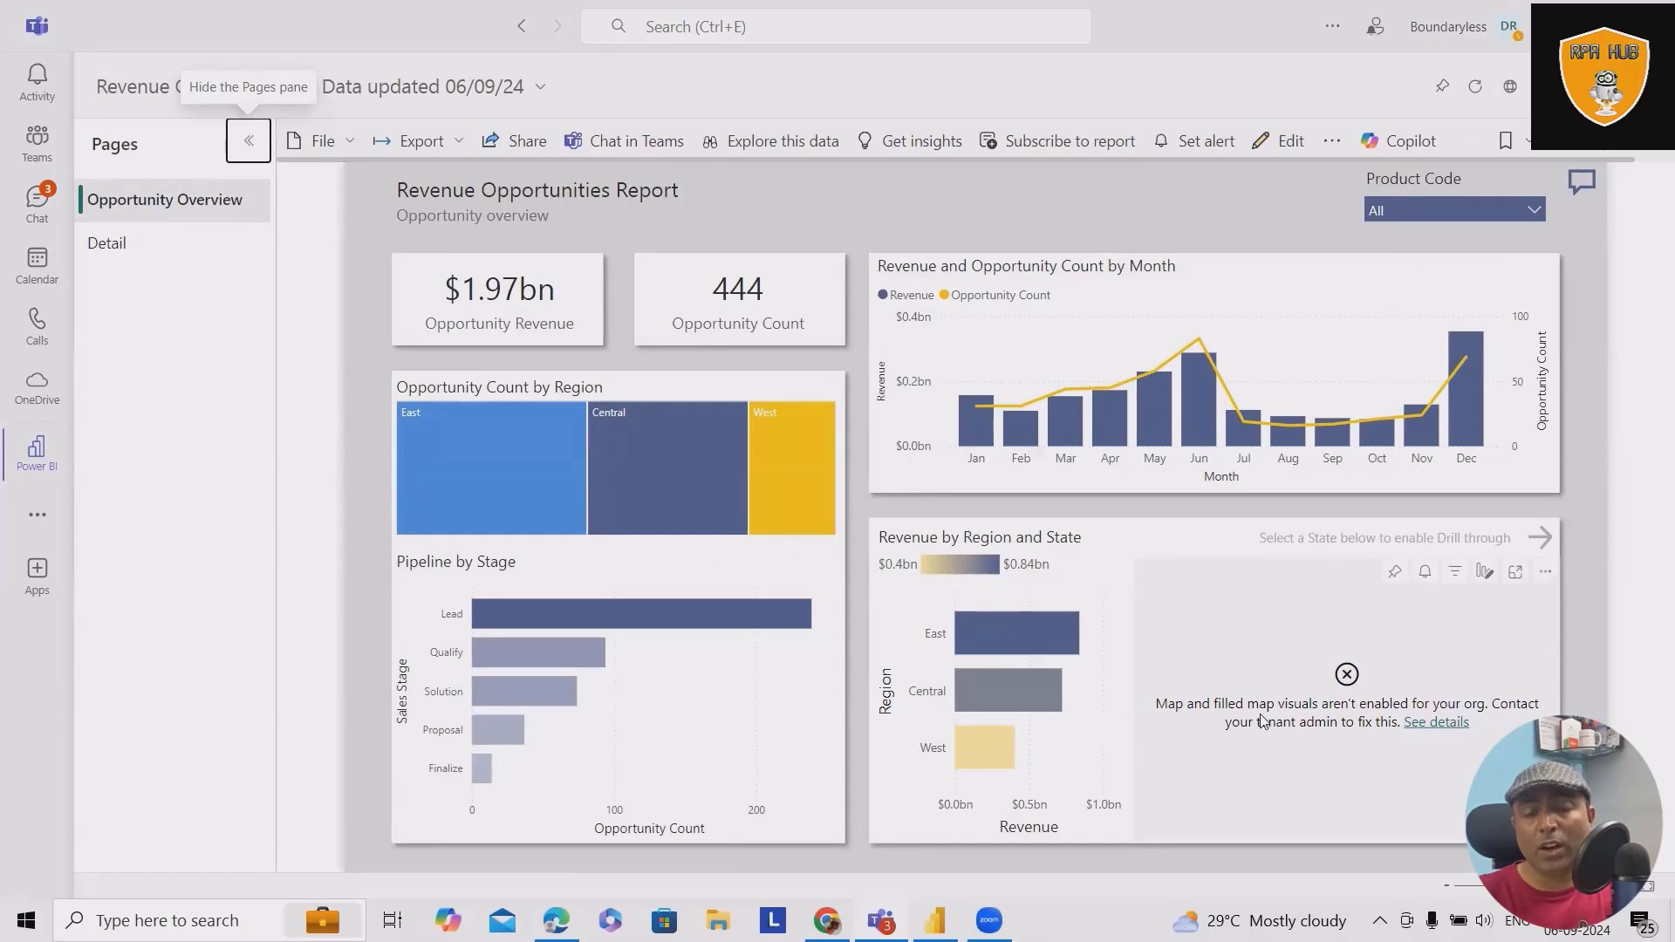